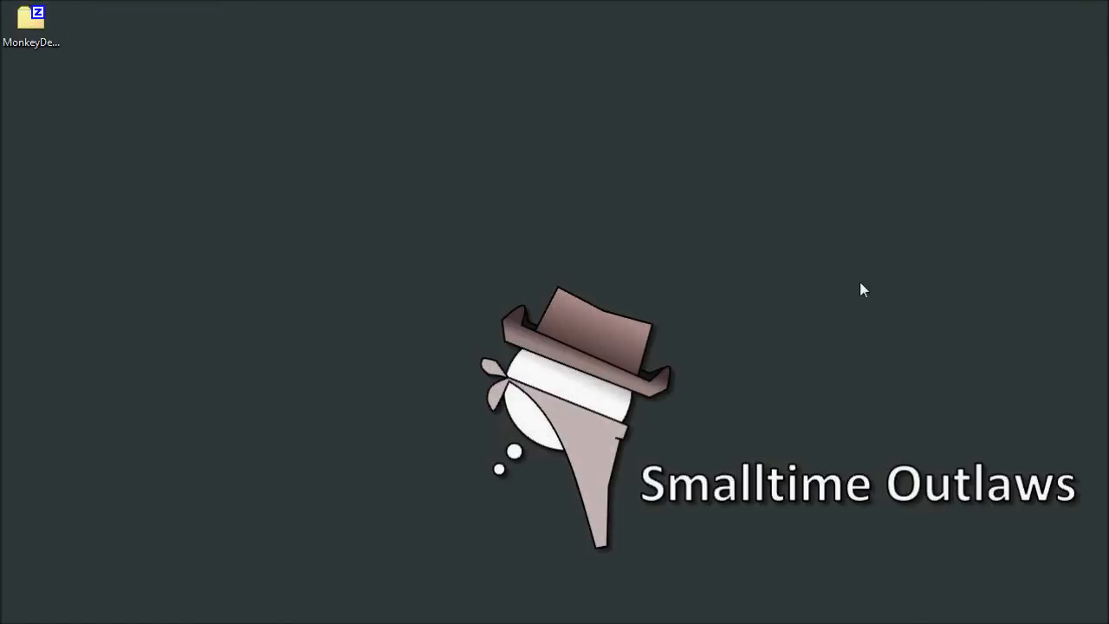
- Launch Monk so a new Monkey file with the Hello Monkey sample opens
left_click(31, 19)
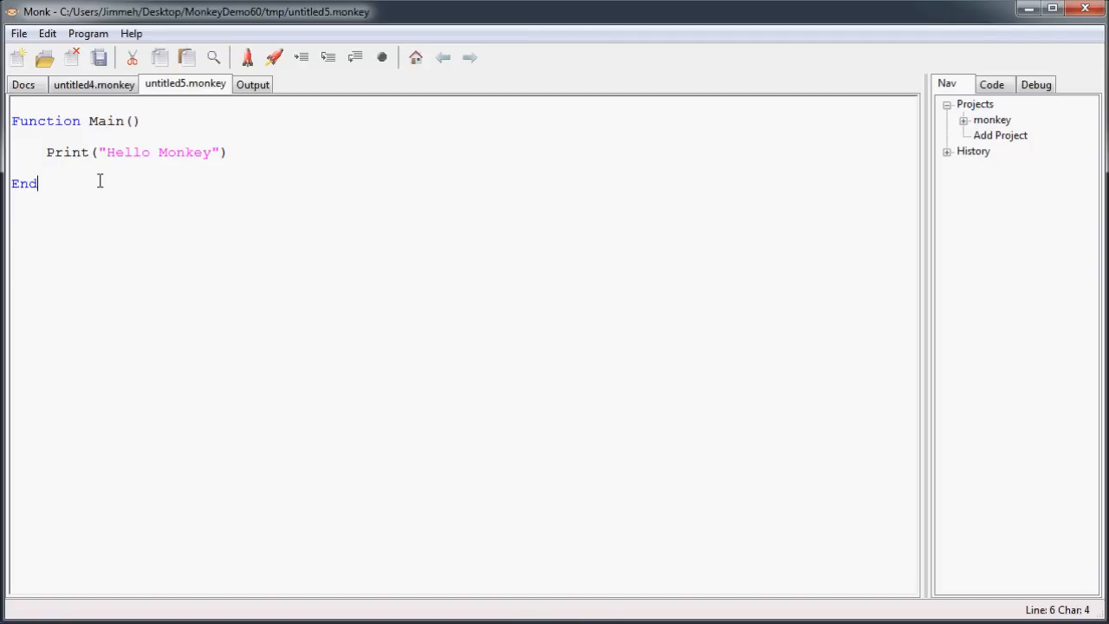
- Select all the Hello Monkey sample code and delete it, leaving the file empty
key("ctrl+a")
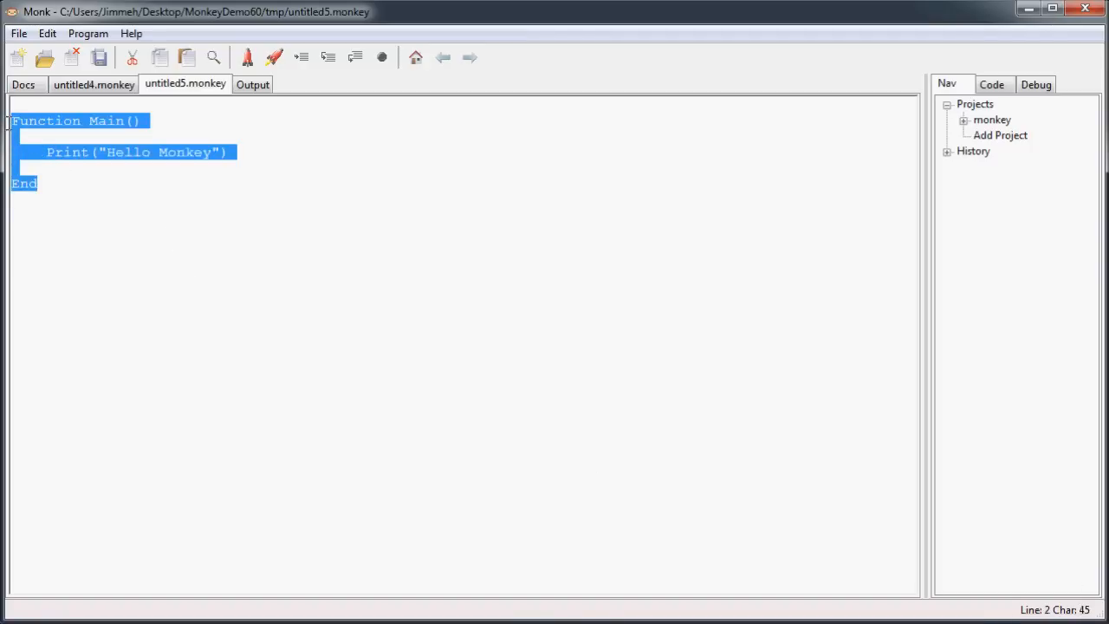
key("Delete")
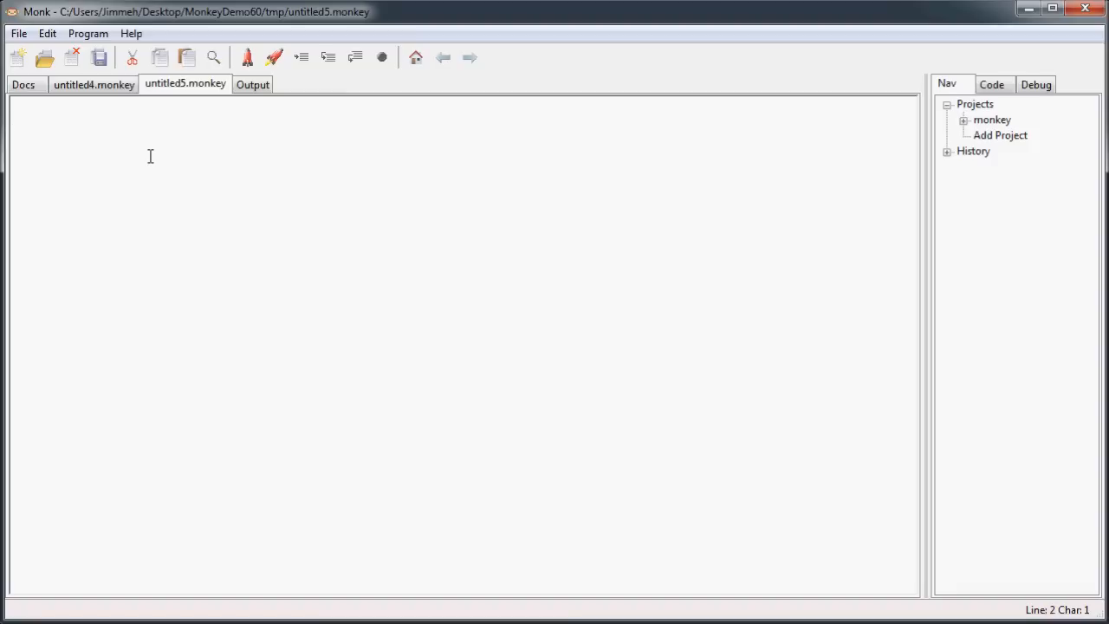
- Write the declaration line Function Main:Int(), fixing a typo along the way
type("Funct")
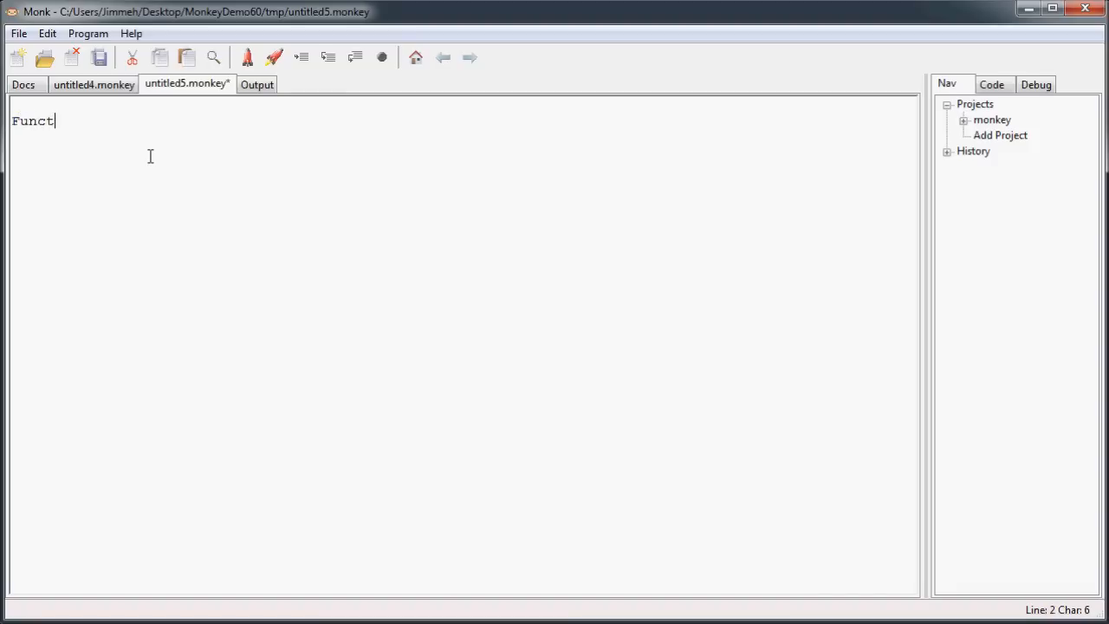
type("ion")
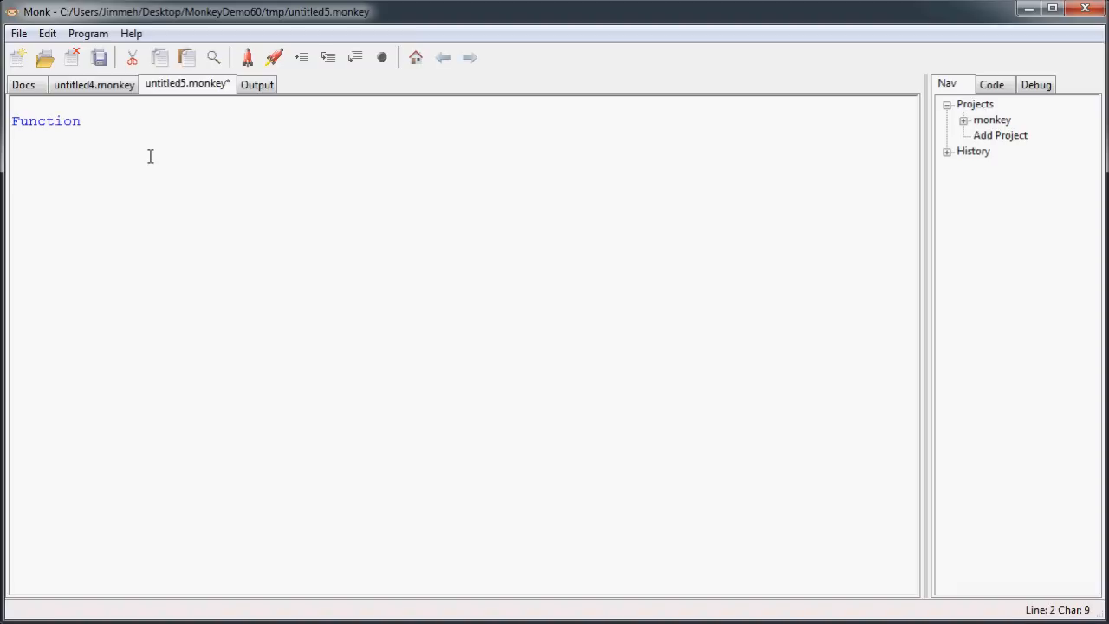
key("BackSpace")
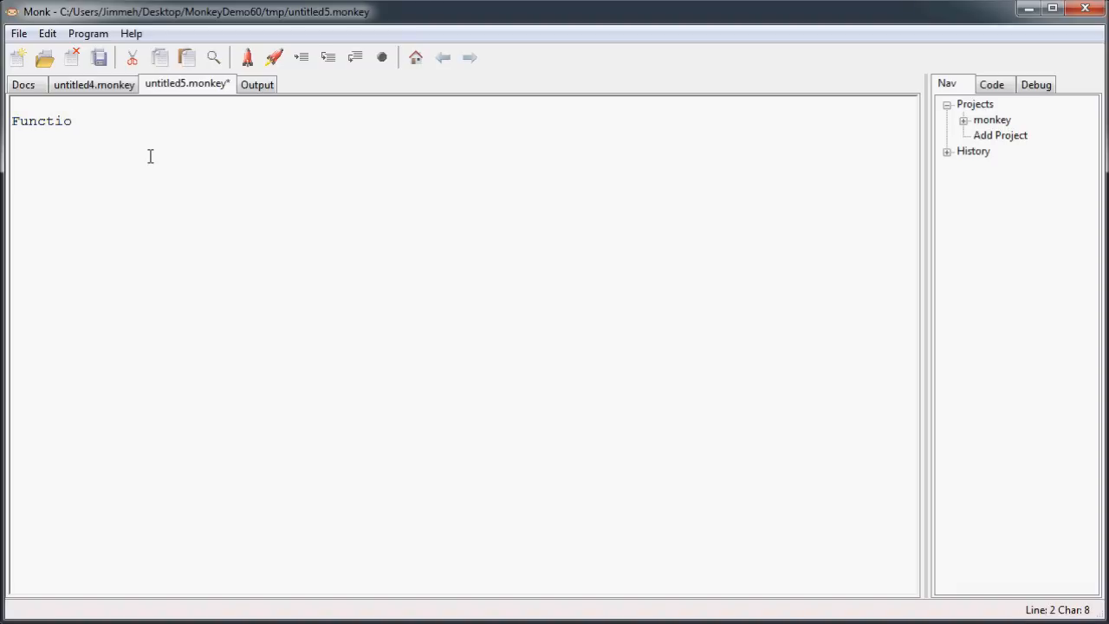
type("n")
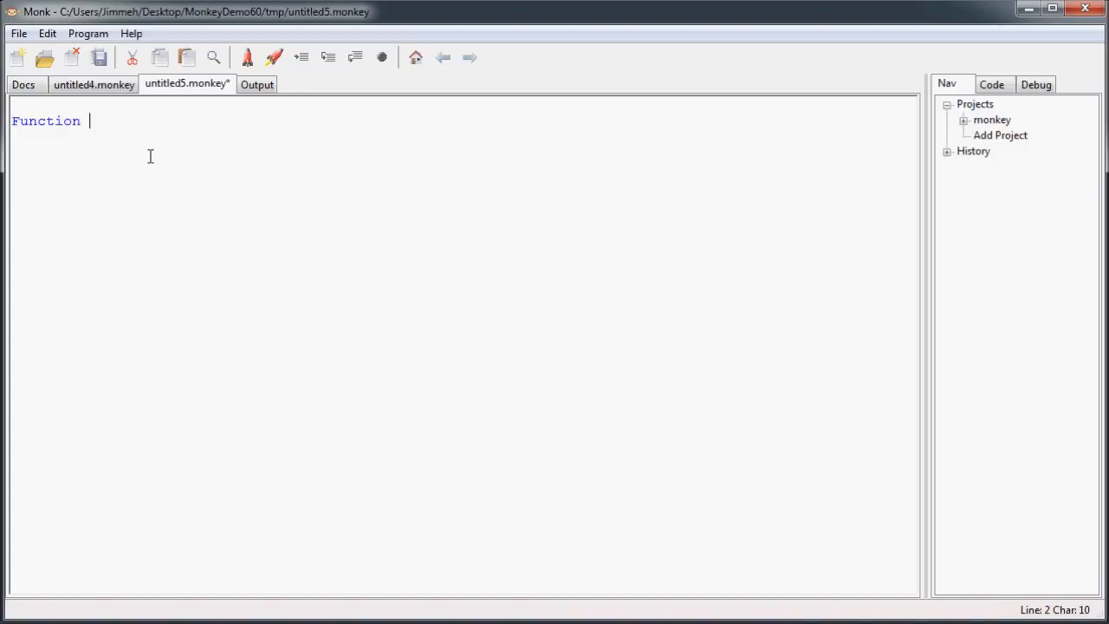
type("M")
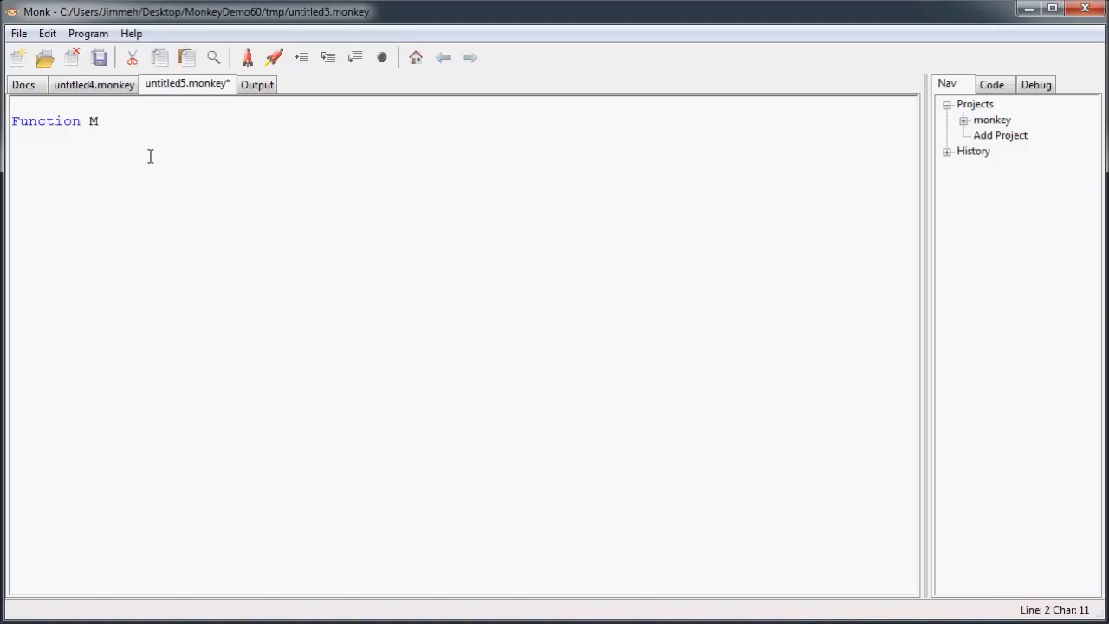
type("ain")
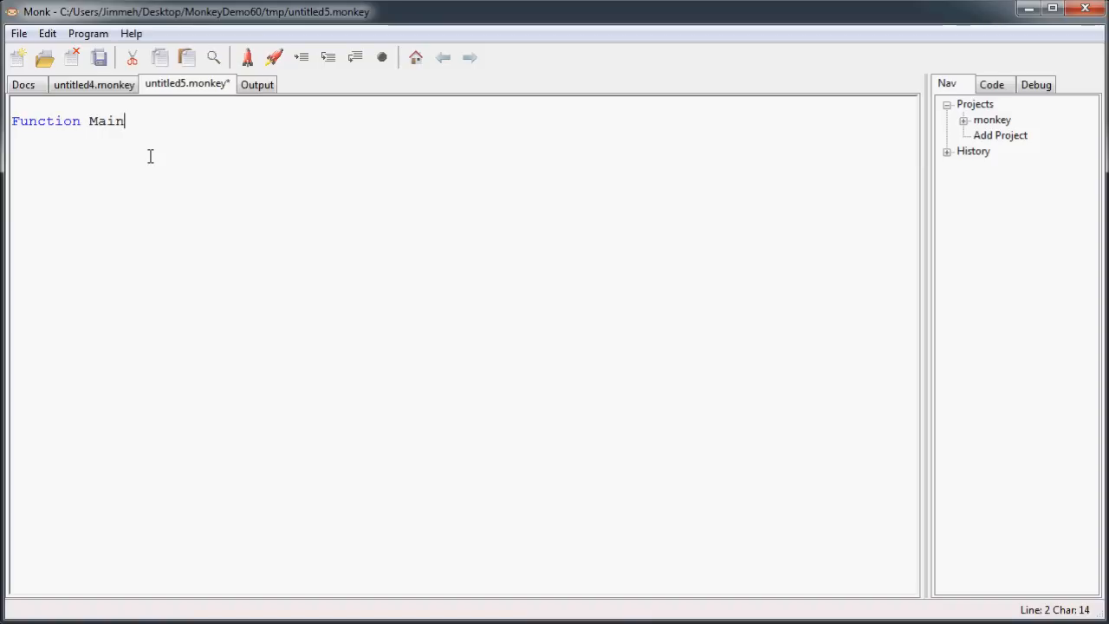
type(":I")
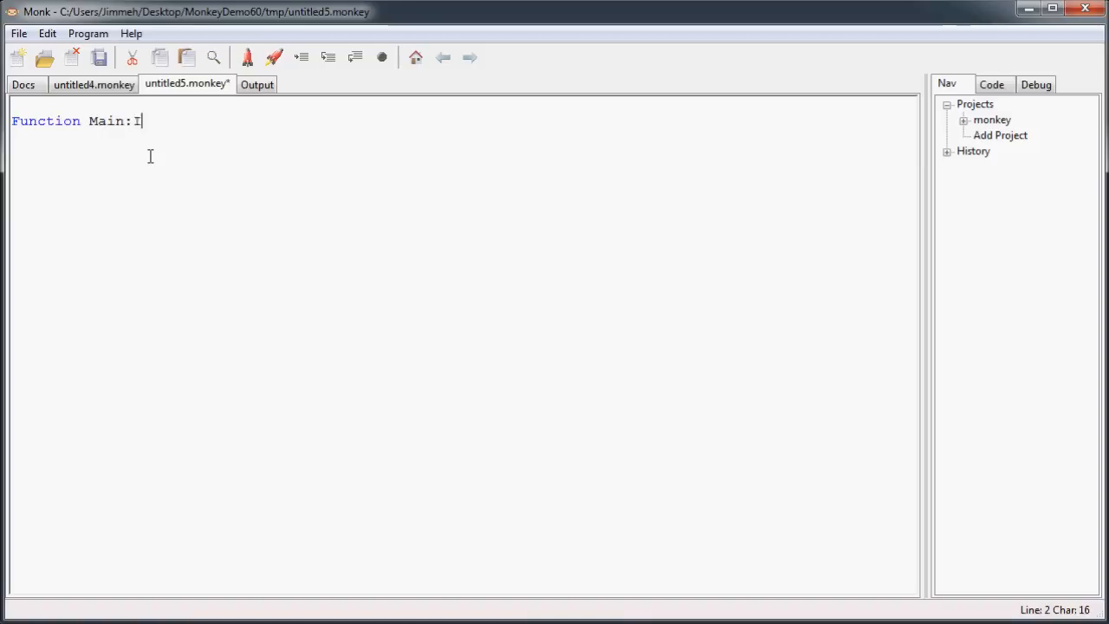
type("nt")
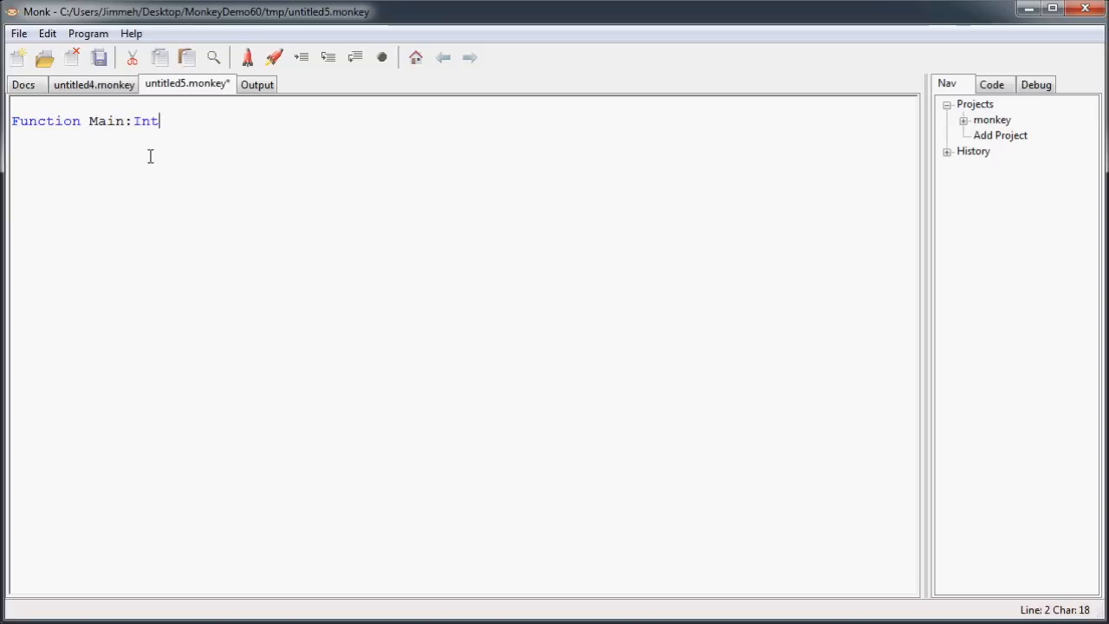
type("()")
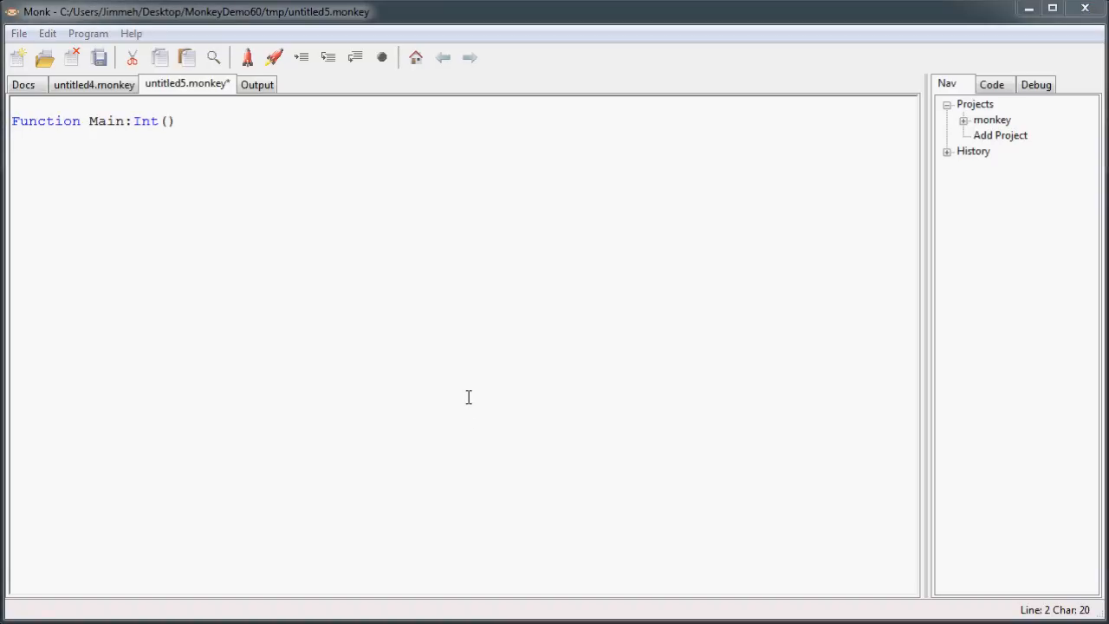
- Add an End line closing Main and move into the blank body line
type("End")
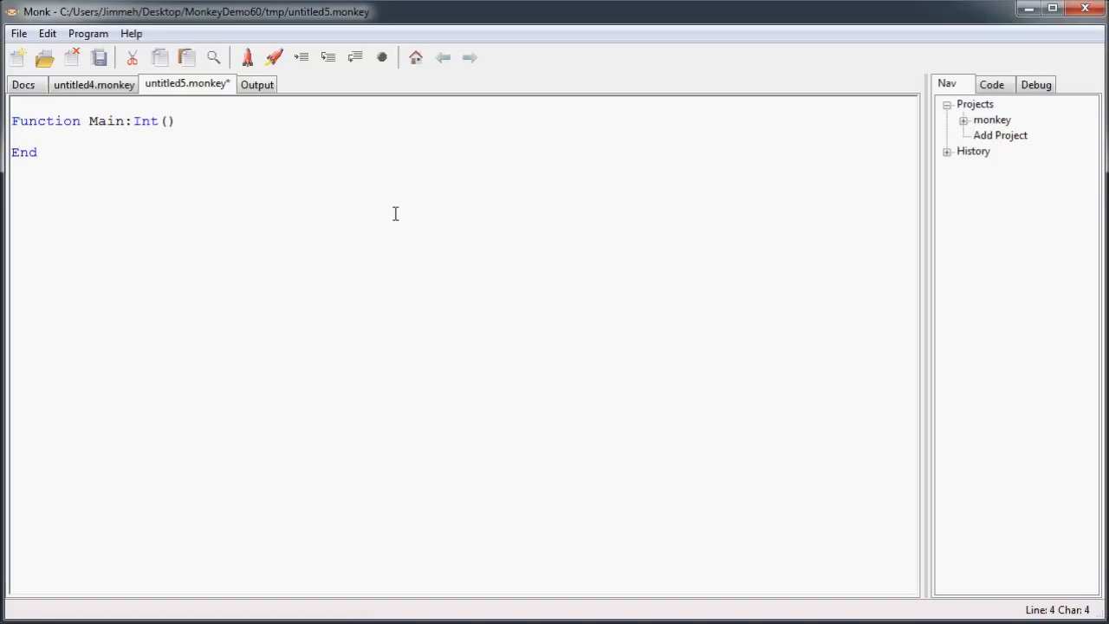
left_click(55, 121)
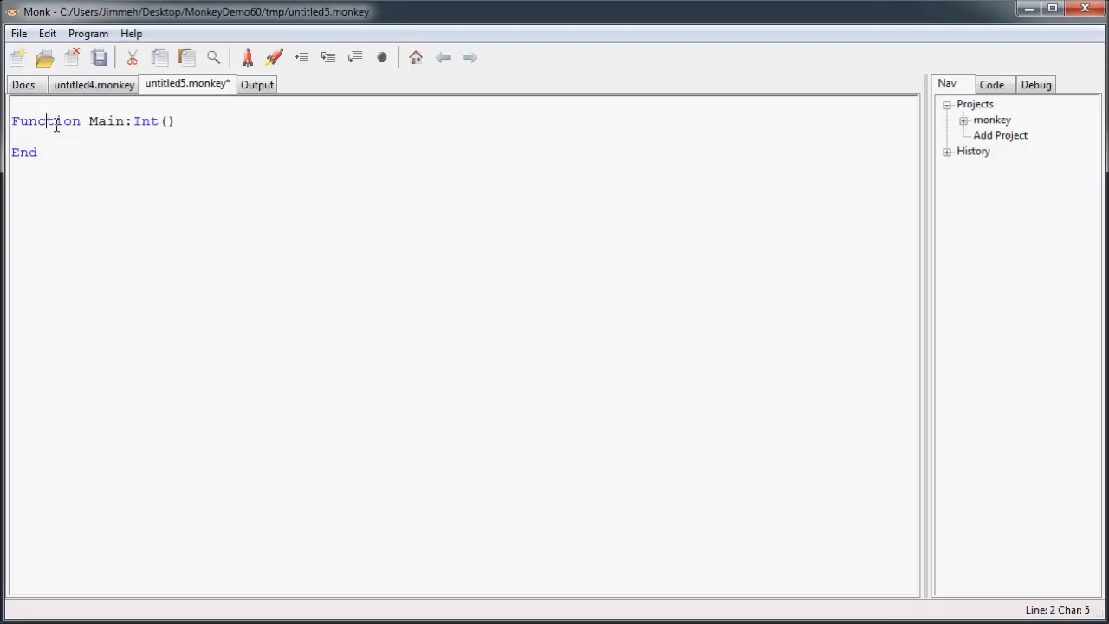
left_click(63, 122)
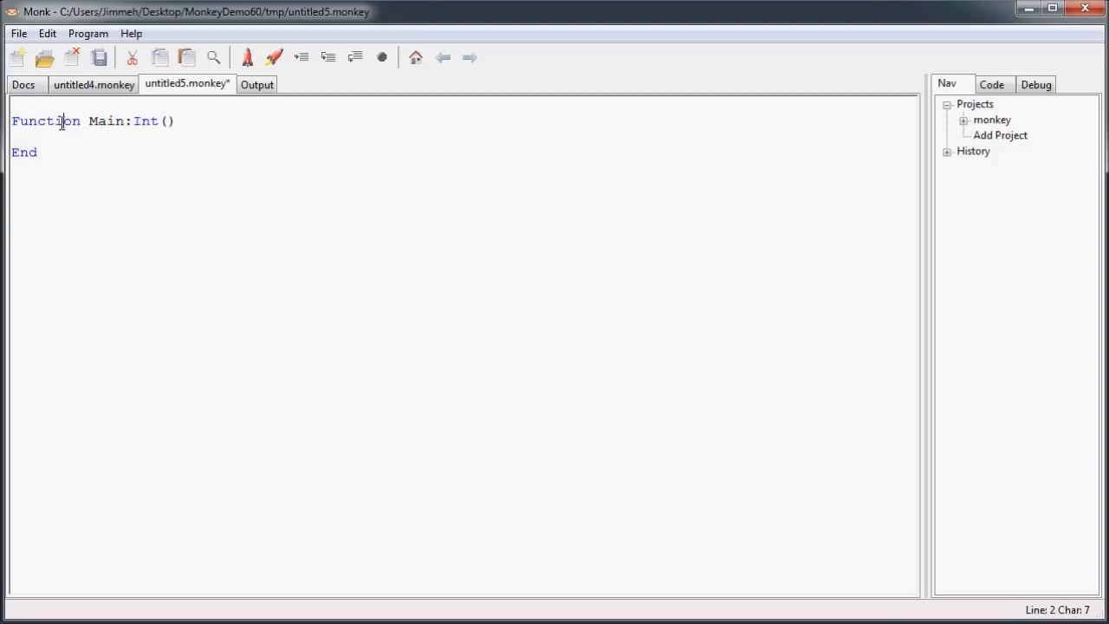
double_click(24, 152)
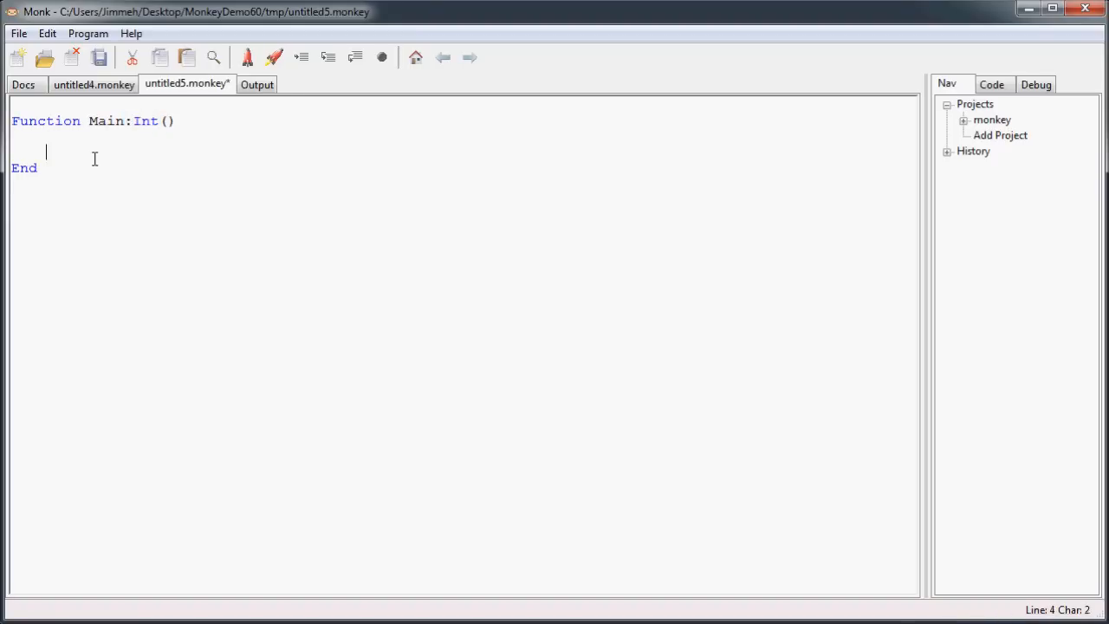
- Add a Return 0 statement and open blank lines above it for the body
type("Return")
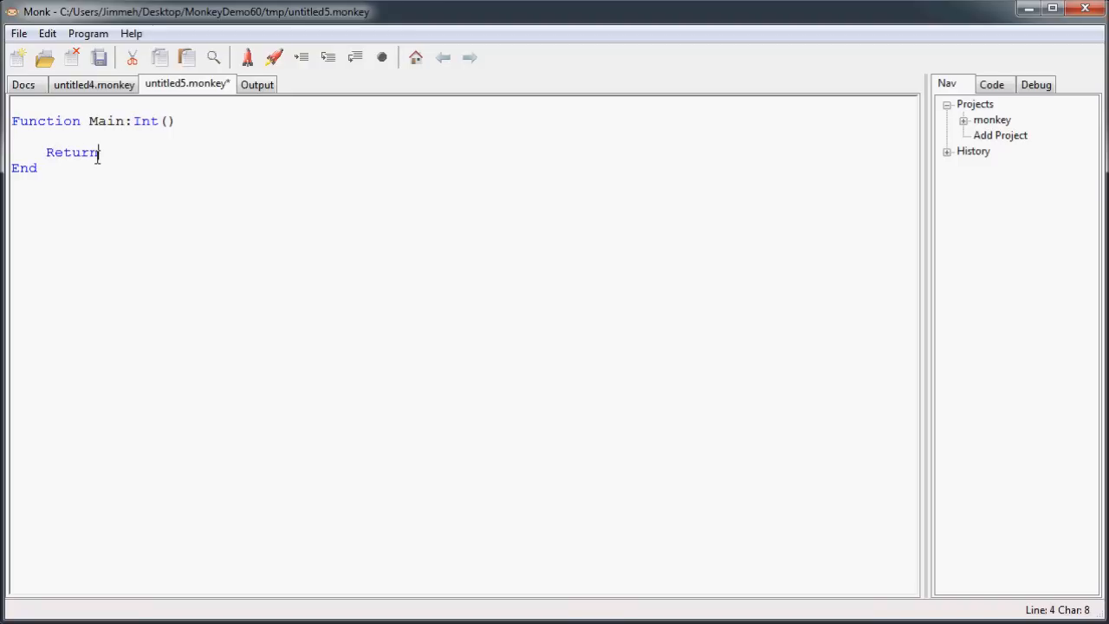
key("space")
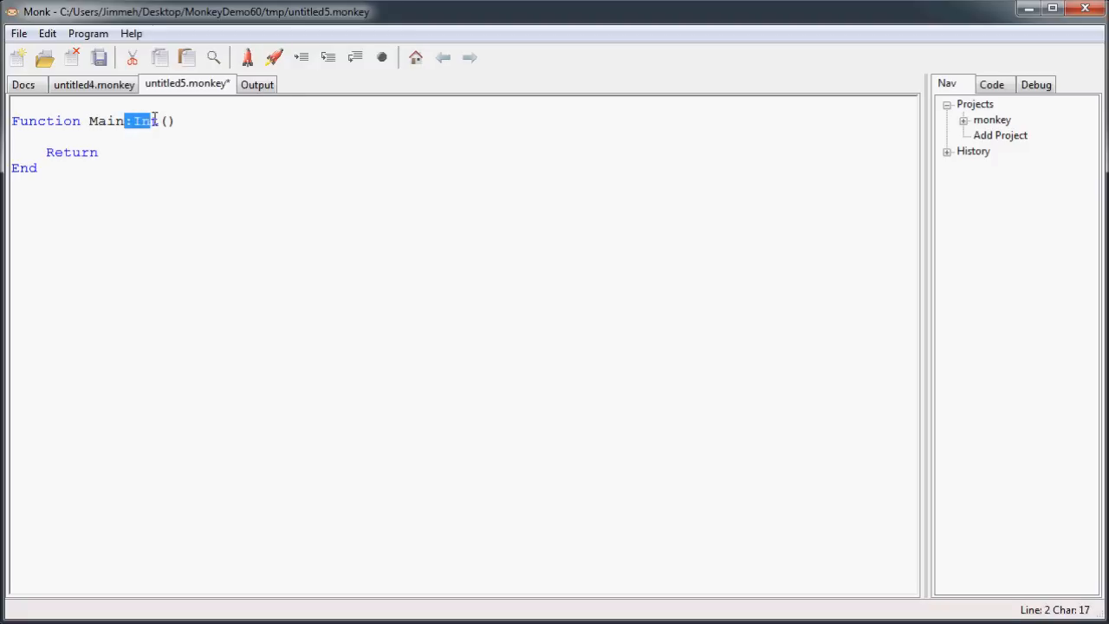
type("0")
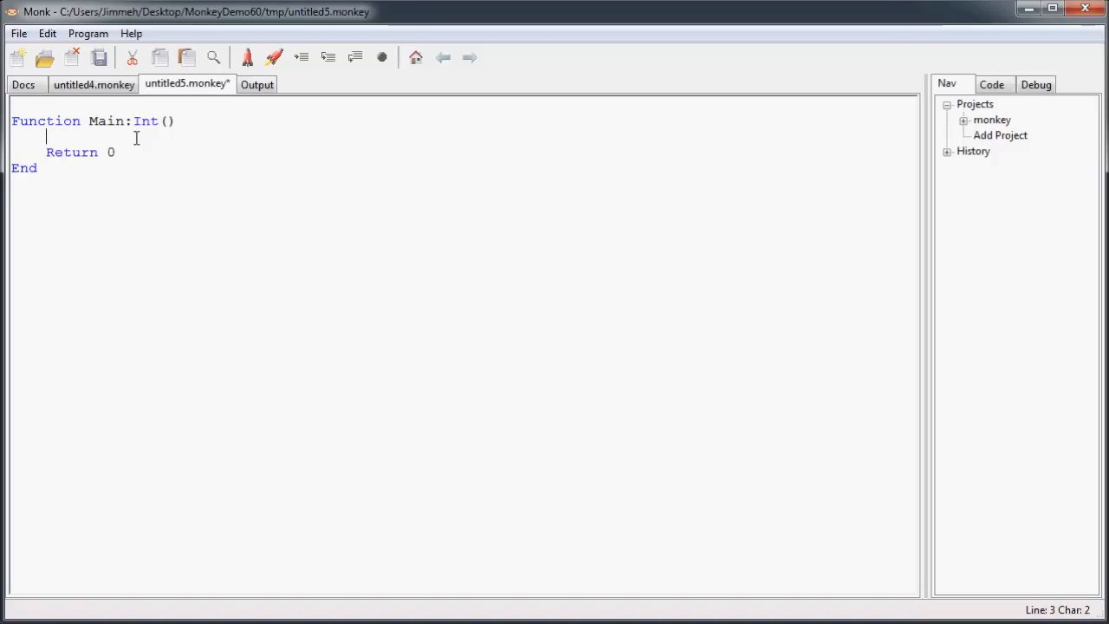
key("Enter")
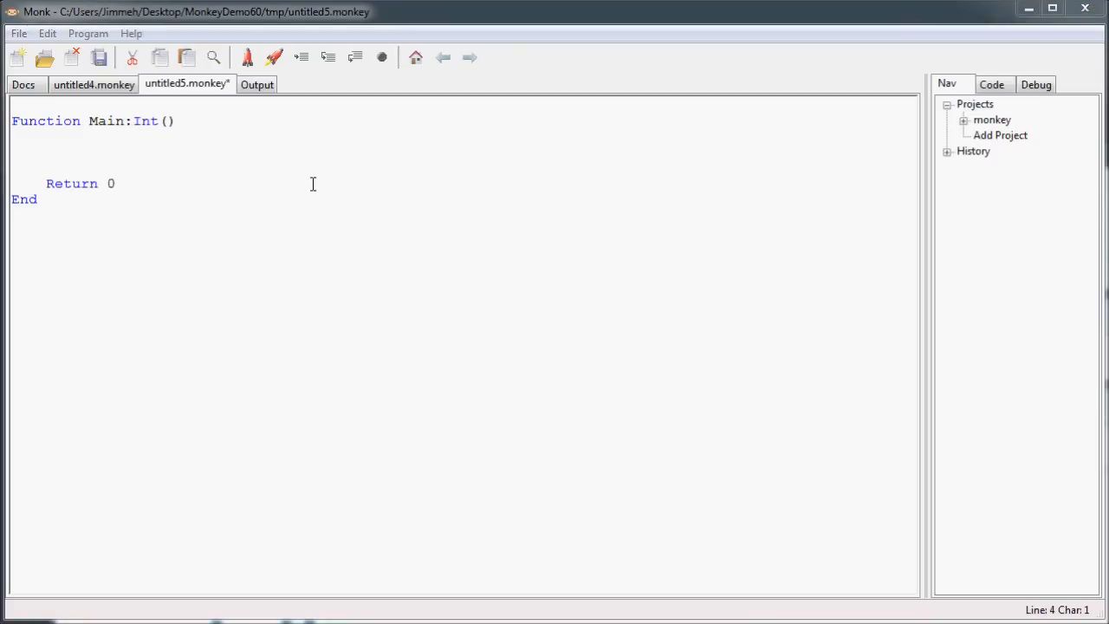
mouse_move(5, 223)
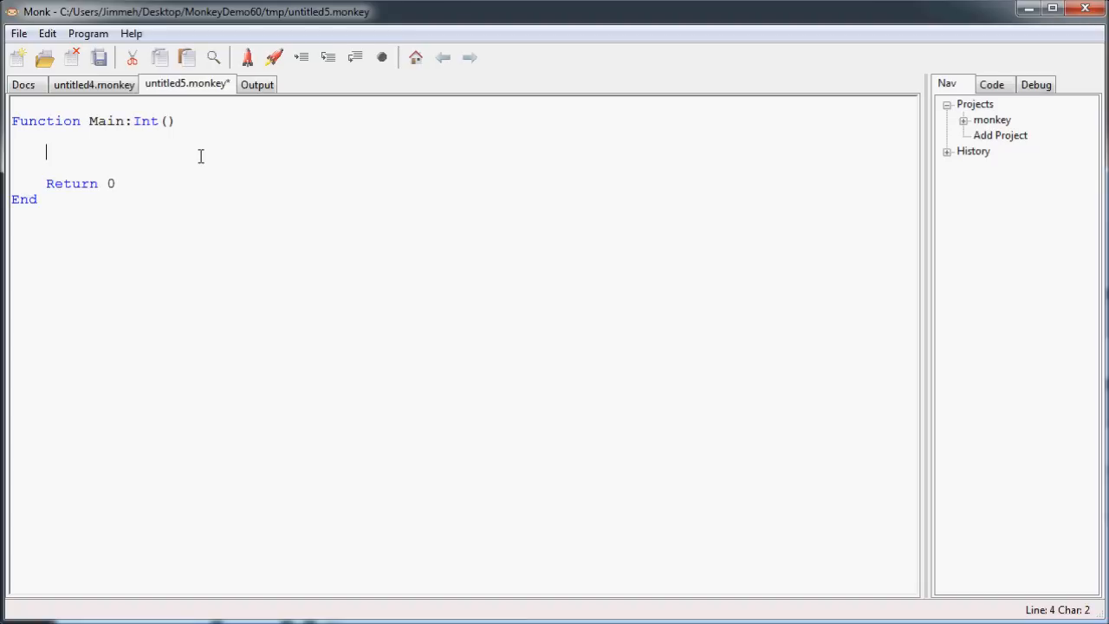
- Begin a Local declaration on the line above Return 0
type("Local")
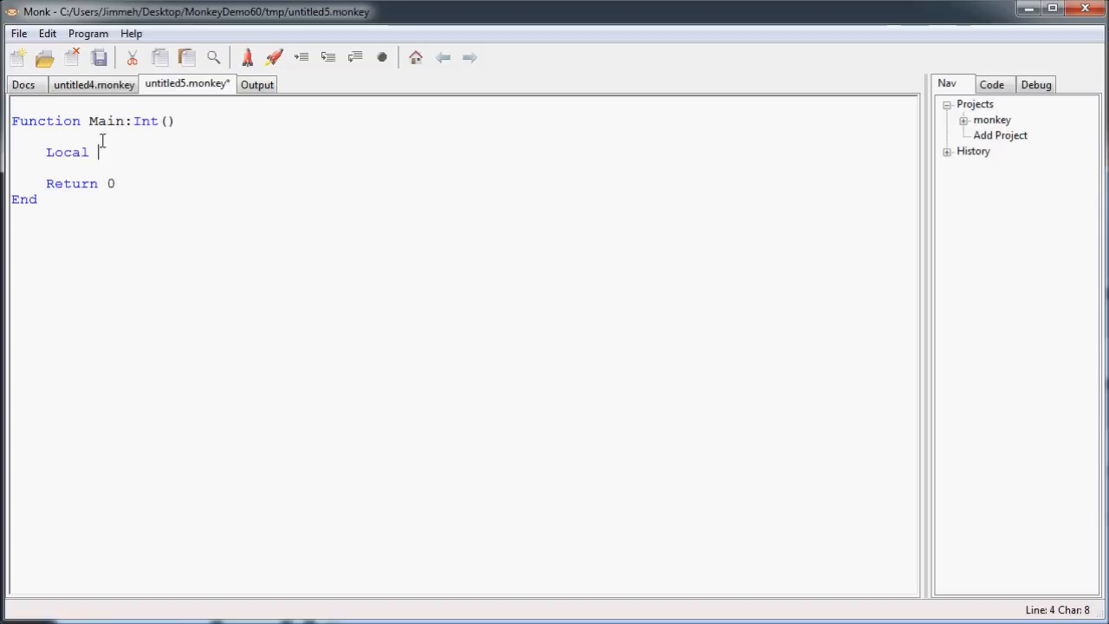
mouse_move(111, 149)
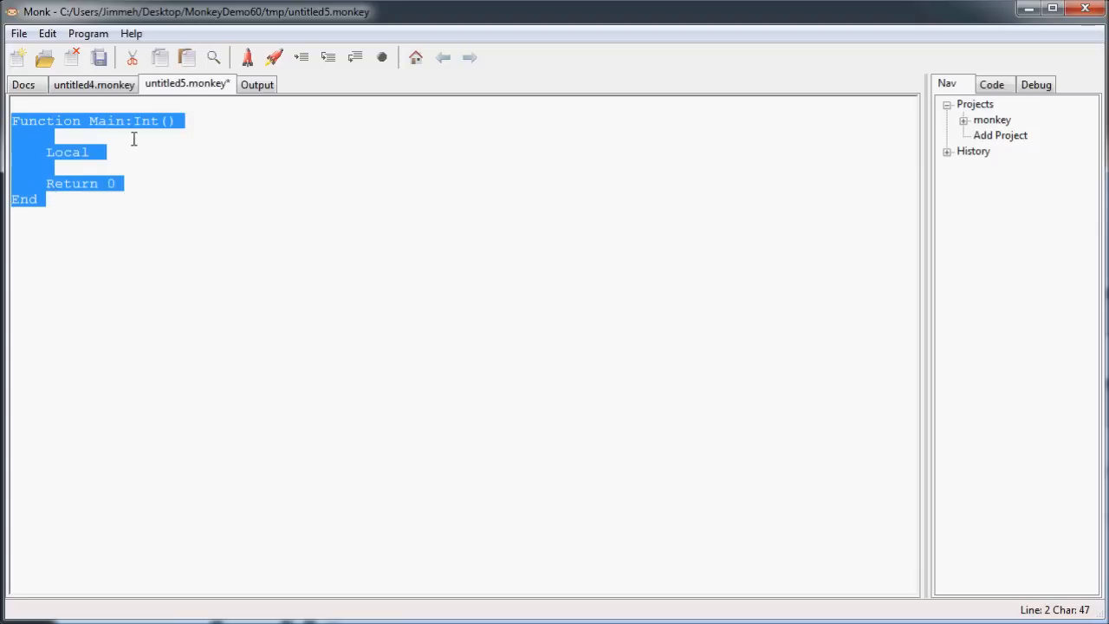
left_click(101, 152)
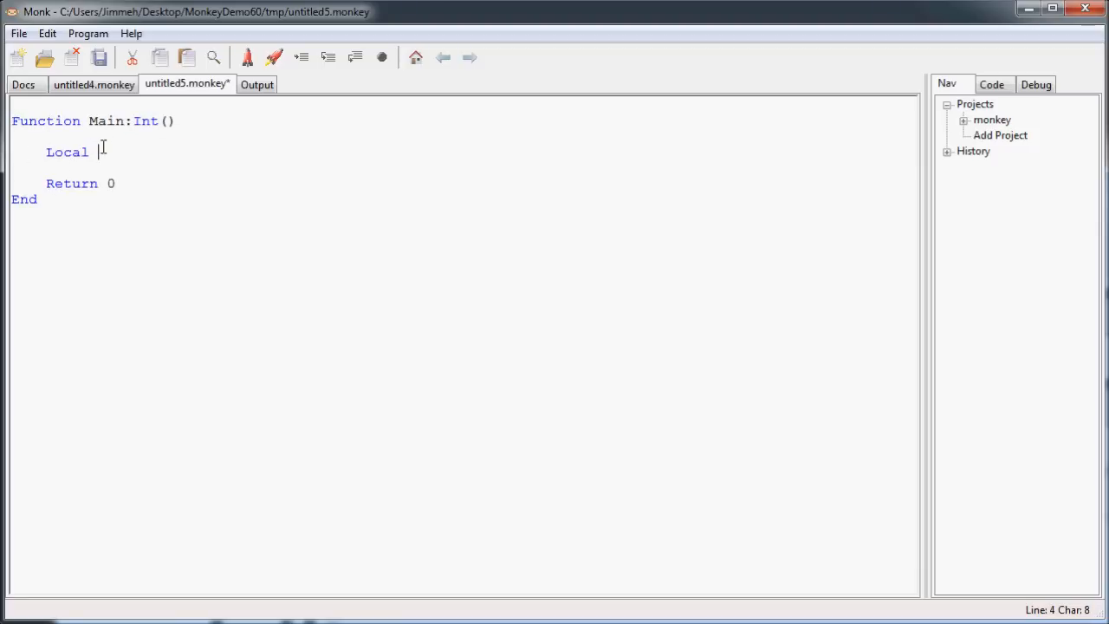
left_click(139, 135)
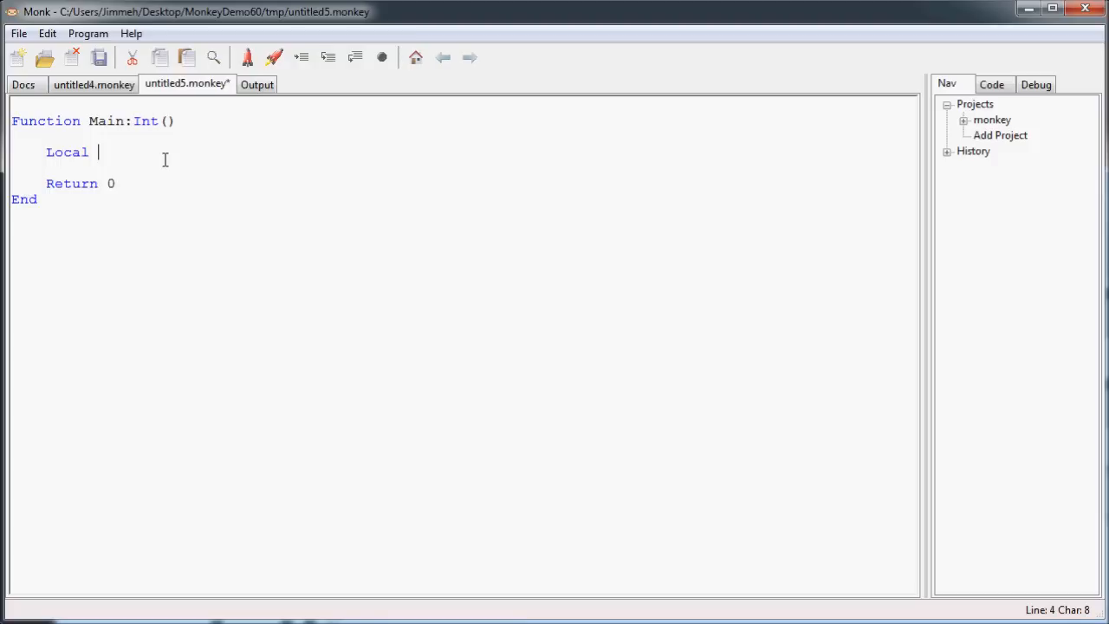
- Complete the declaration as Local number:Int = 14
type("number")
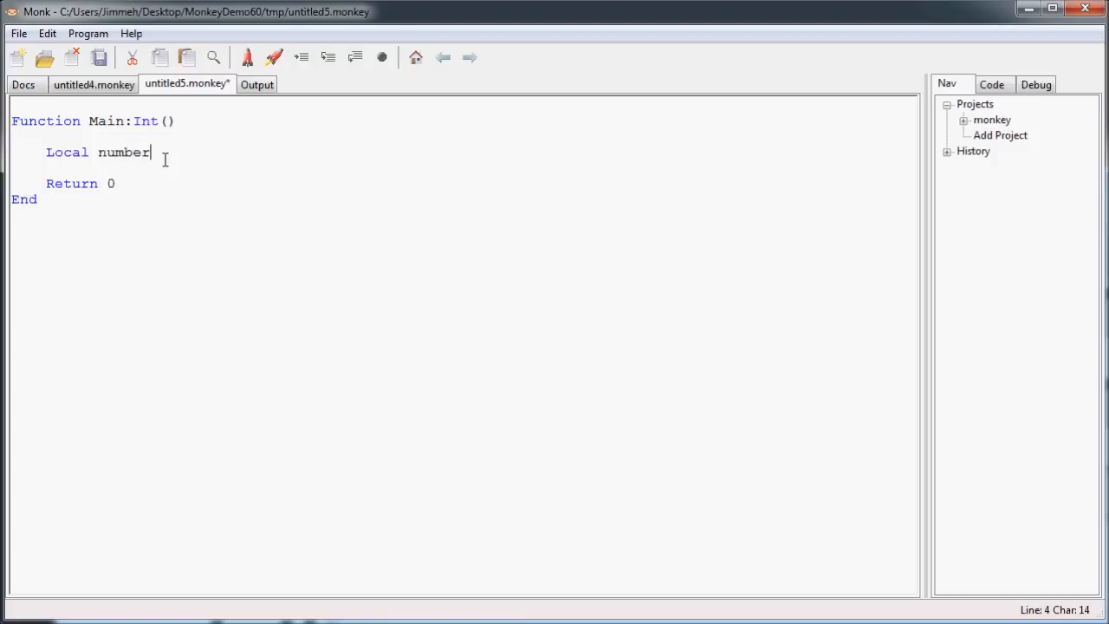
type(":")
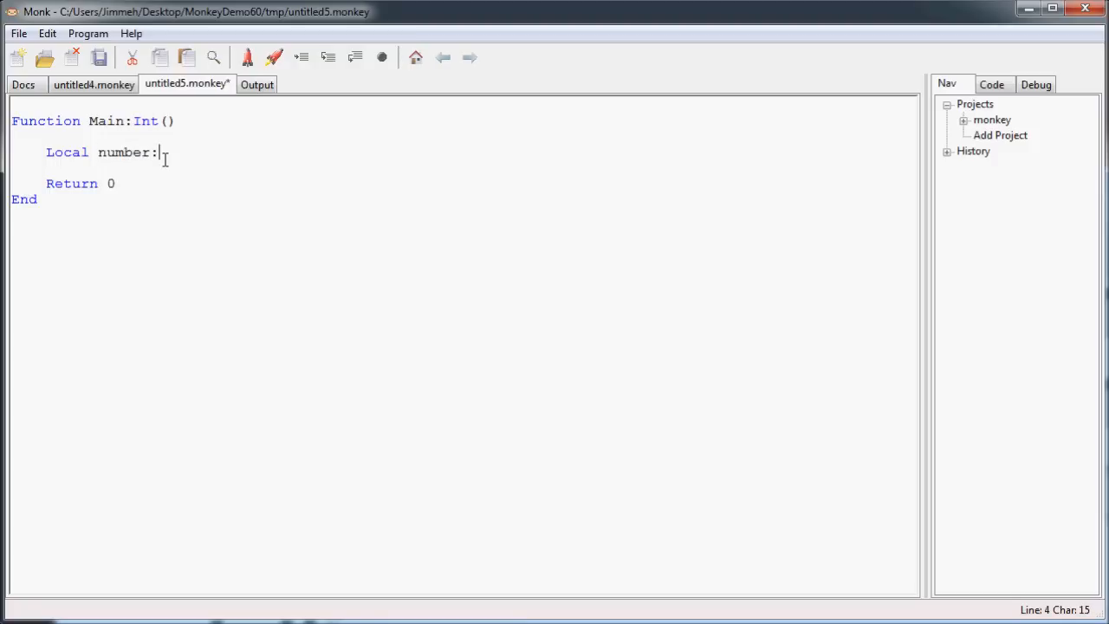
type("Int")
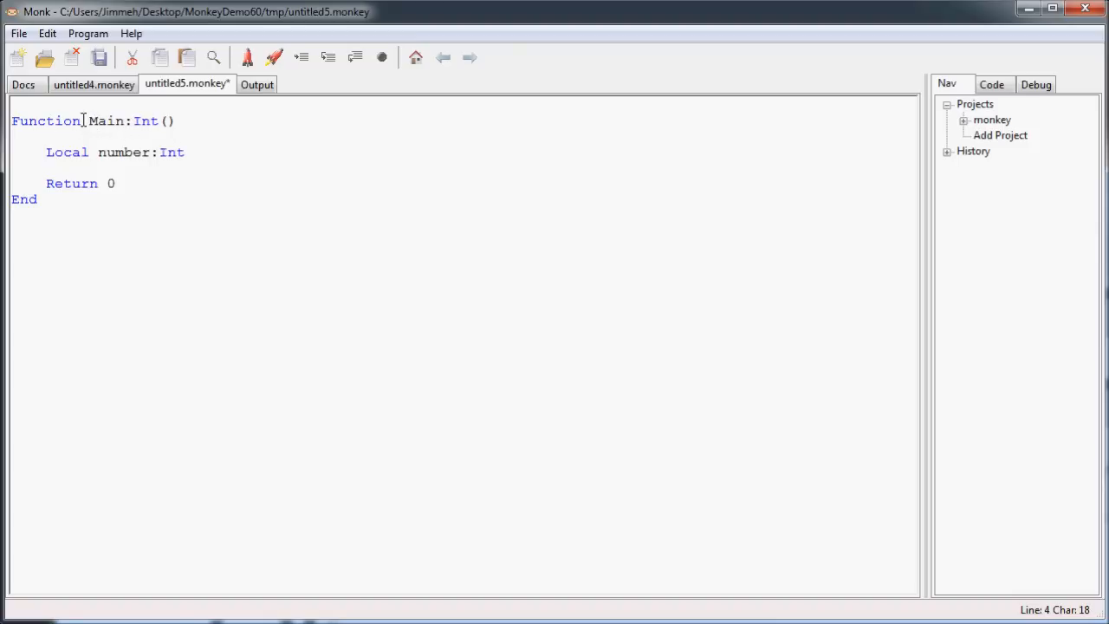
double_click(125, 153)
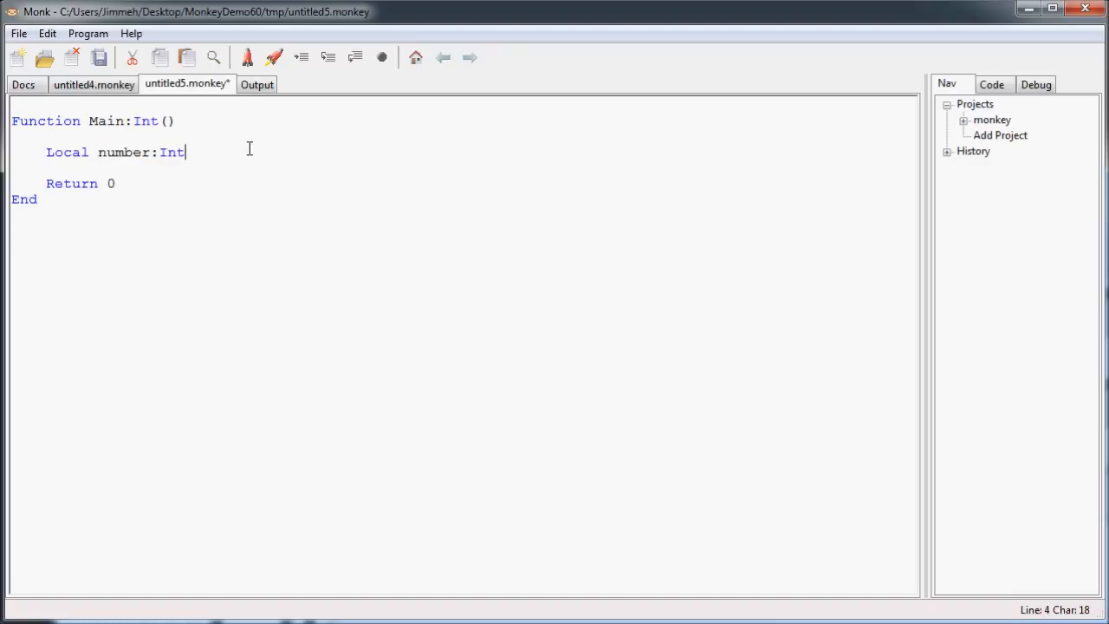
mouse_move(256, 150)
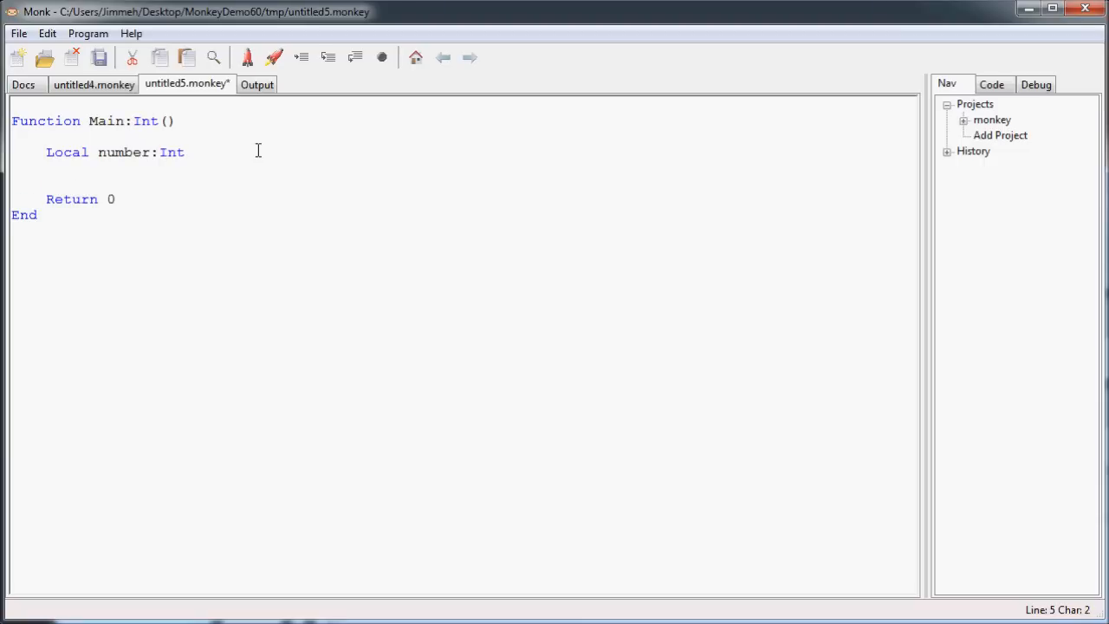
left_click(194, 153)
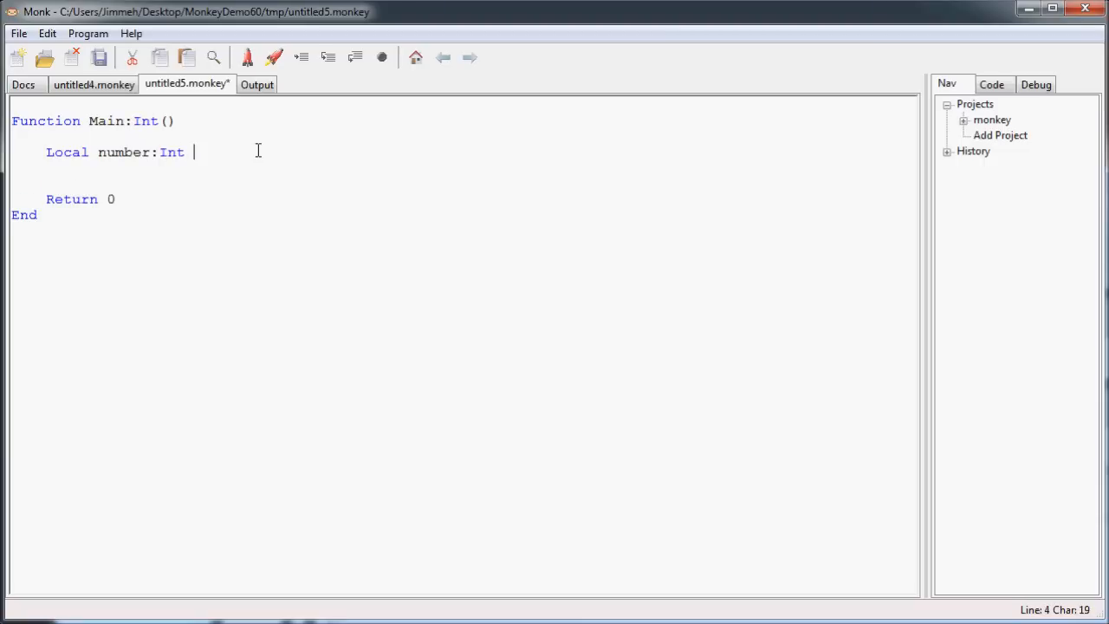
type("=")
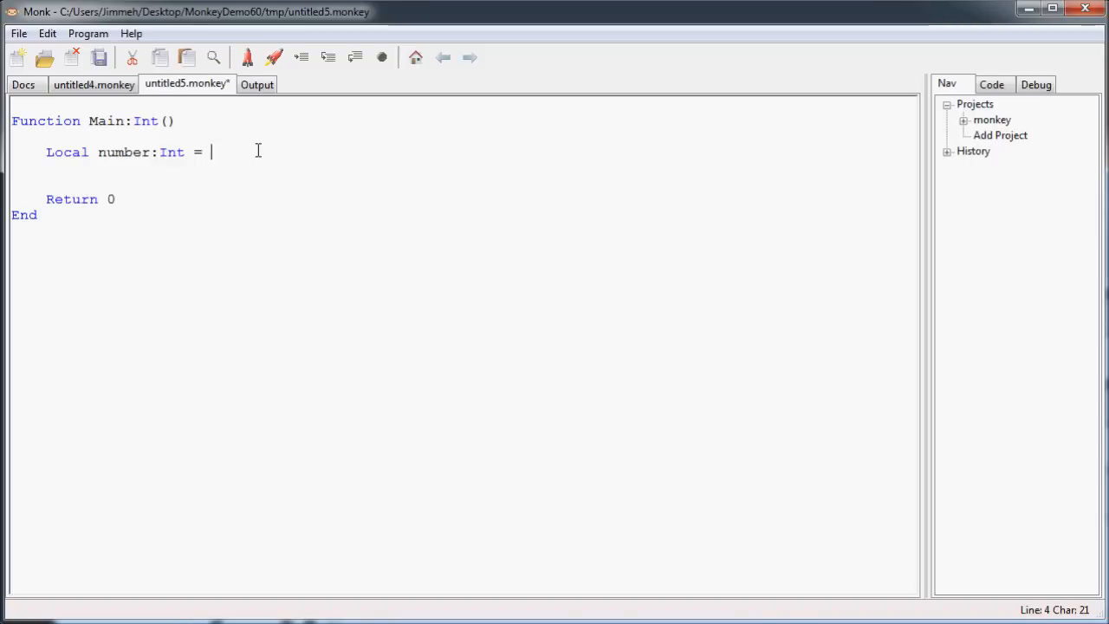
type("14")
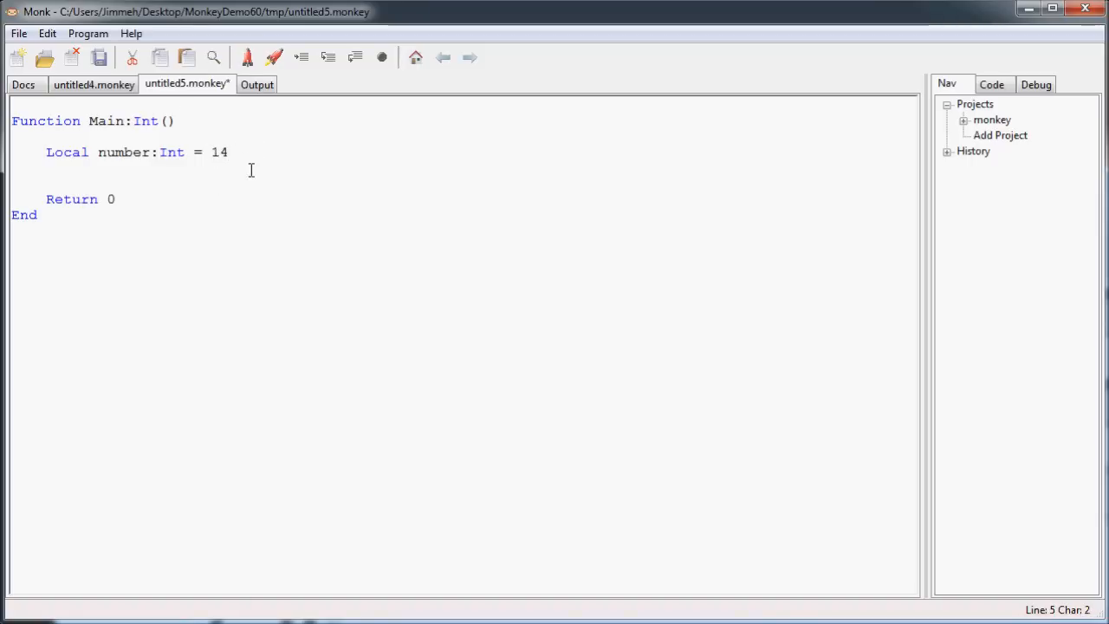
- Declare Local decimal:Float = 1.4 on the line below number
left_click(47, 167)
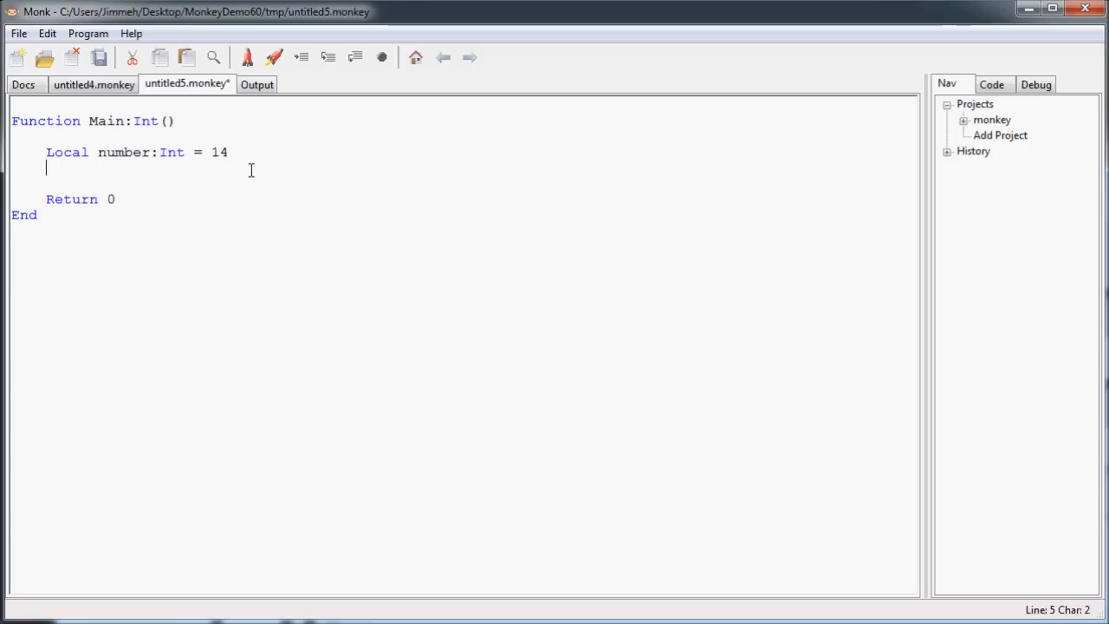
type("Loc")
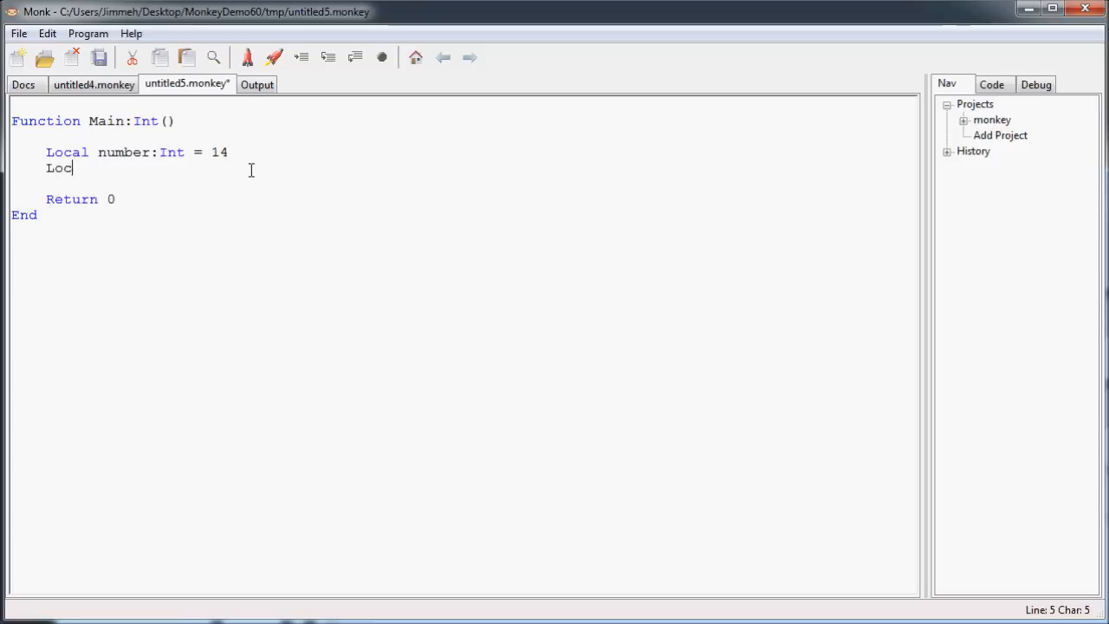
type("al")
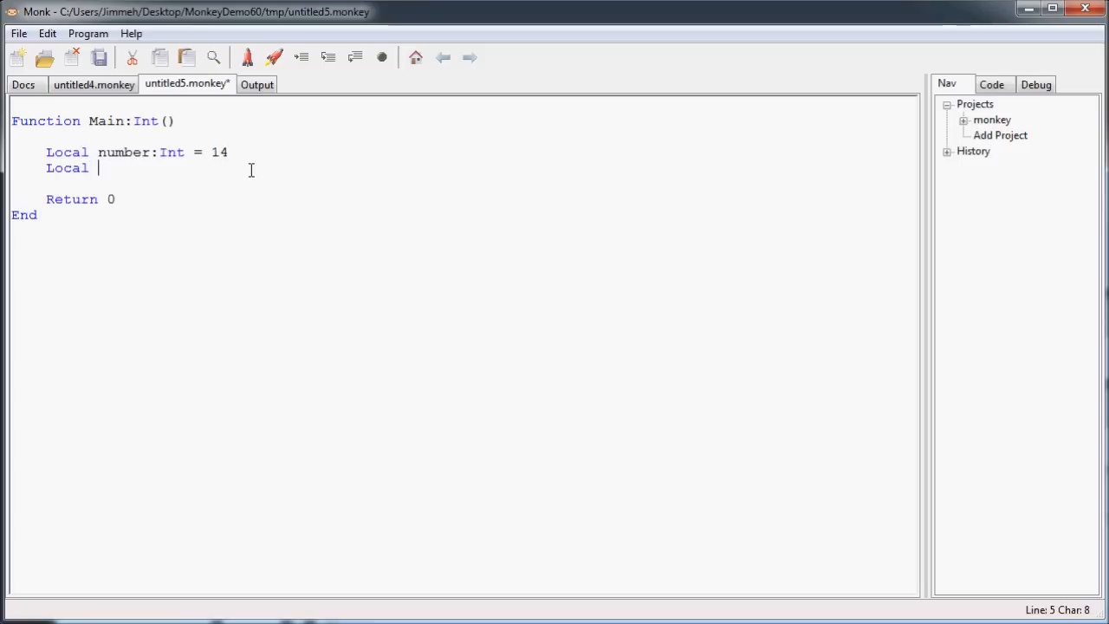
type("decimal")
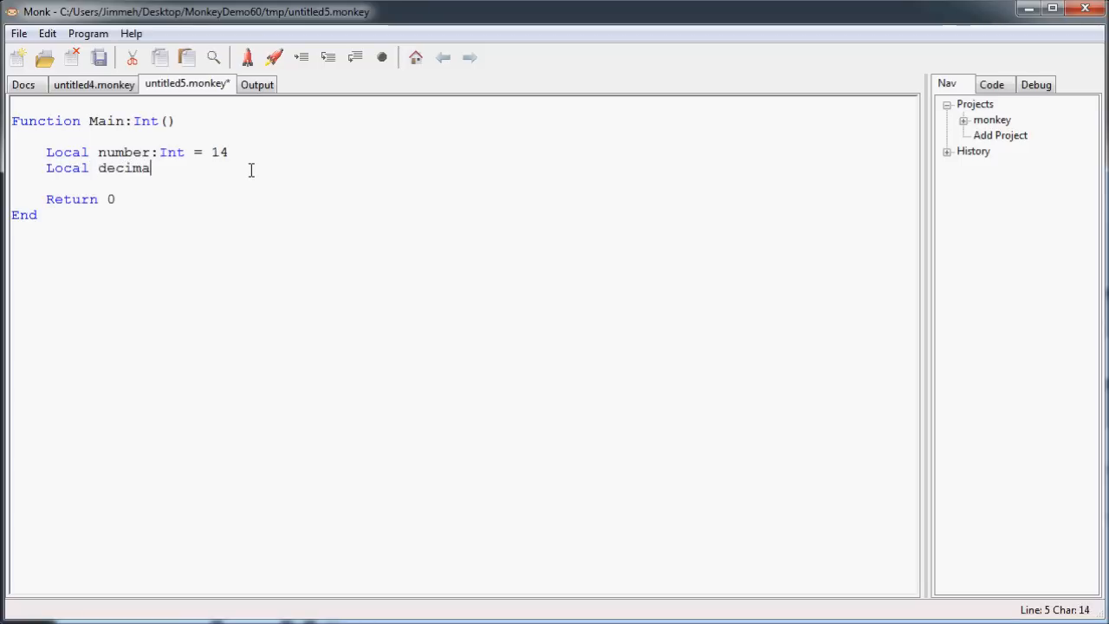
type(":")
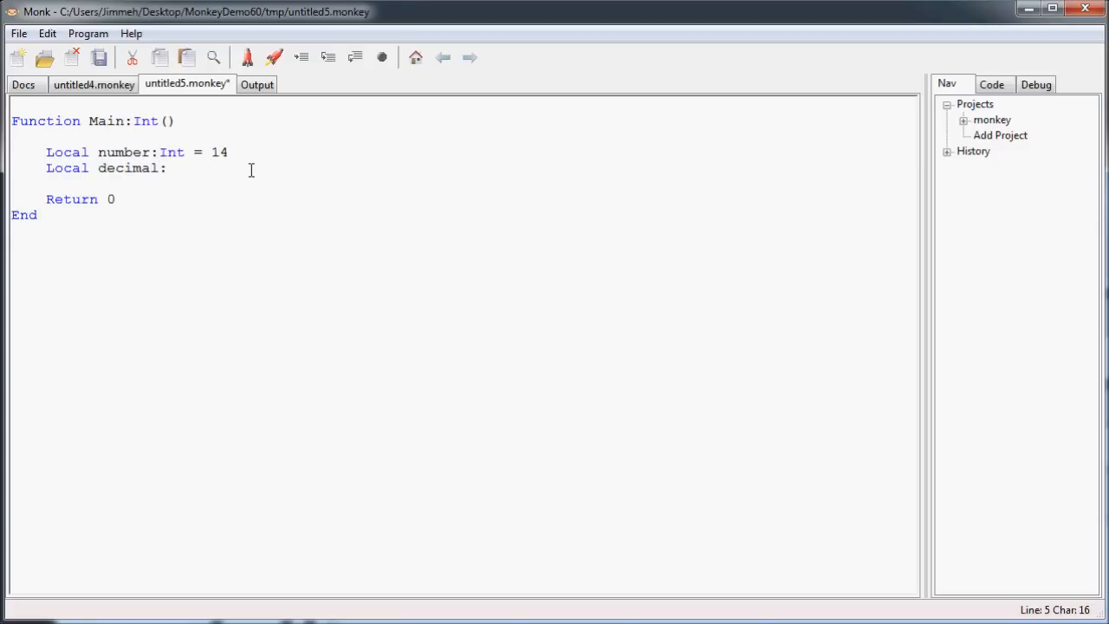
type("Float")
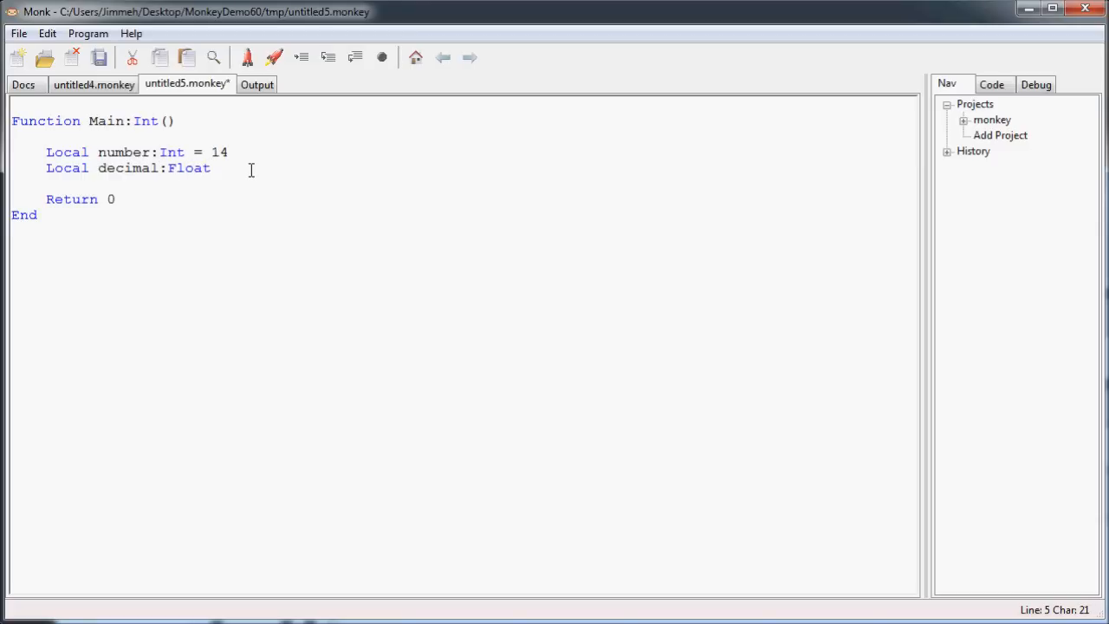
type("\" \"")
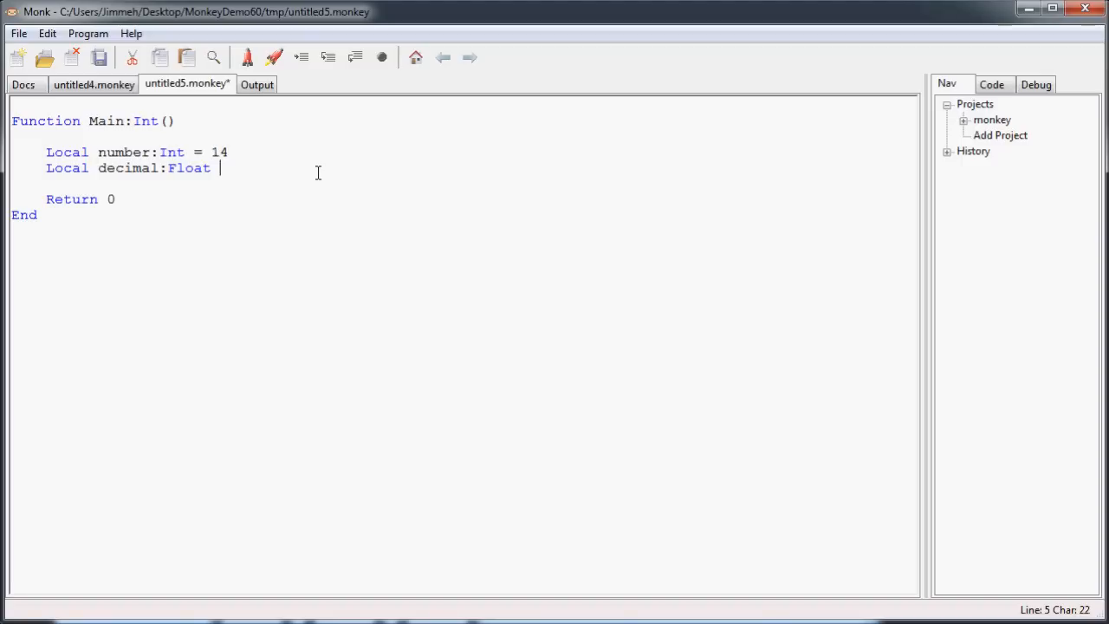
type("= 1.4")
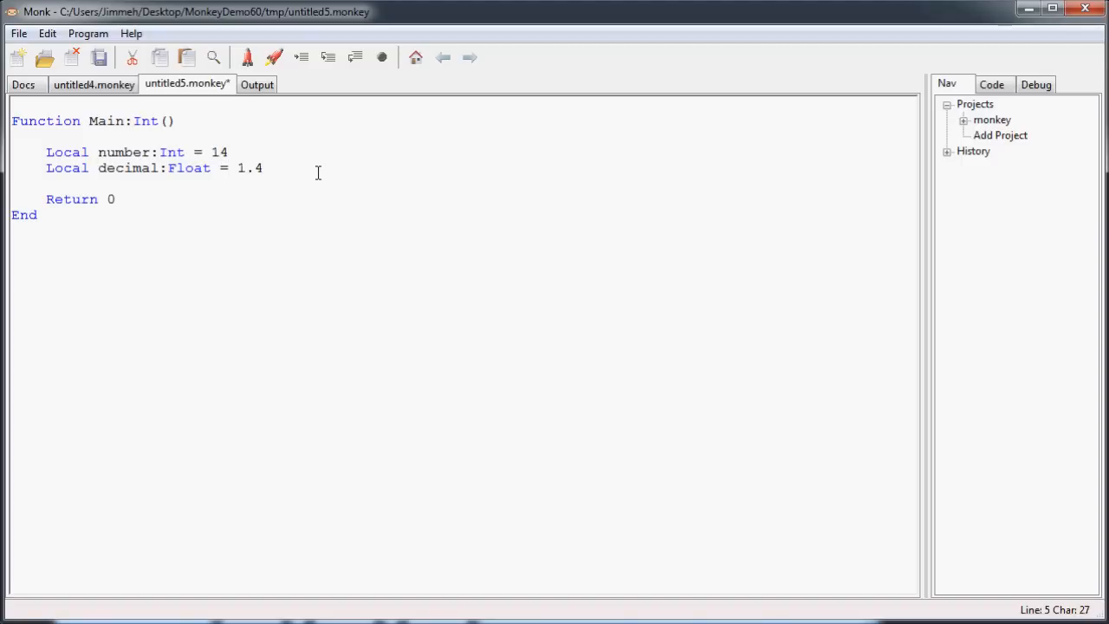
left_click(263, 168)
type("Loca")
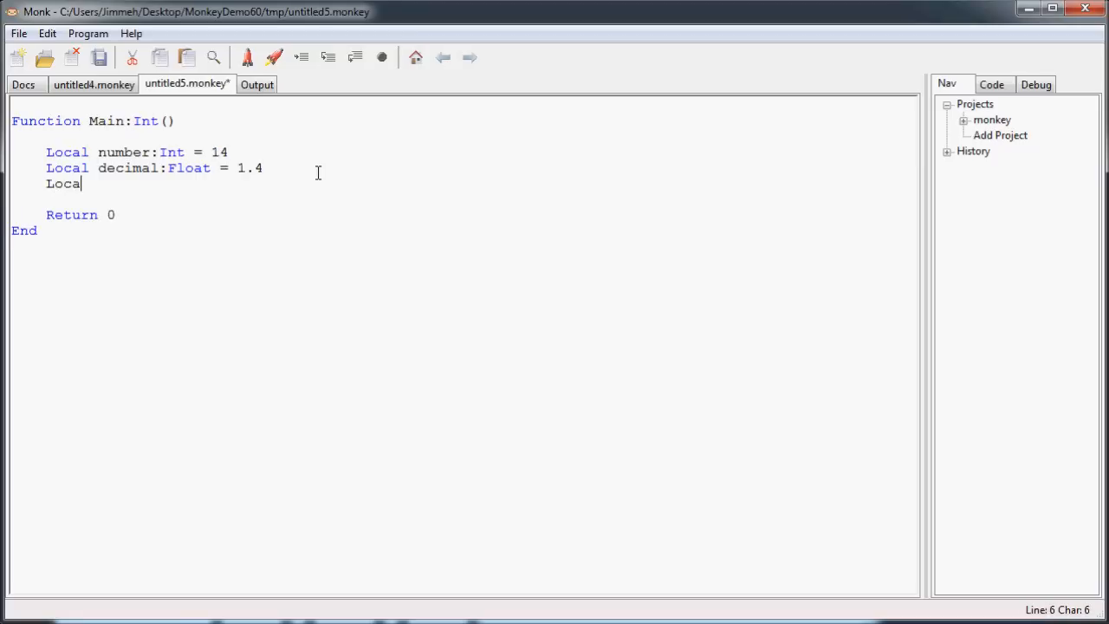
- Declare Local words:String = "This is a string." below the decimal line
type("l")
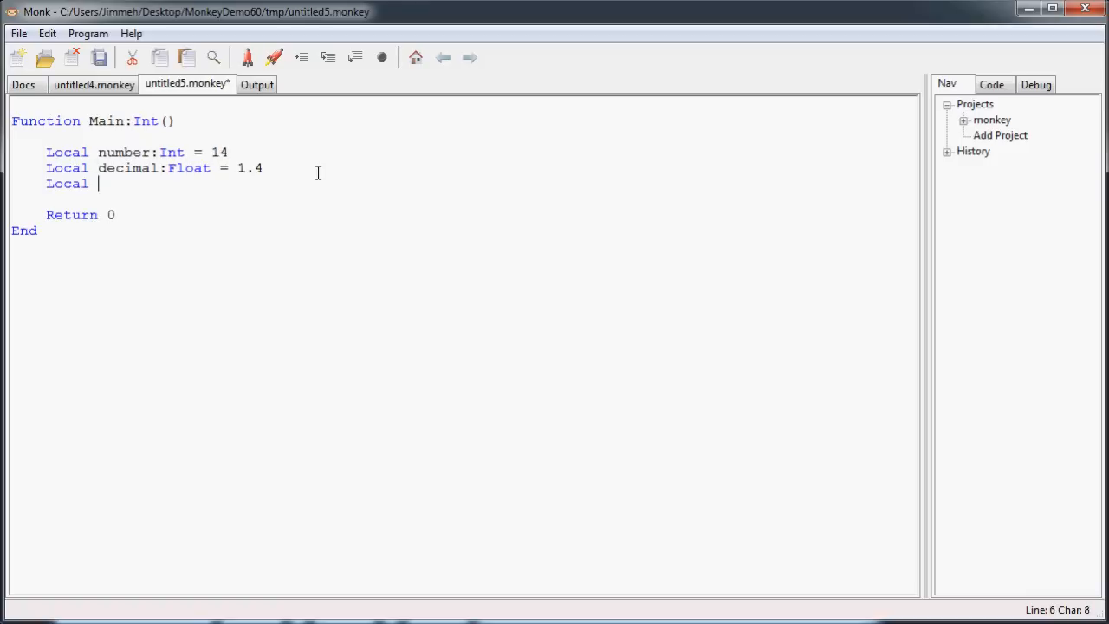
type("words:")
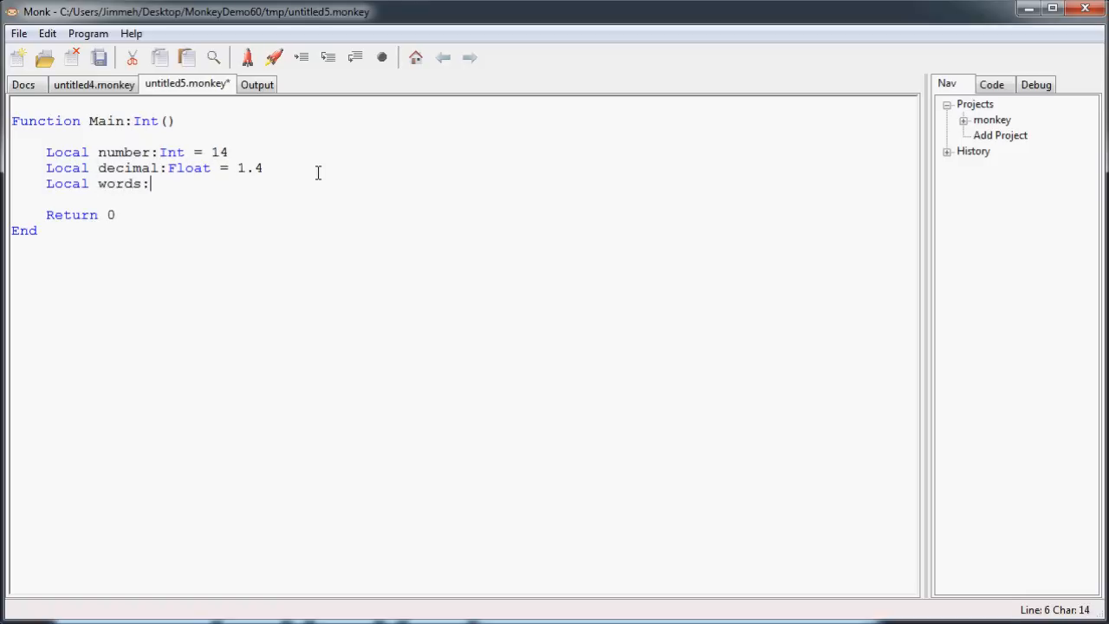
type("S")
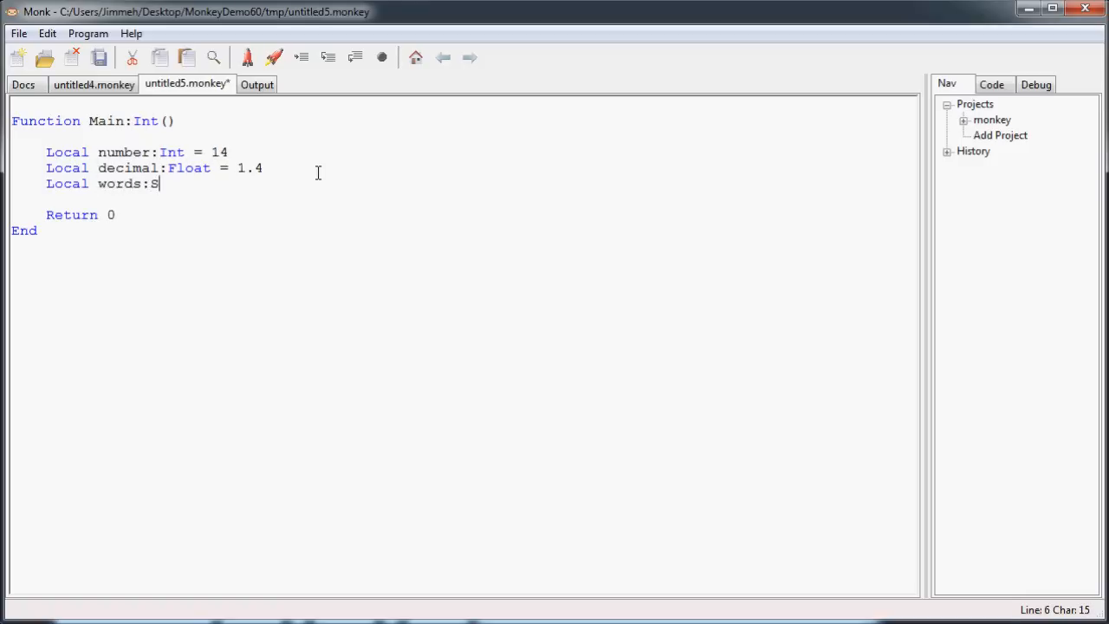
key("BackSpace")
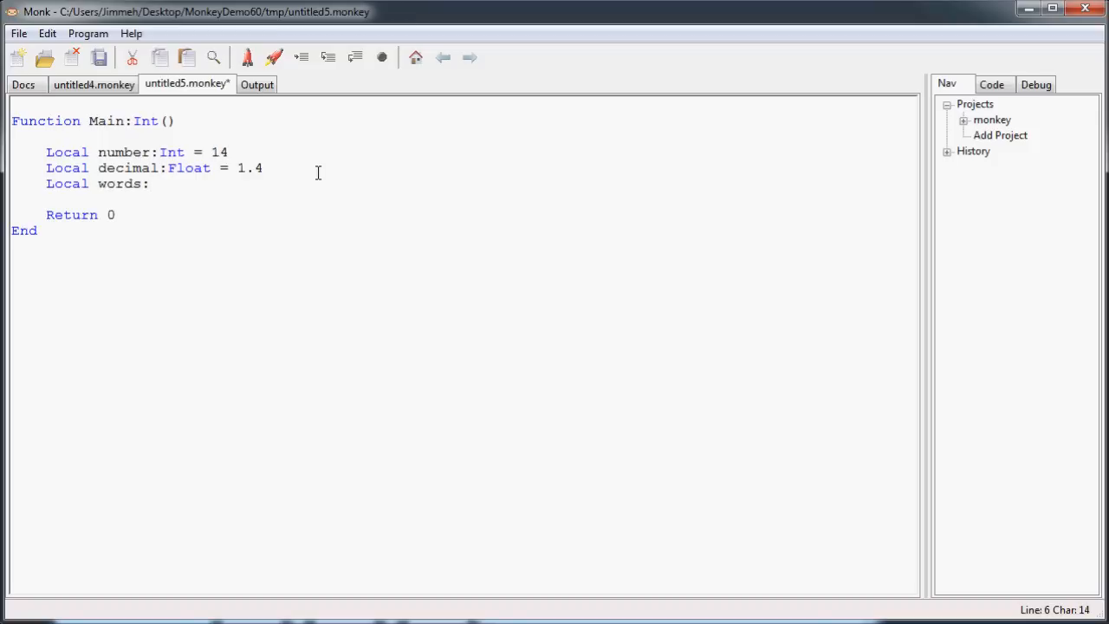
type("S")
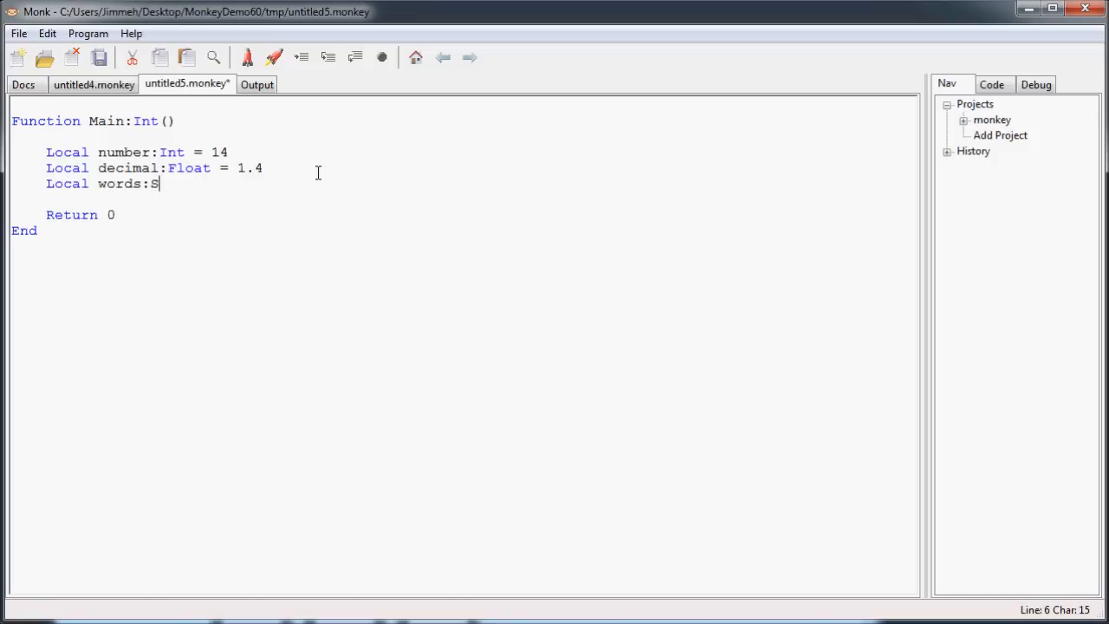
type("tring")
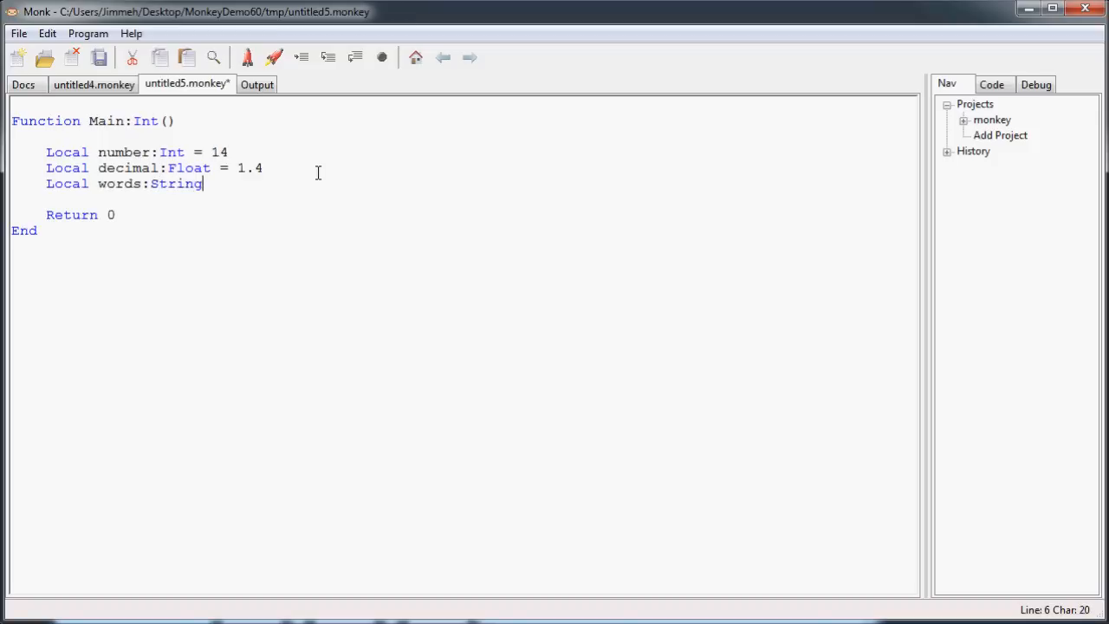
type("= \"")
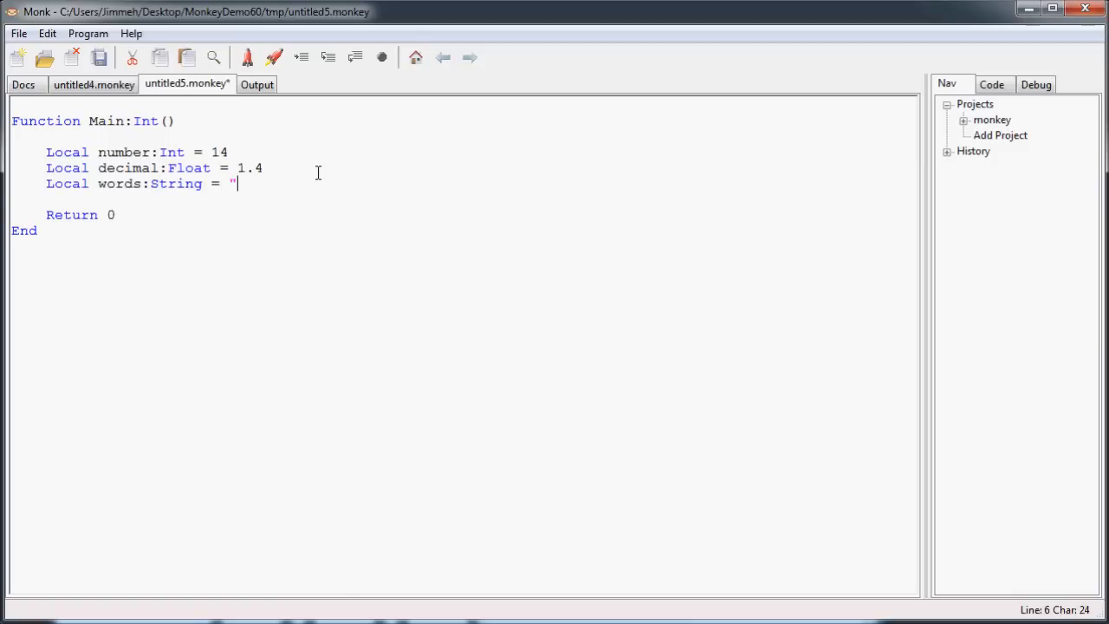
type("\"")
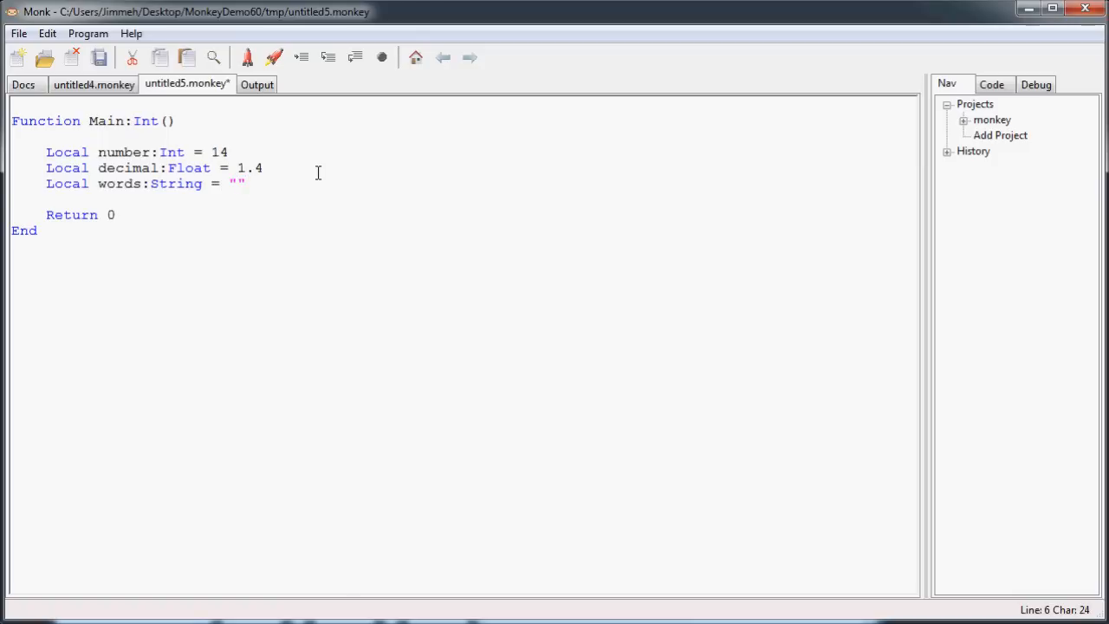
type("This")
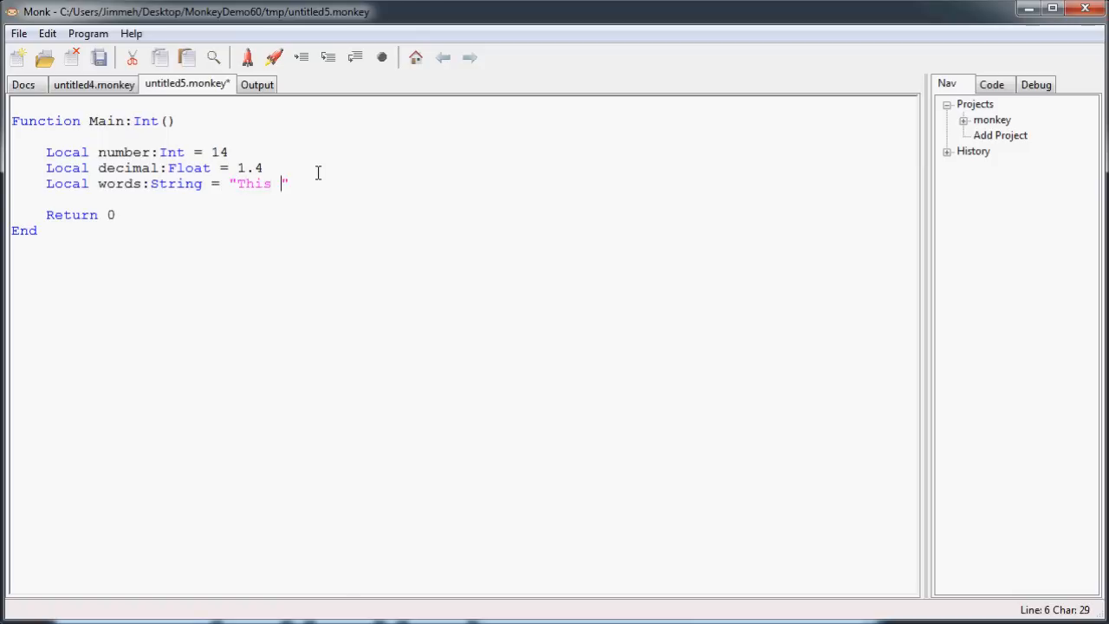
type("is a string.")
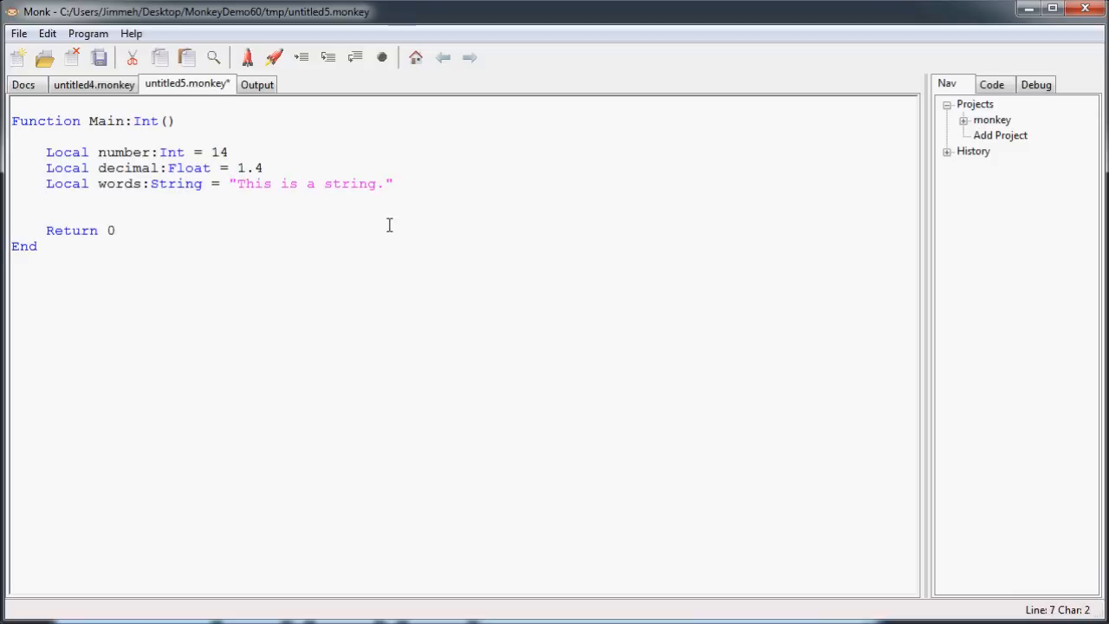
- Declare Local verdict:Bool = True below the words line
type("Local")
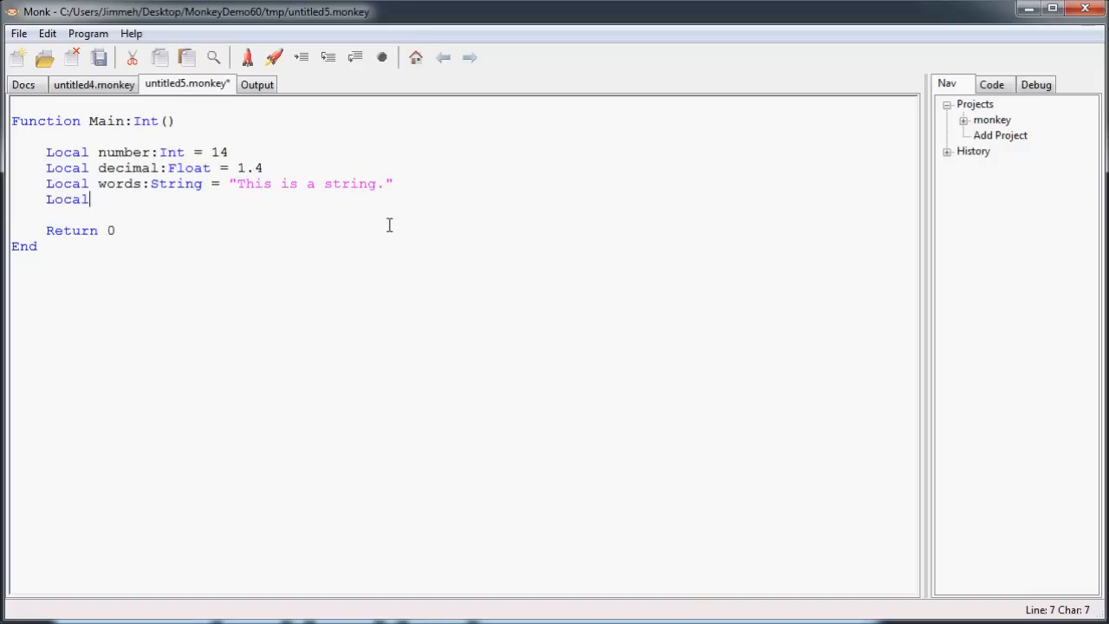
type("verdic")
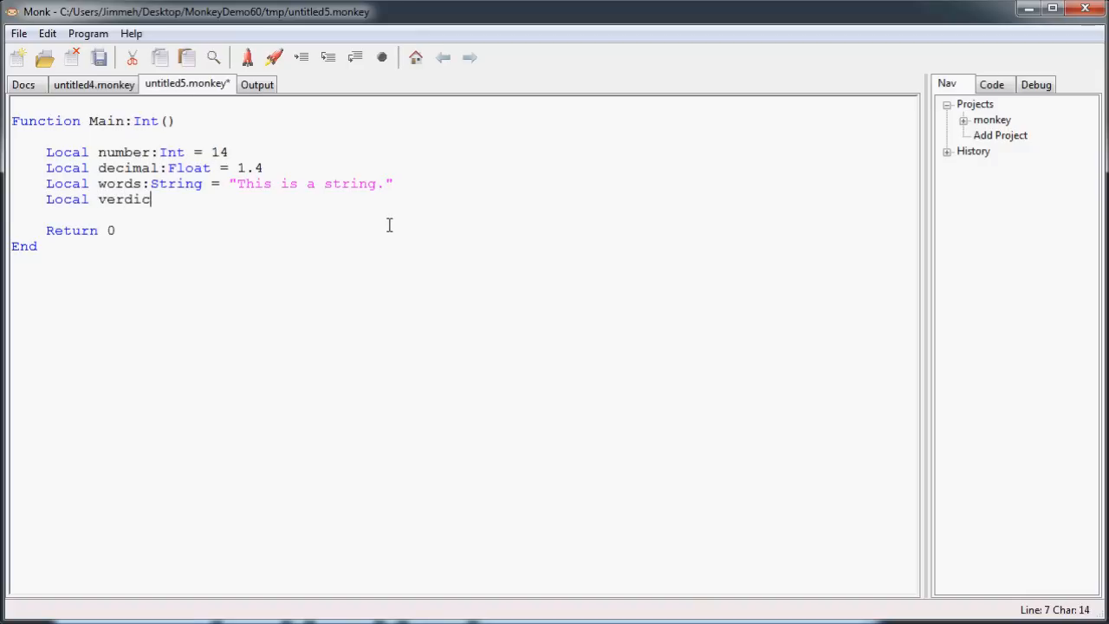
type("t:Bo")
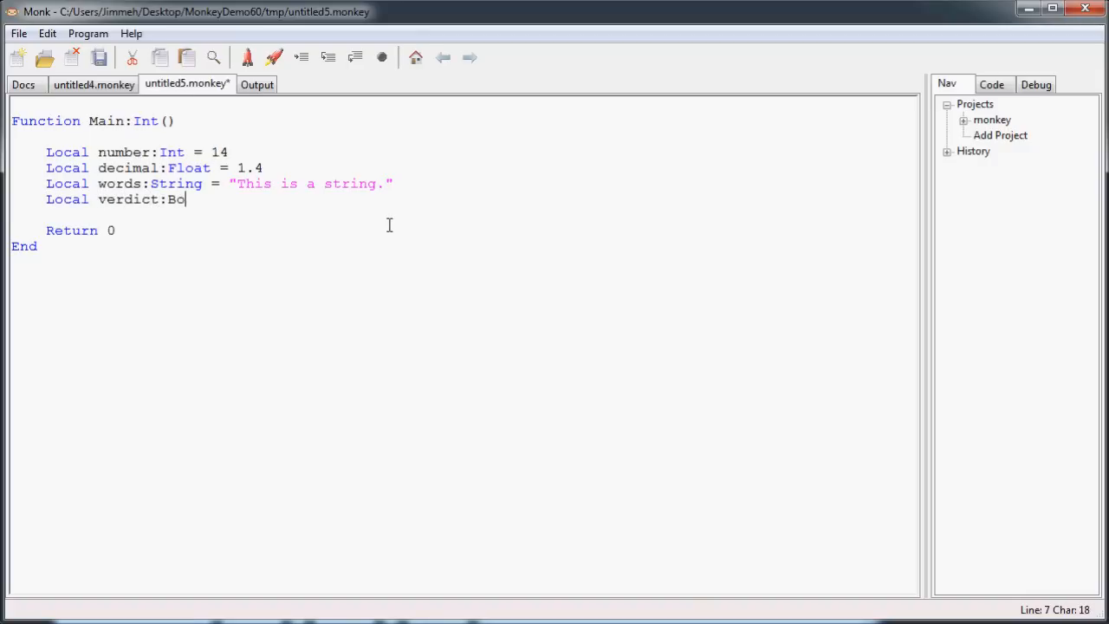
type("ol")
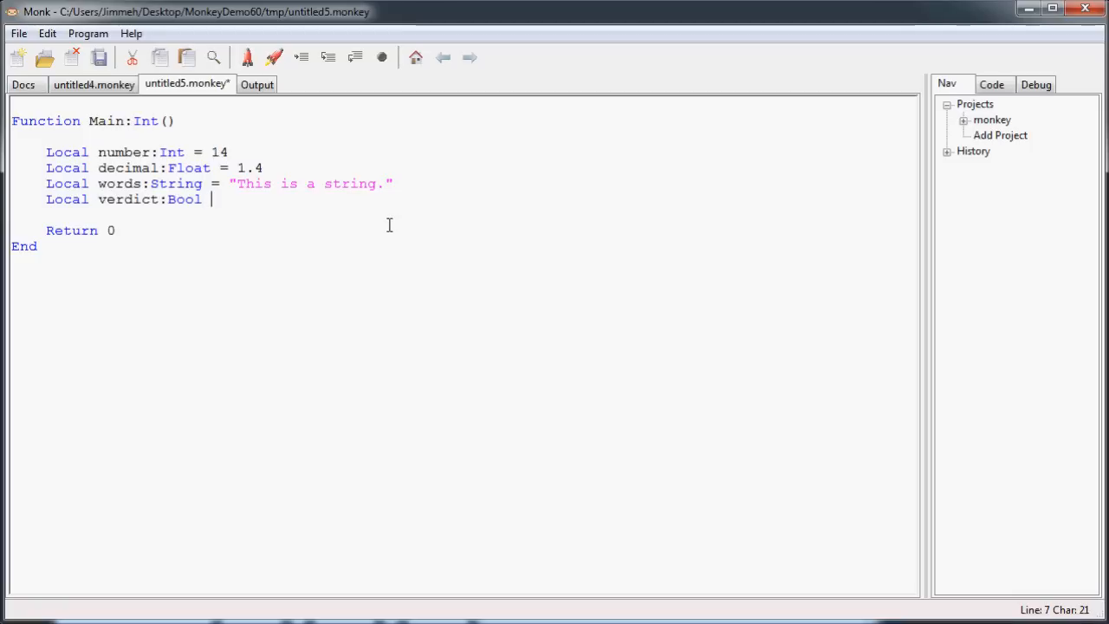
type("=")
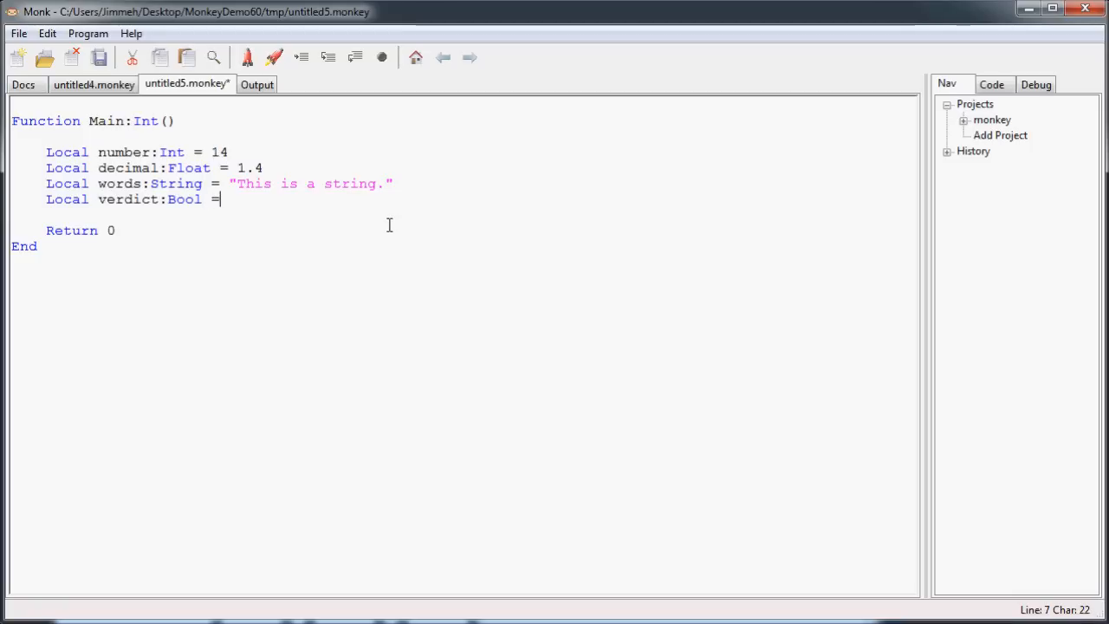
type("True")
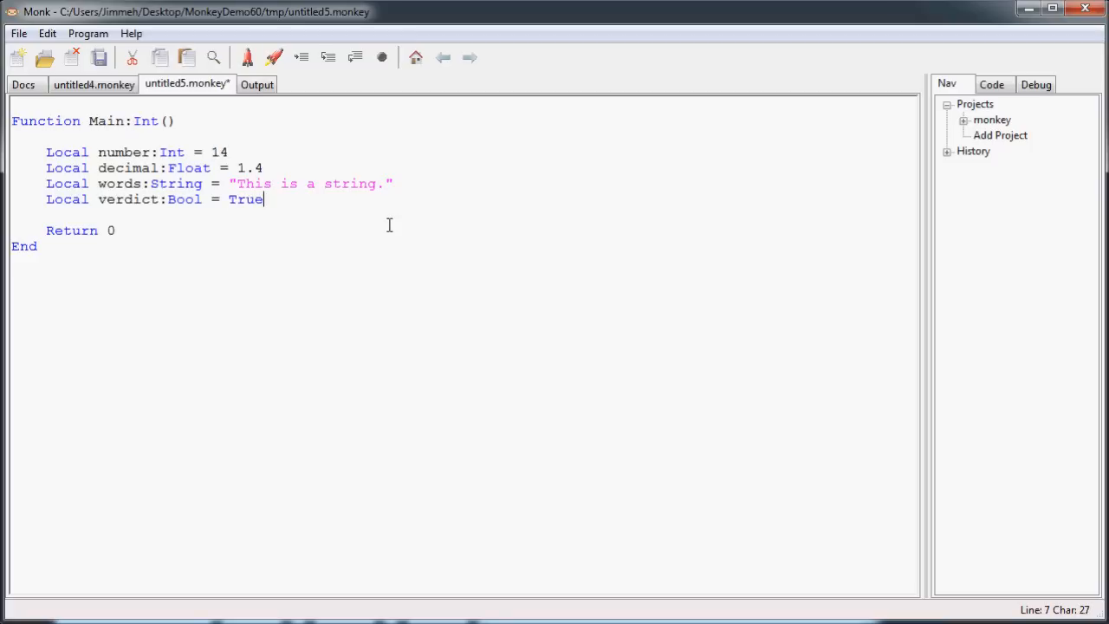
- Toggle verdict's value between True and False to demonstrate the Bool type
type("False")
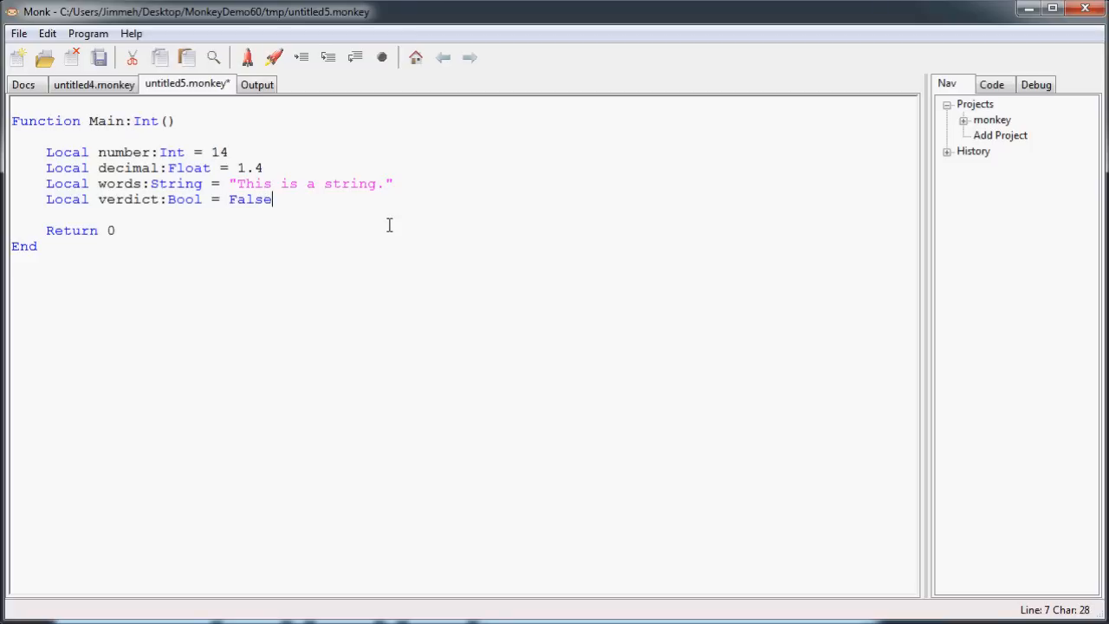
type("True")
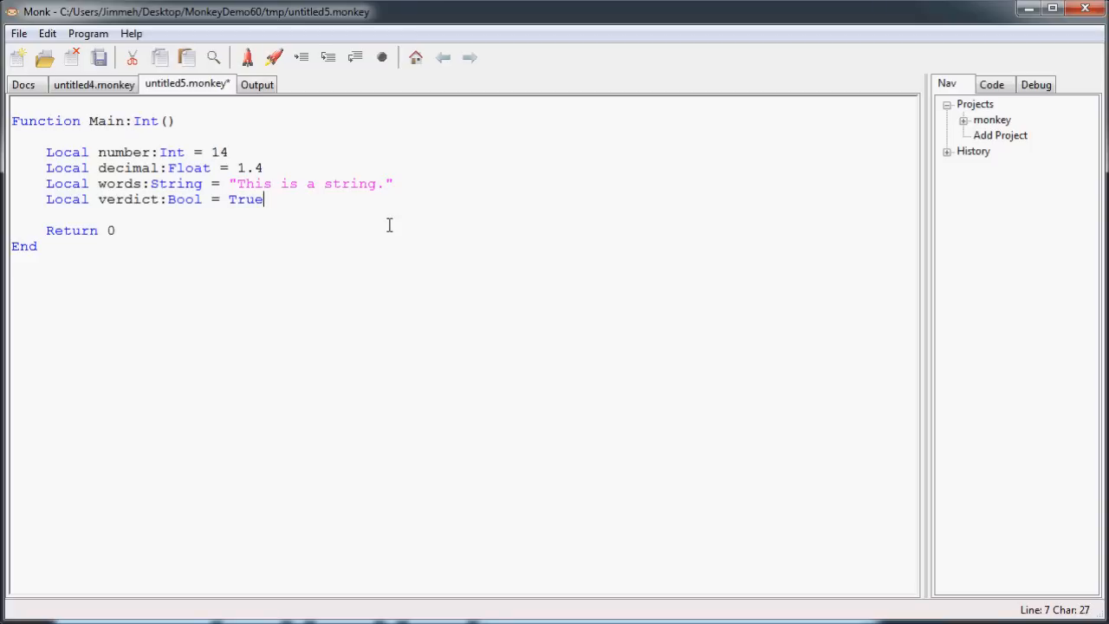
type("False")
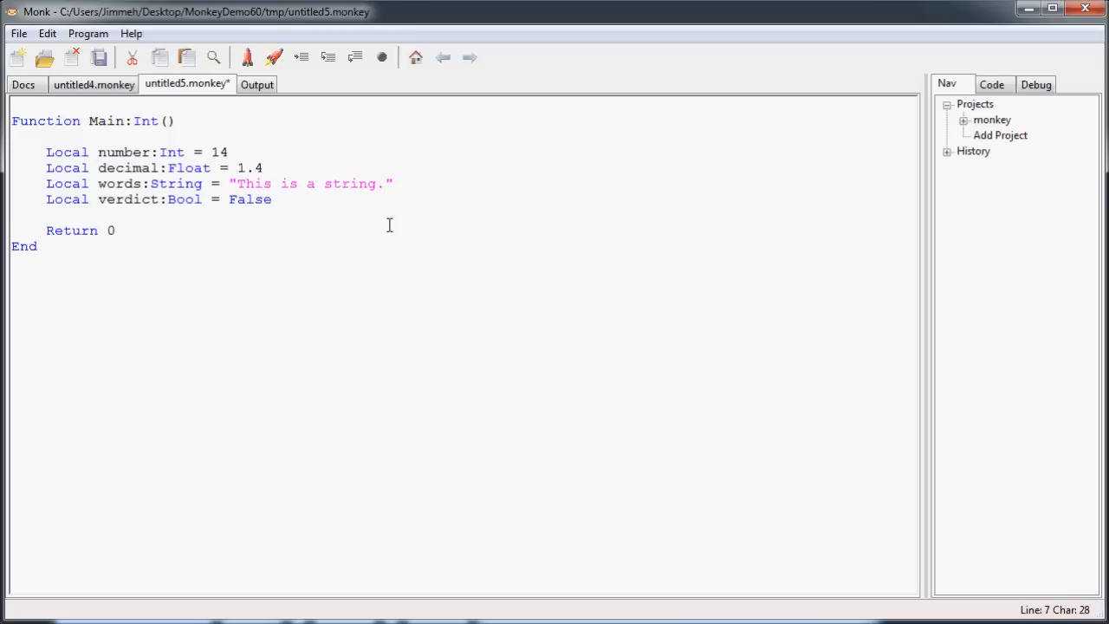
type("True")
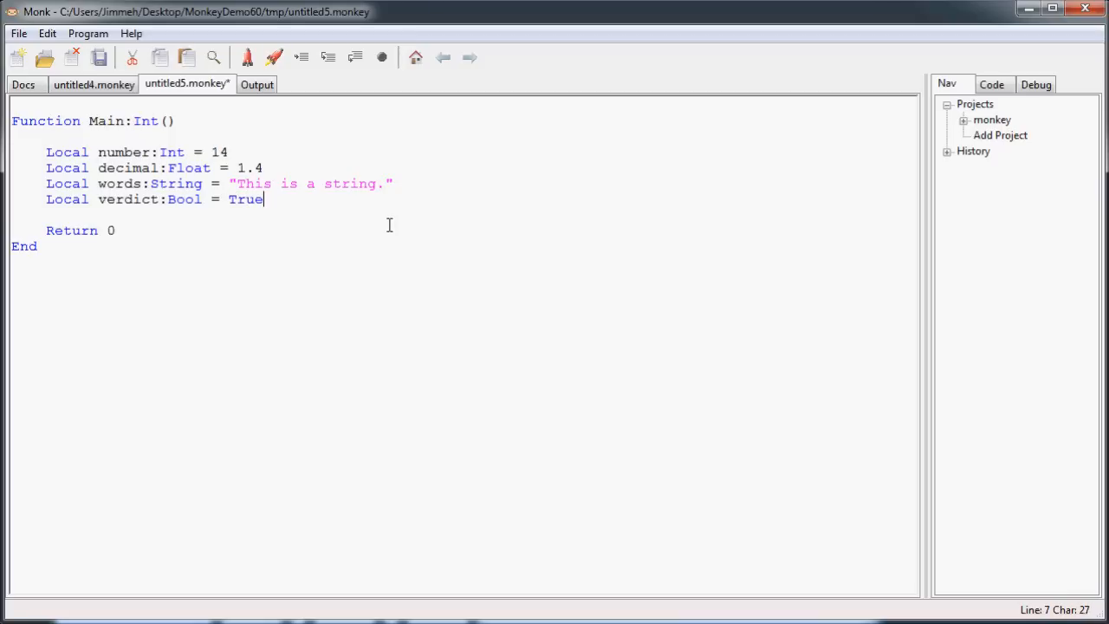
type("Fals")
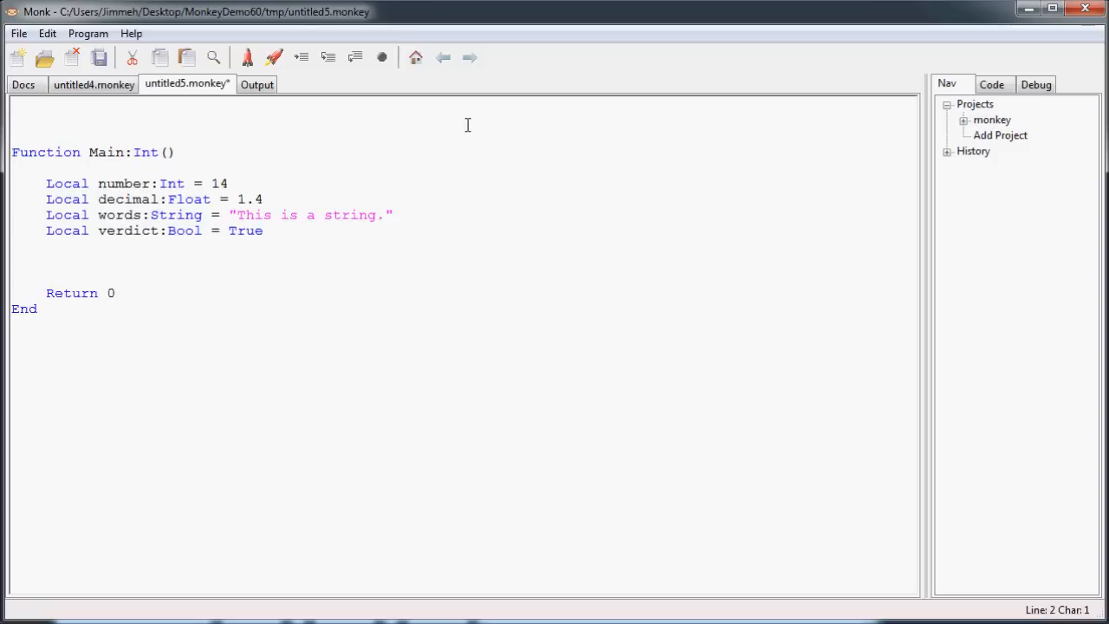
- Write the signature Function Add:Int(value1:Int, value2:Int) above Main
type("Functio")
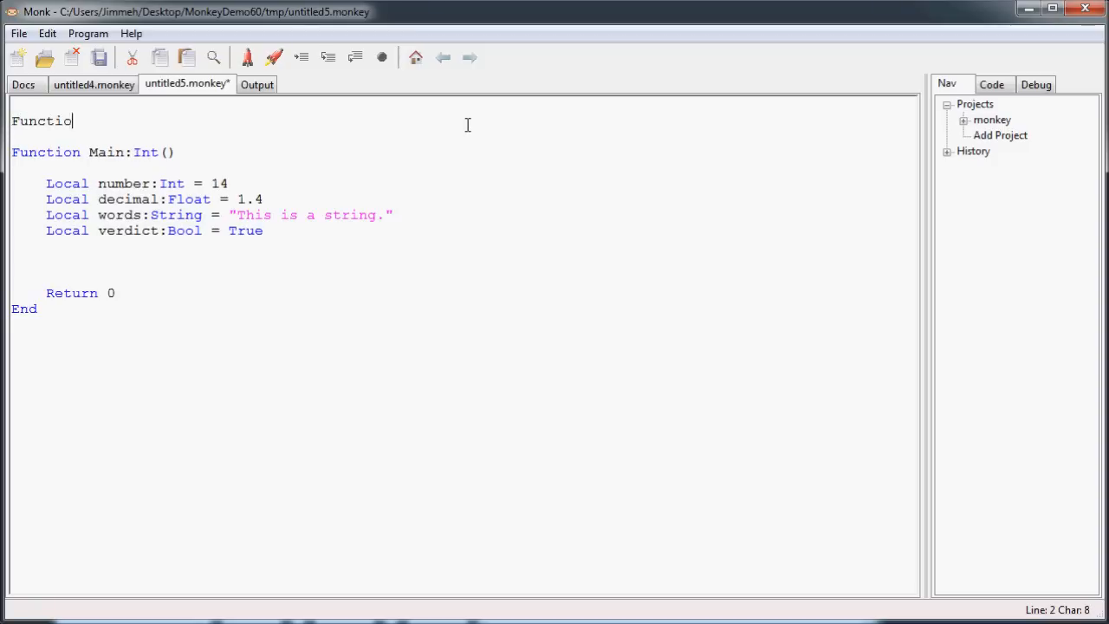
type("n Add")
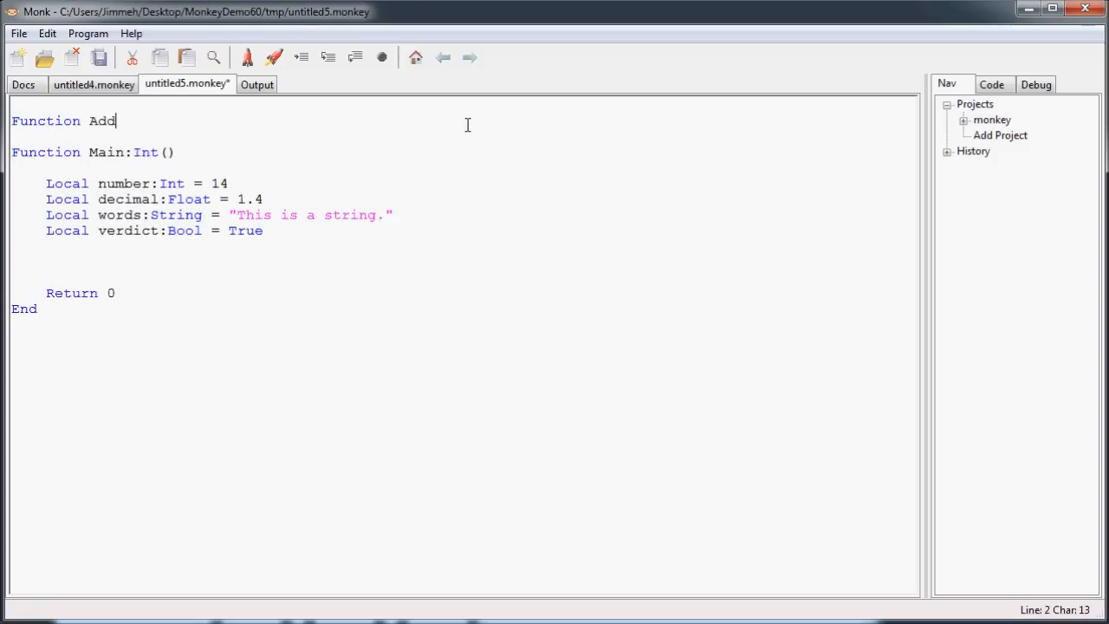
type(":")
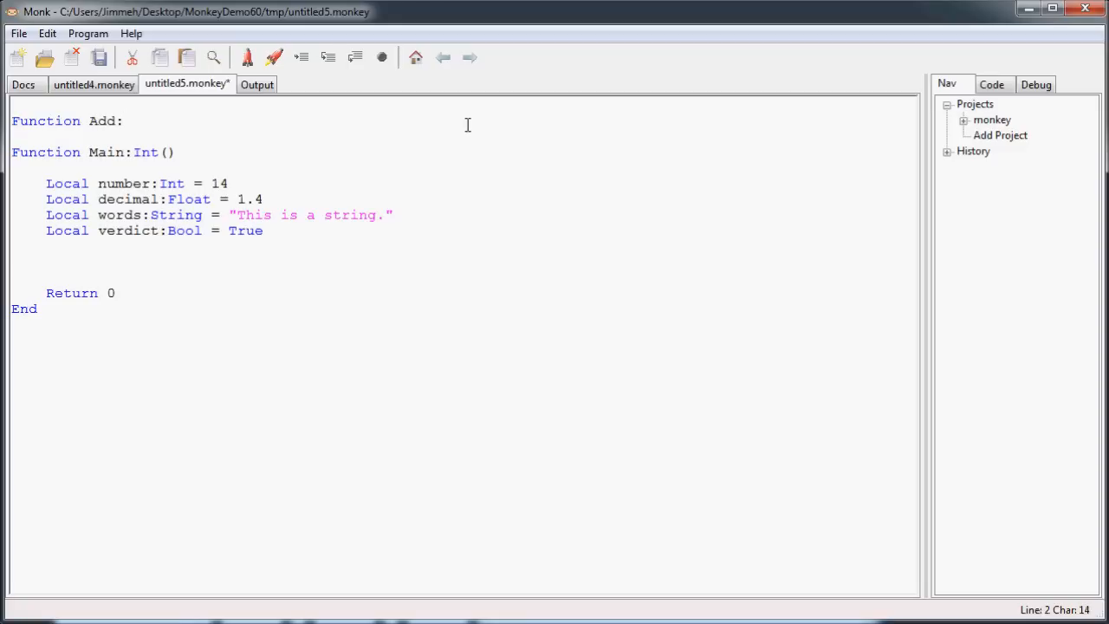
type("Int")
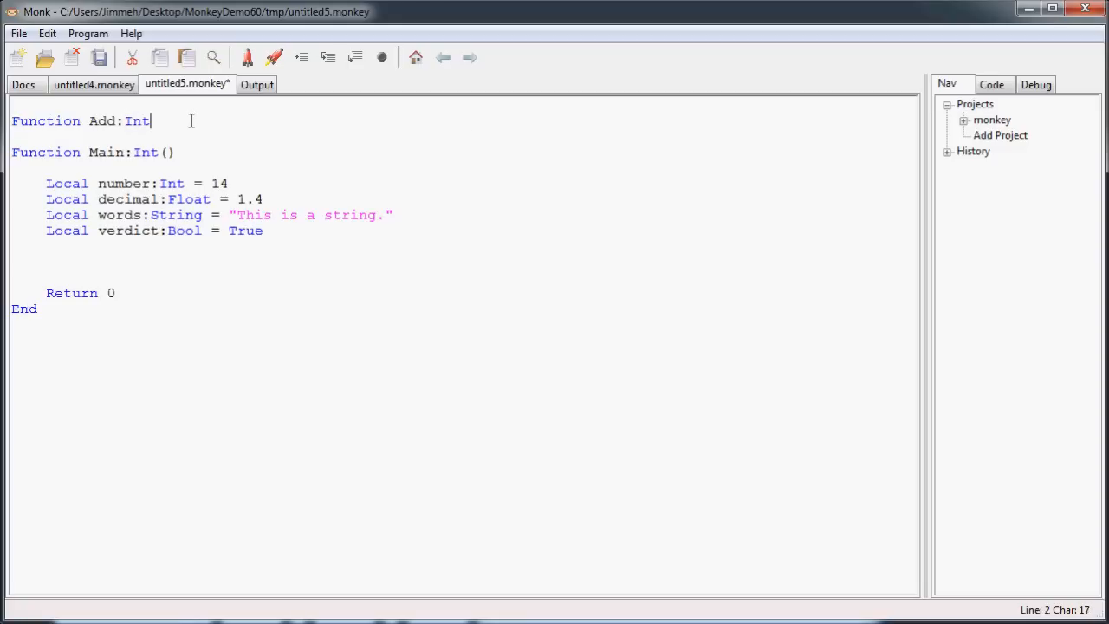
type("(")
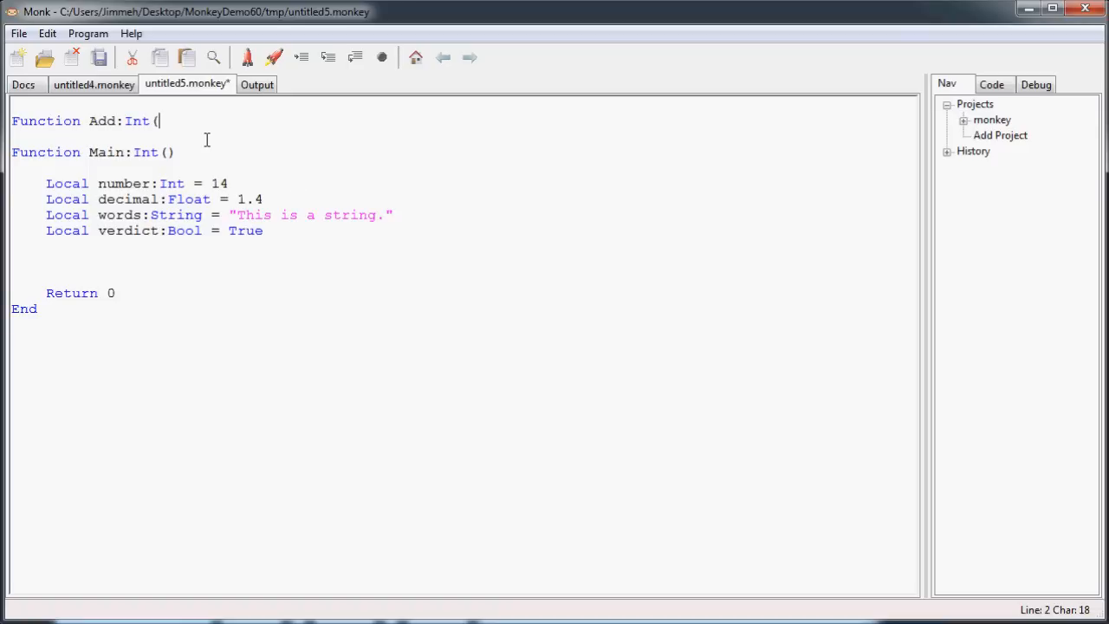
key("BackSpace")
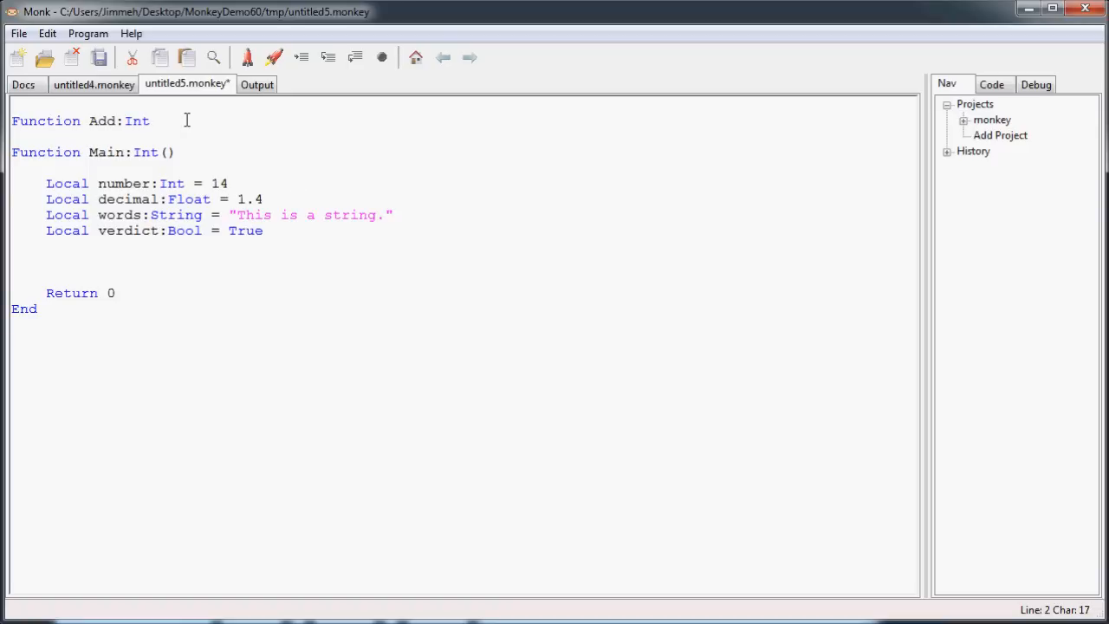
type("(")
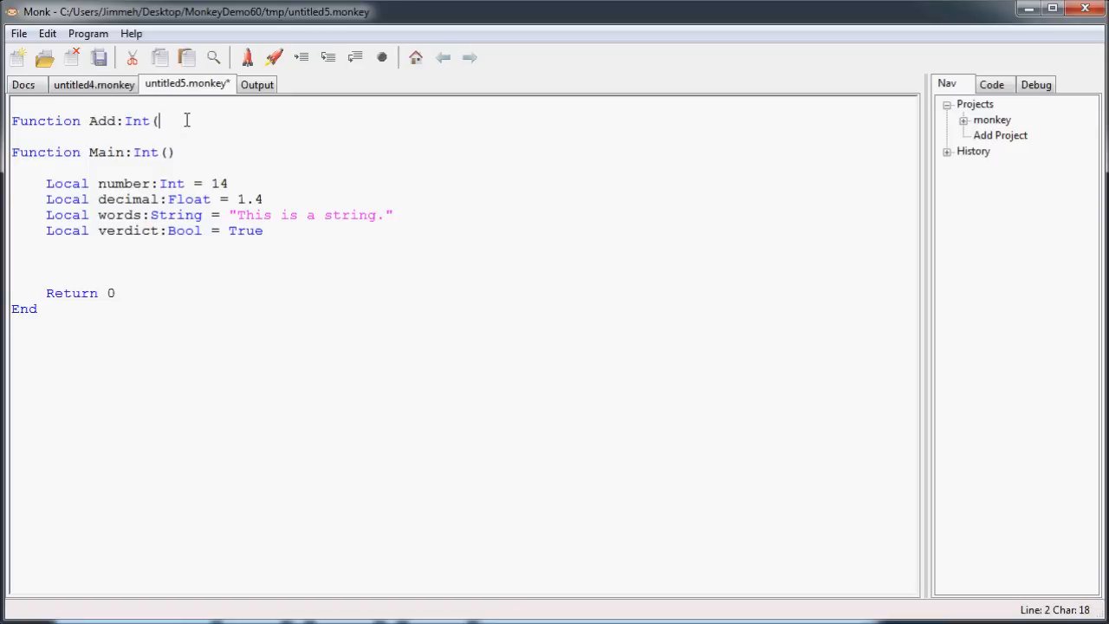
type("value")
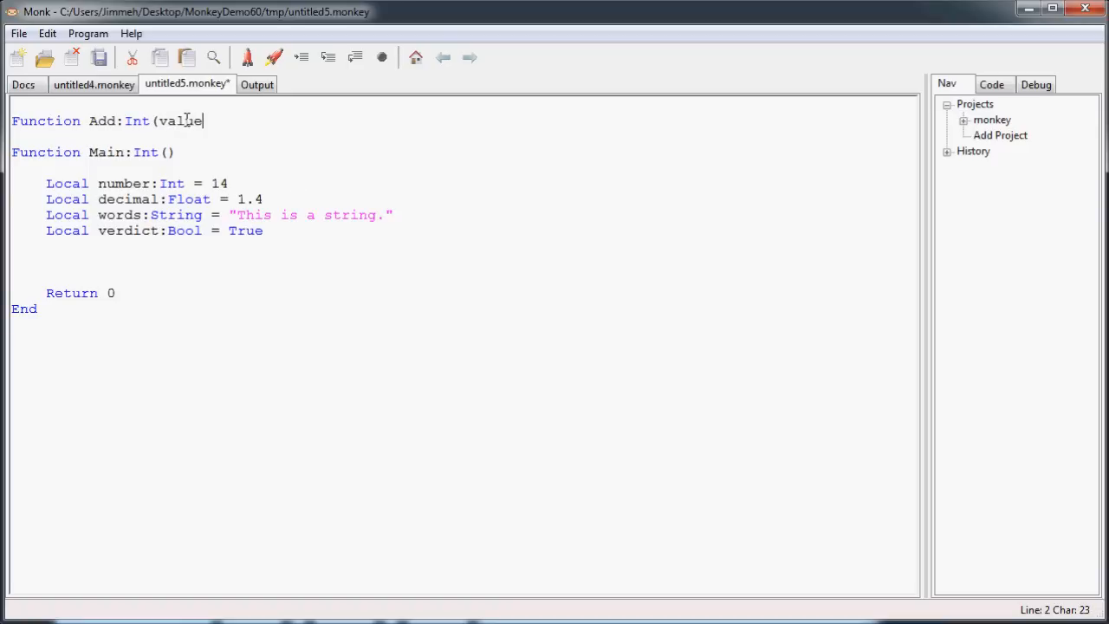
type("1:Int")
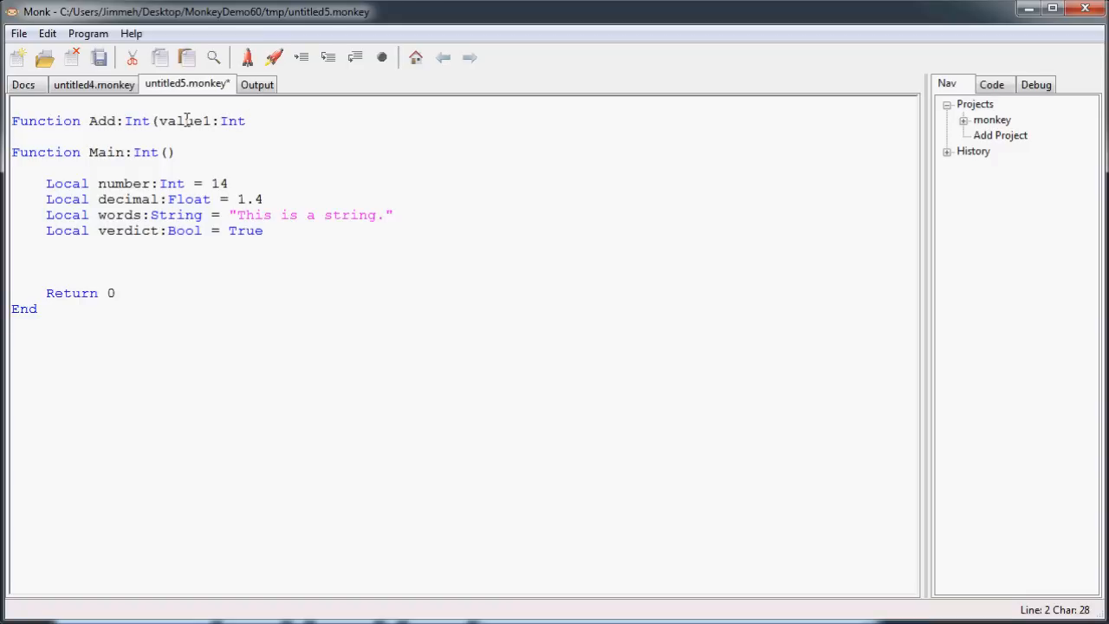
type(", value")
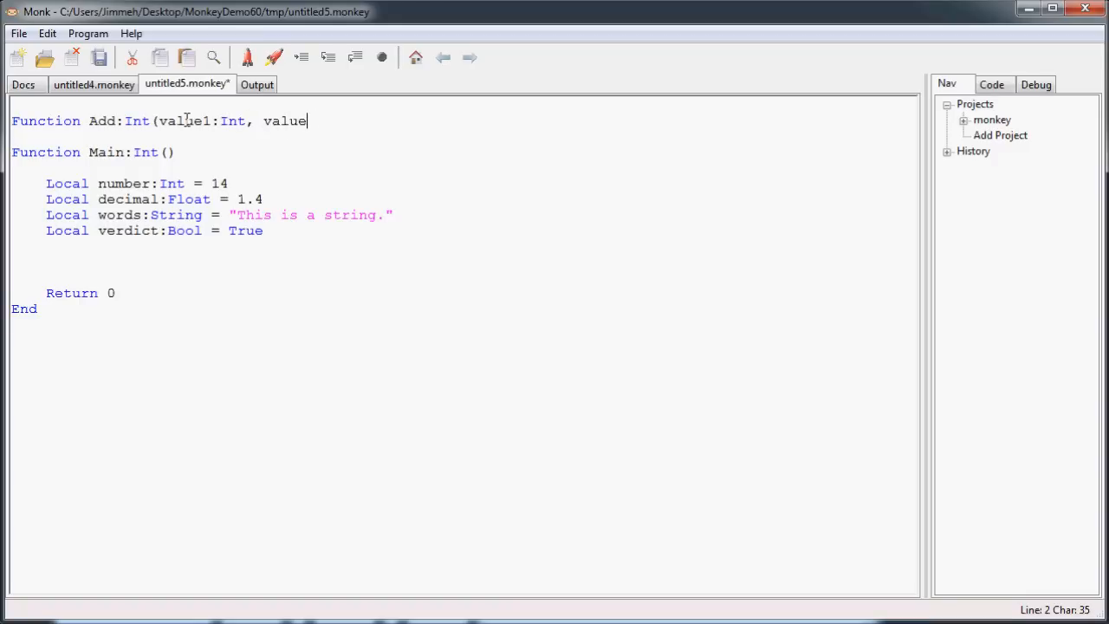
type("2:Int)")
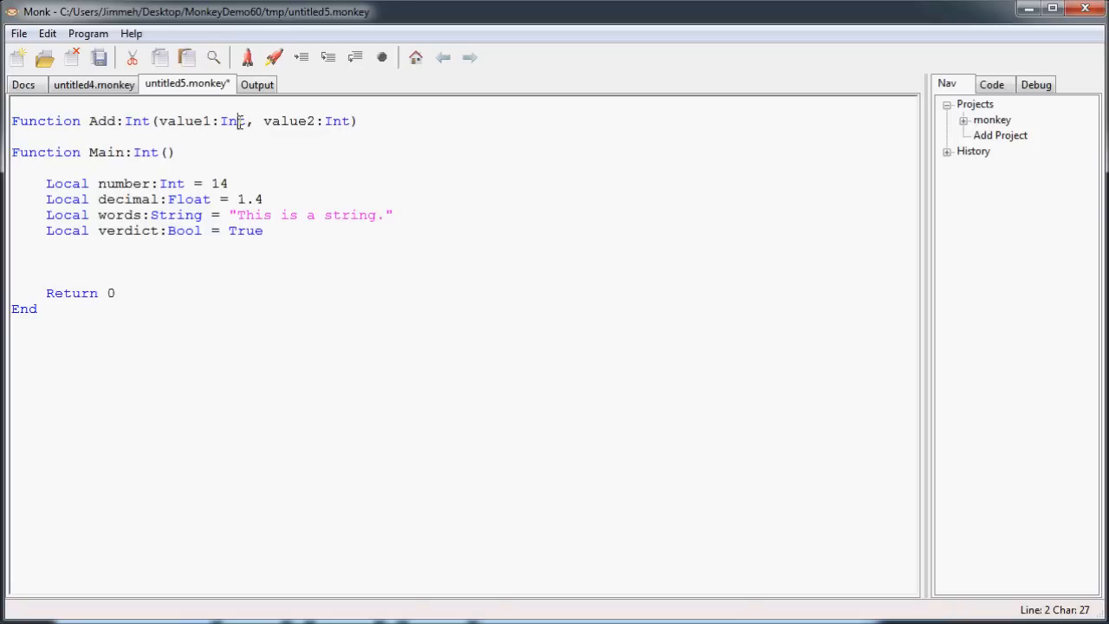
- Fill the Add body: Local sum:Int, sum = value1 + value2, Return sum
left_click(344, 121)
type("En")
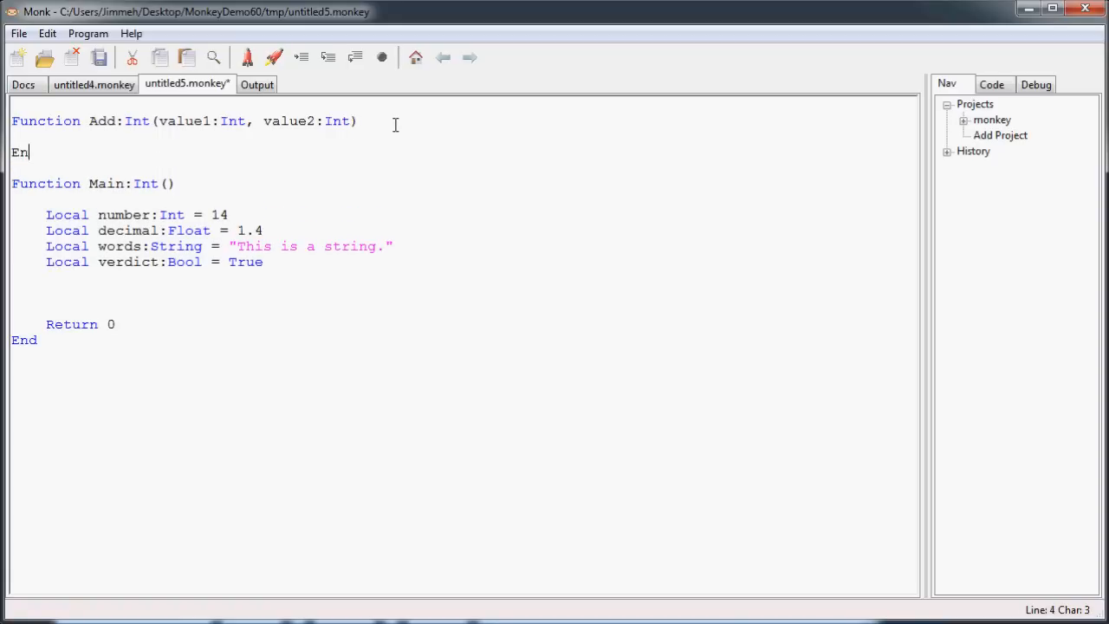
type("d")
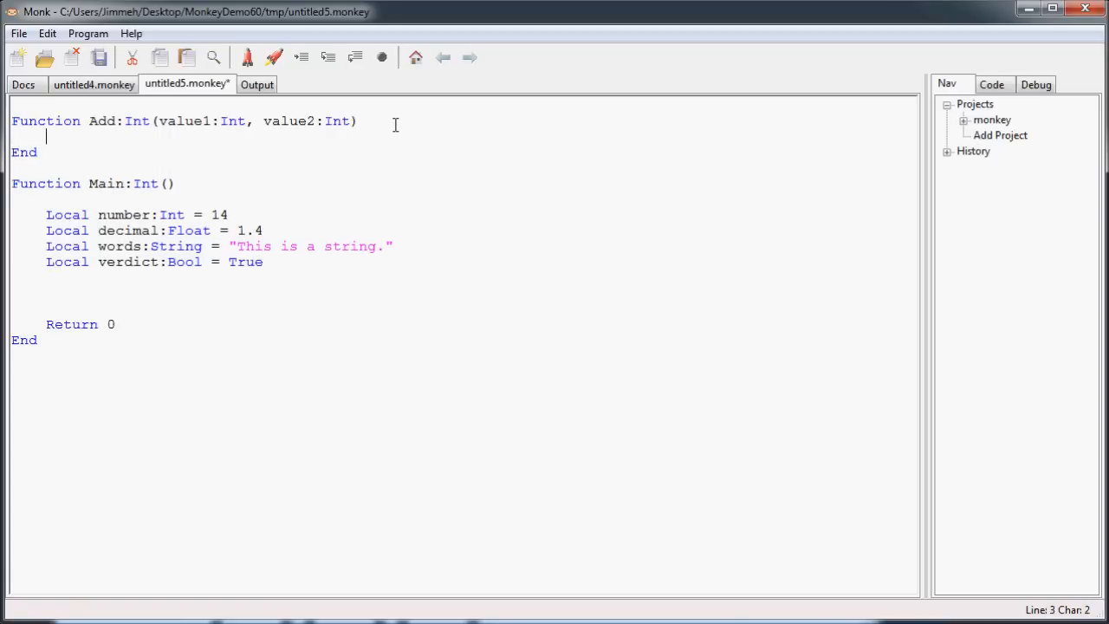
type("LOca")
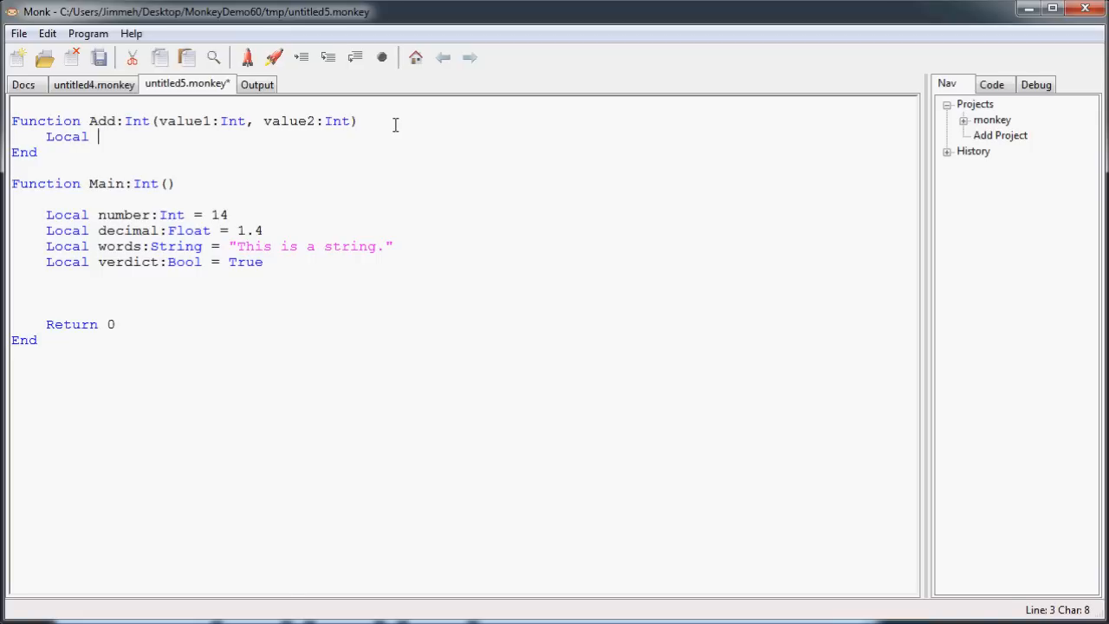
type("sum:Int")
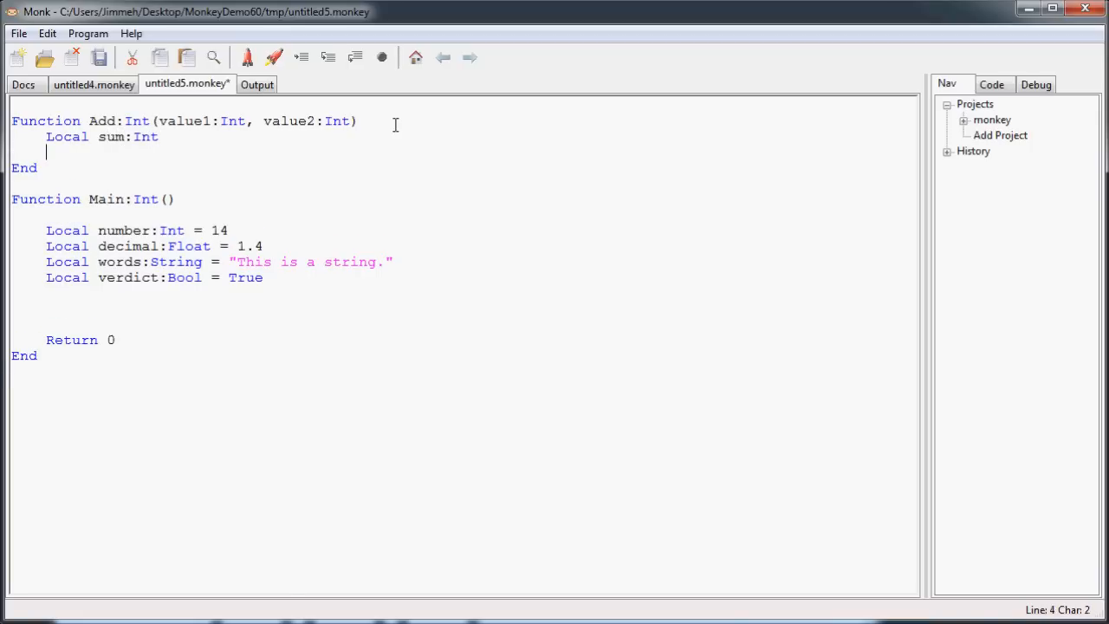
type("sum")
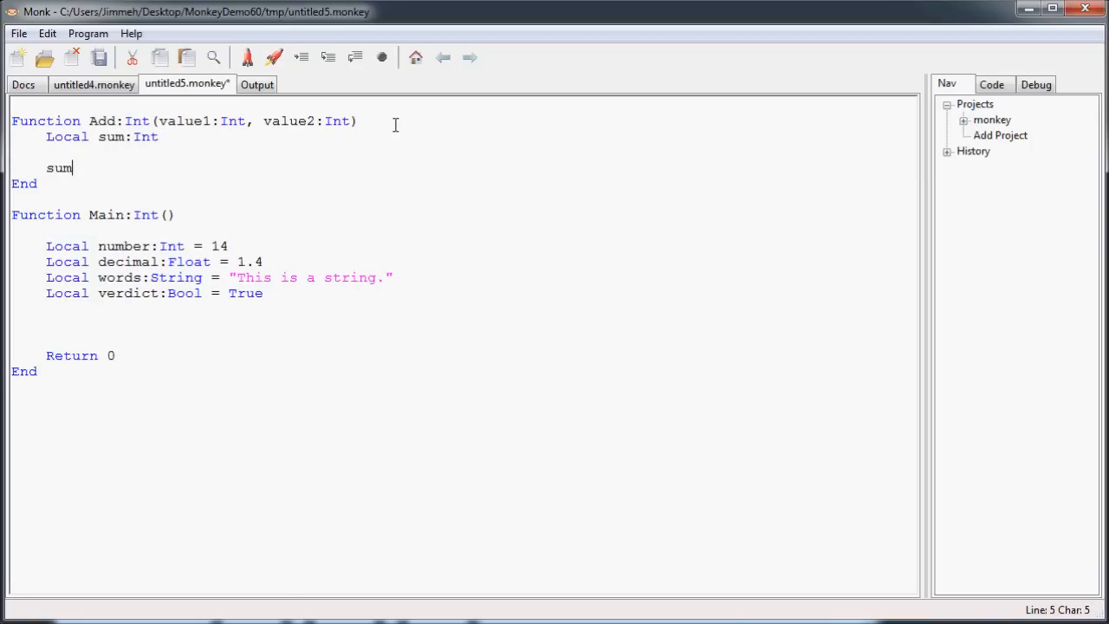
type("\" \"")
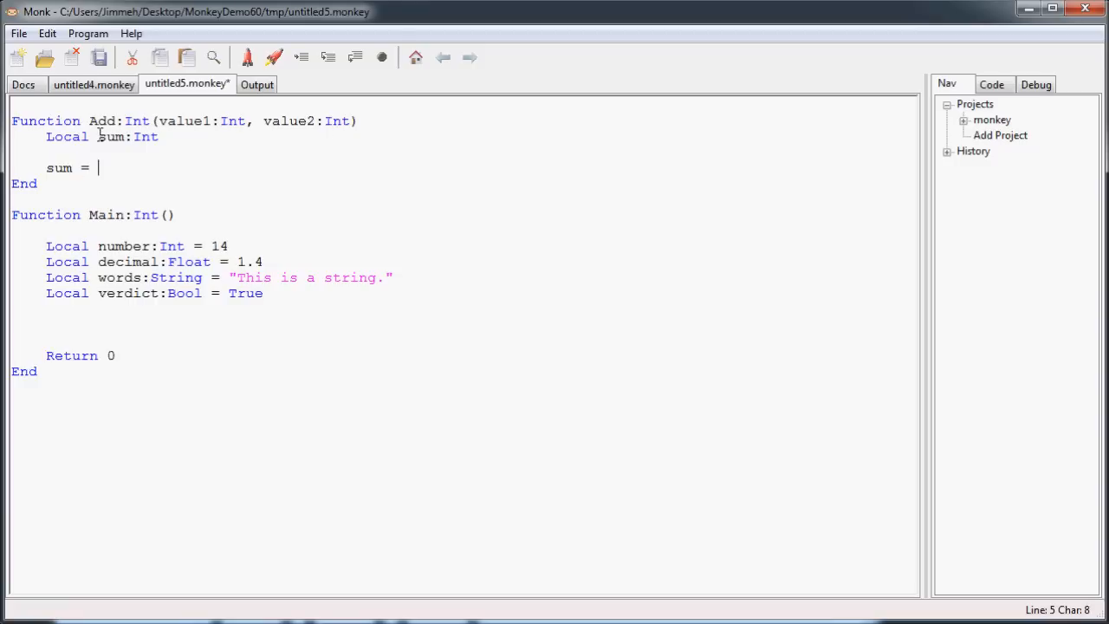
mouse_move(129, 167)
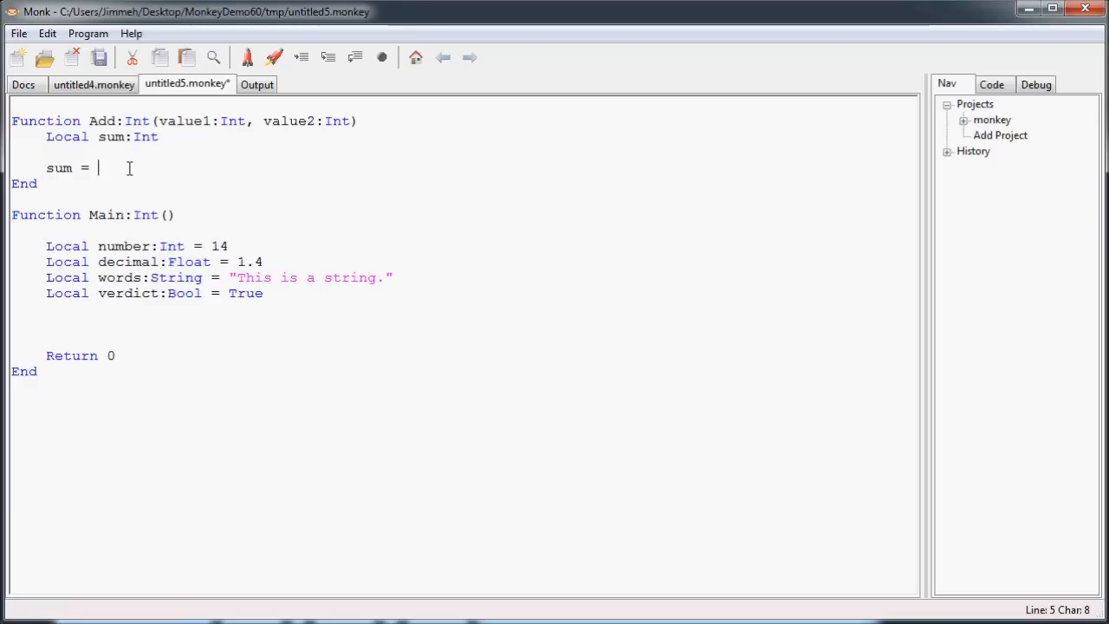
type("value1")
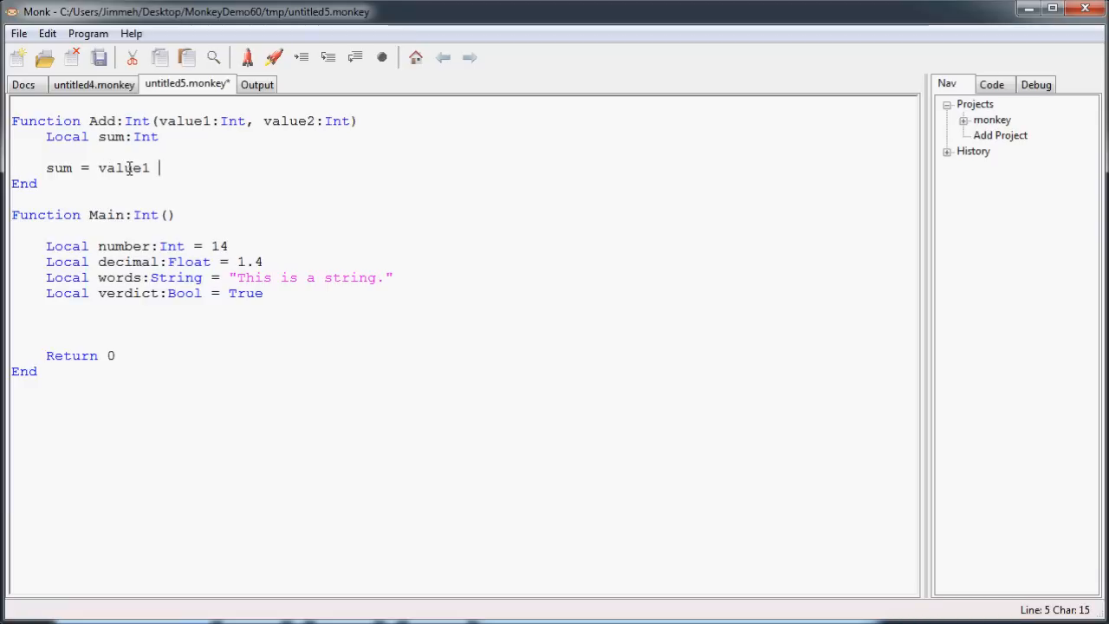
type("+ value2")
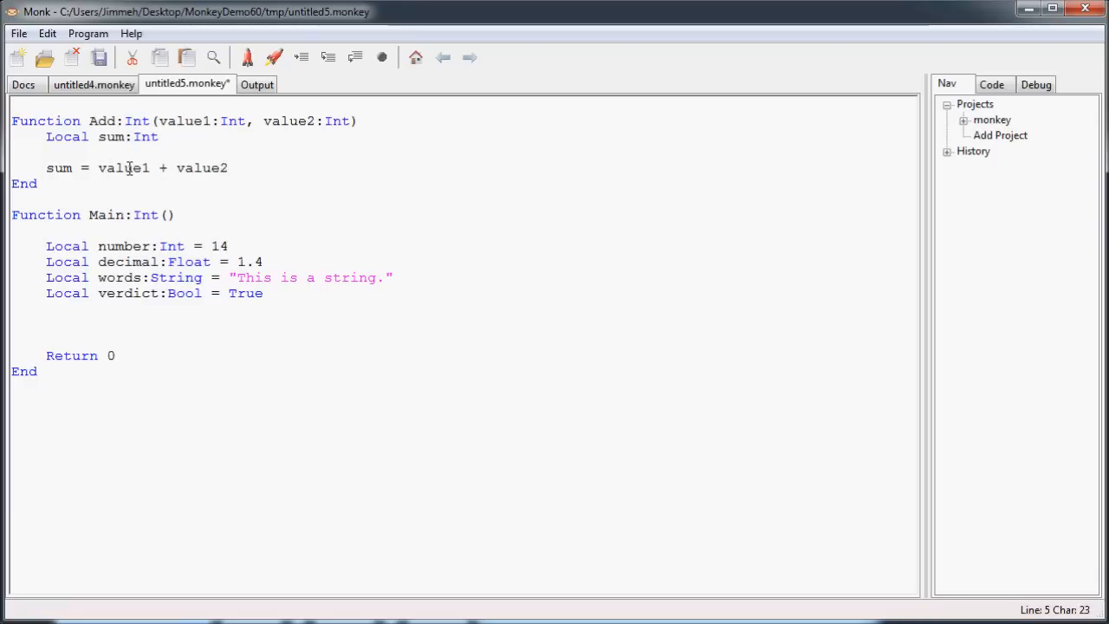
type("Retu")
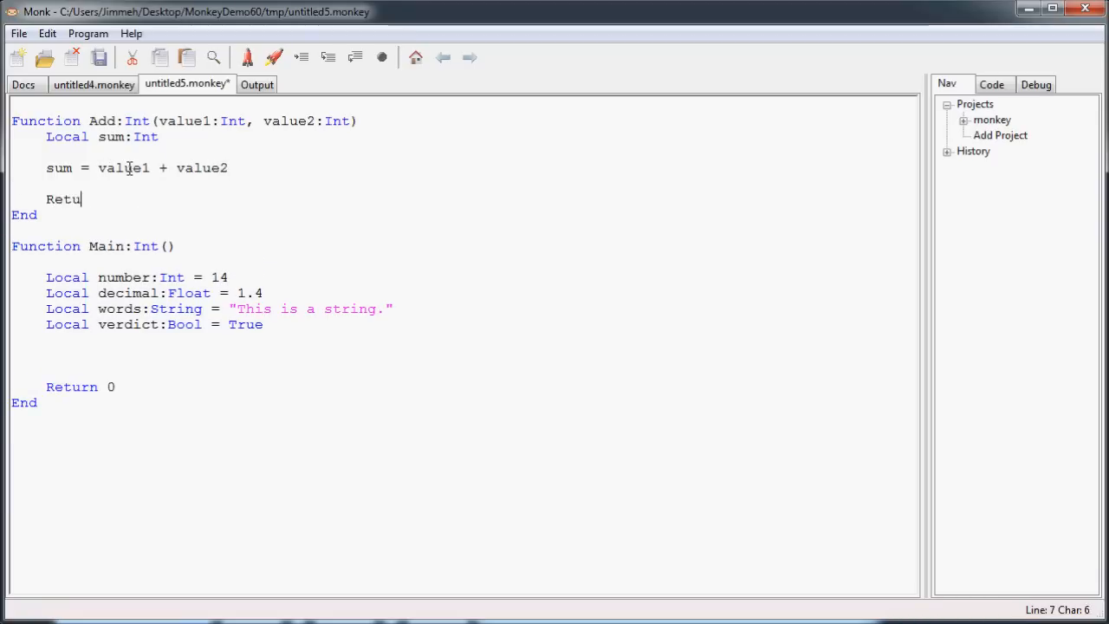
type("rn")
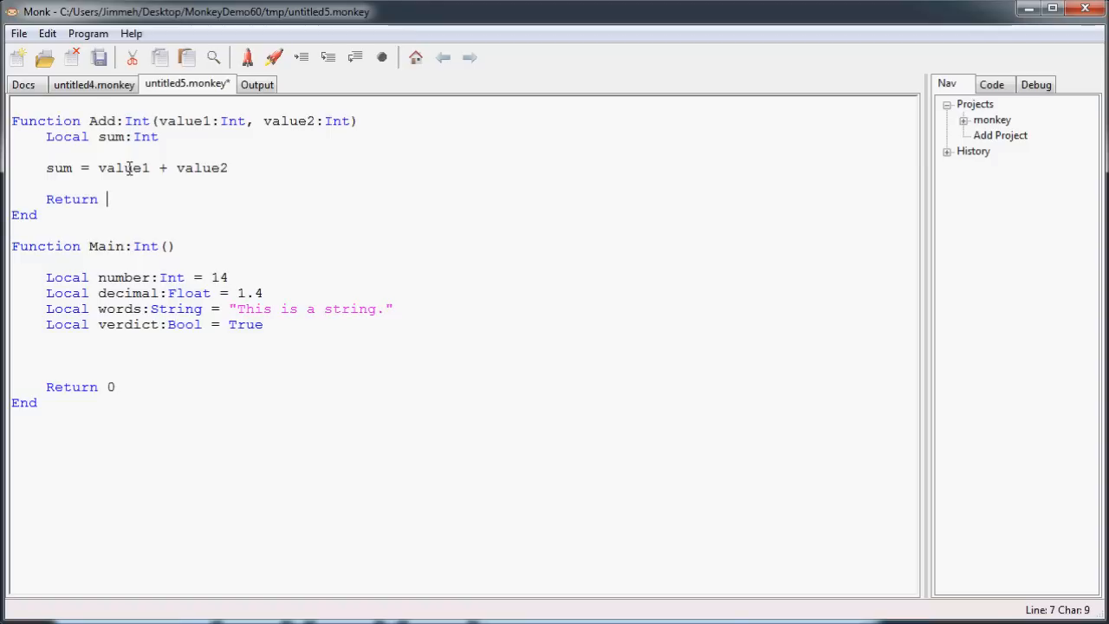
type("sum")
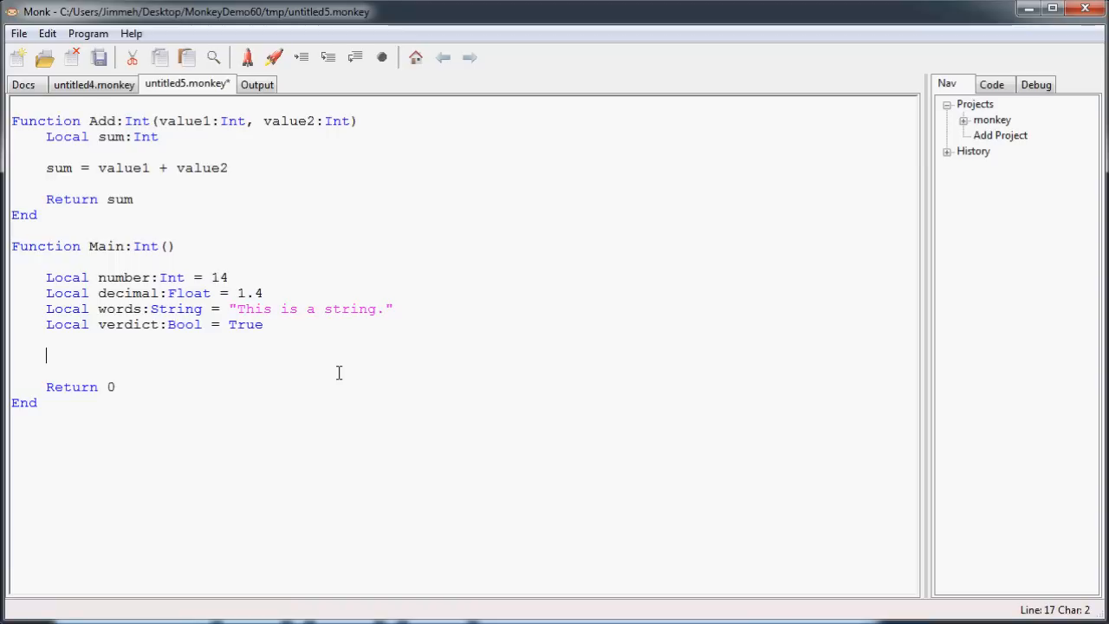
- Declare Local sum:Int = in Main below the verdict declaration
type("Local")
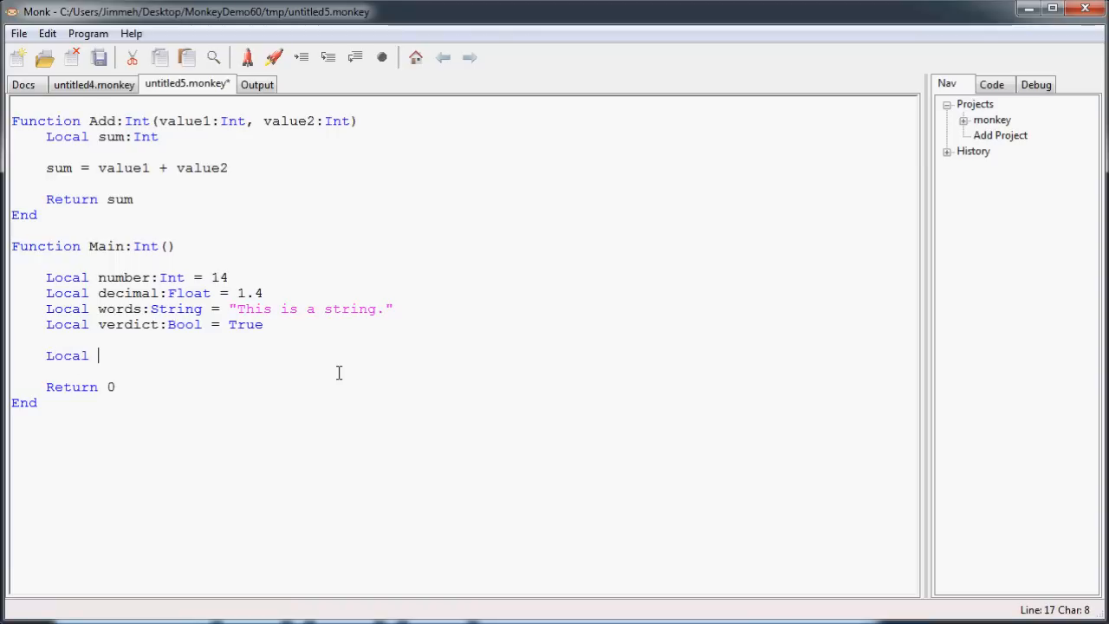
type("sum:I")
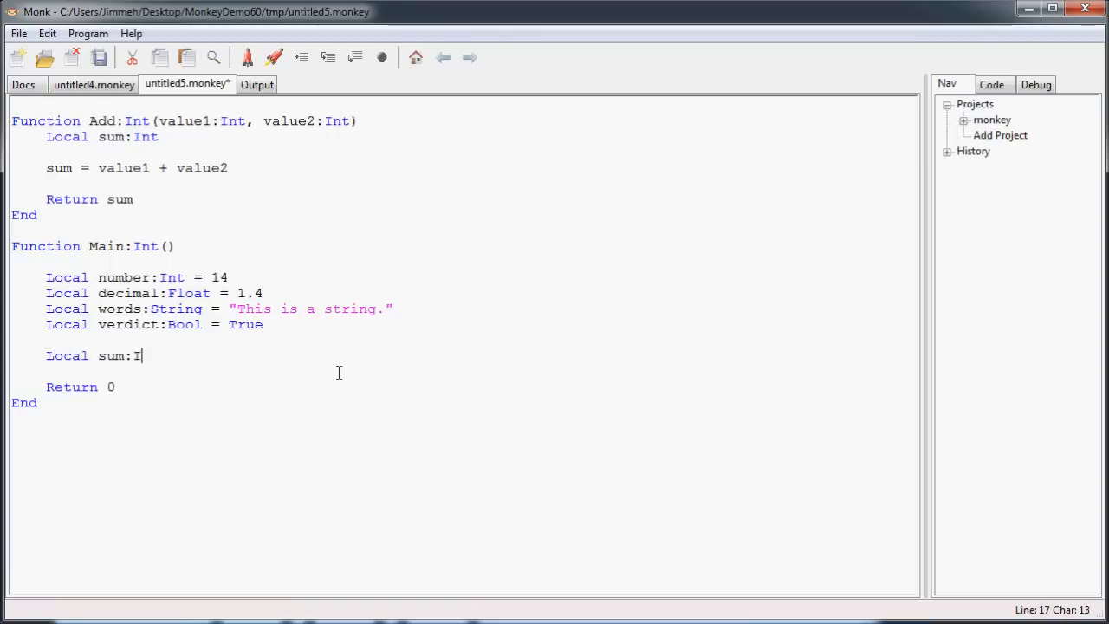
type("nt =")
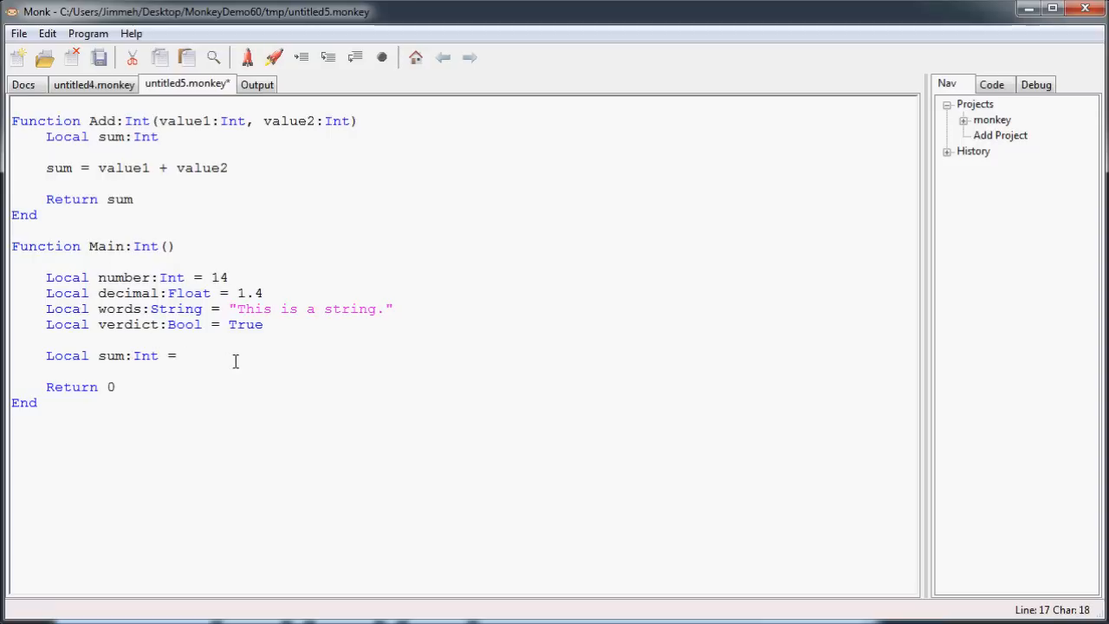
mouse_move(102, 355)
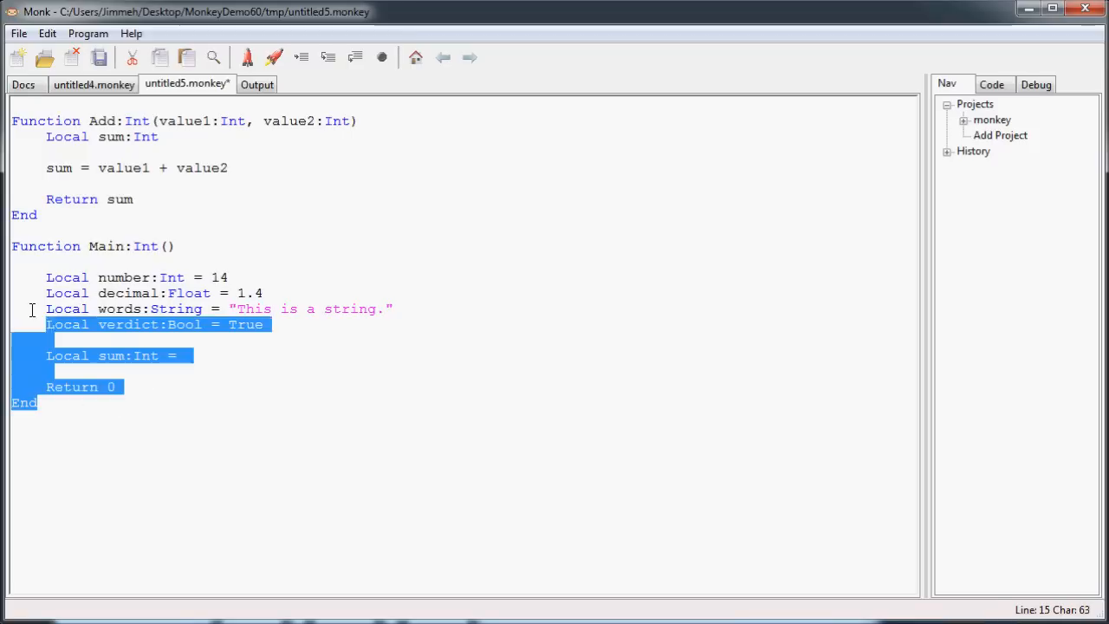
left_click(160, 137)
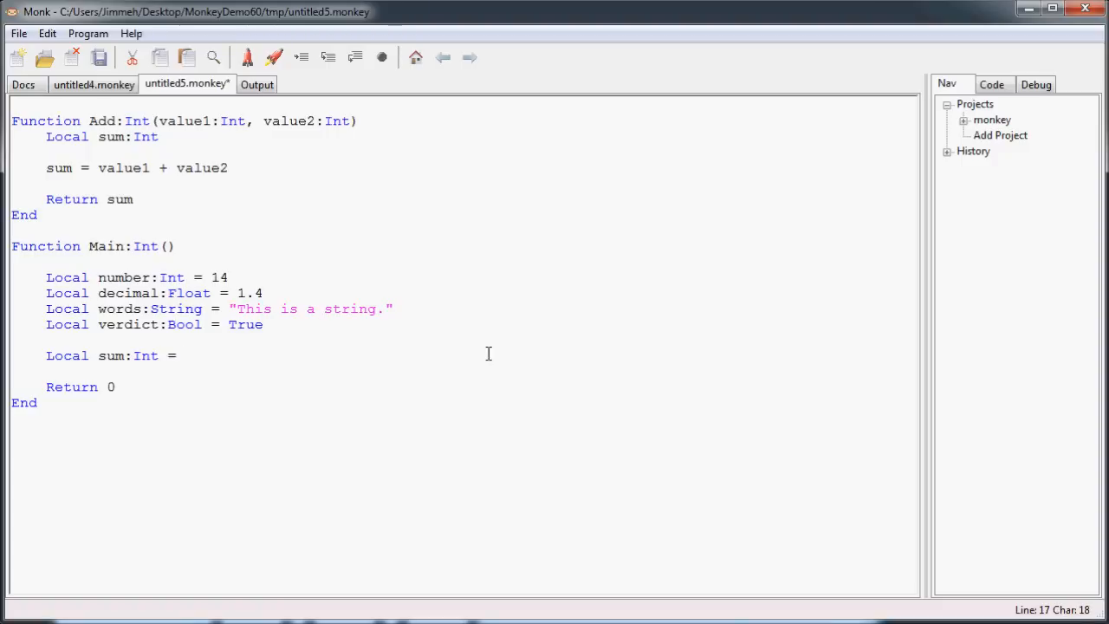
left_click(184, 355)
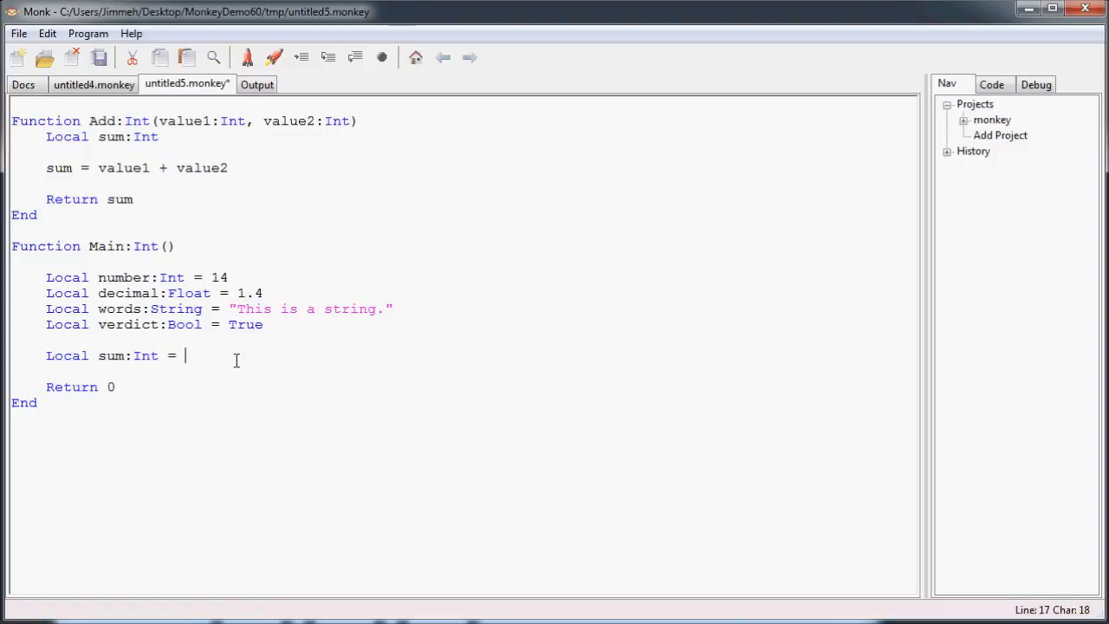
- Complete the line as Add(number, 6) and move to a fresh blank line
type("Add")
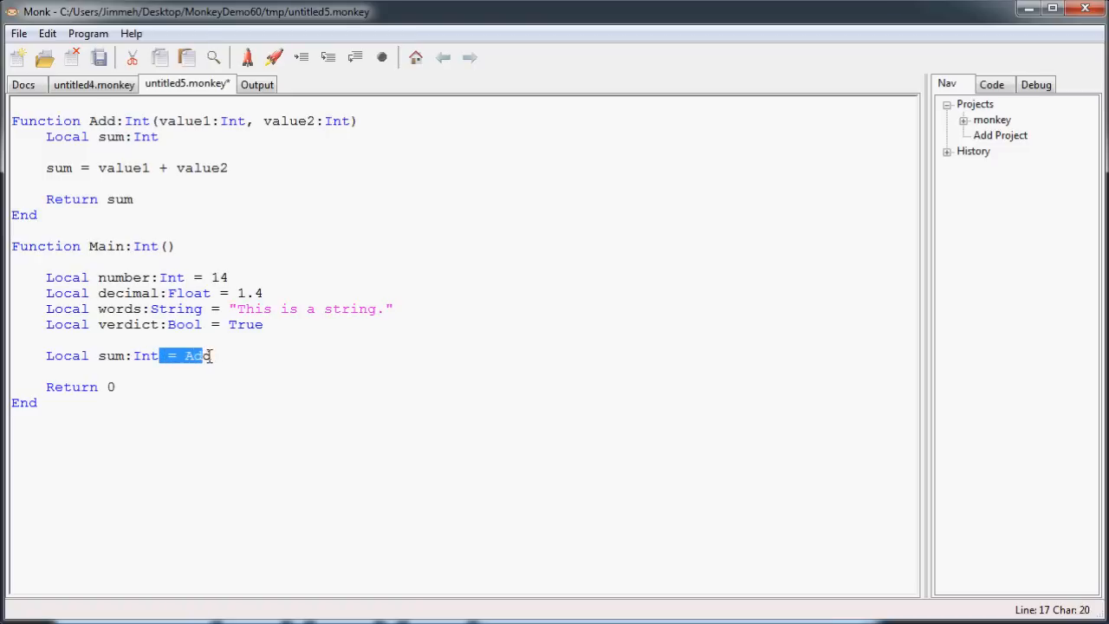
type("(")
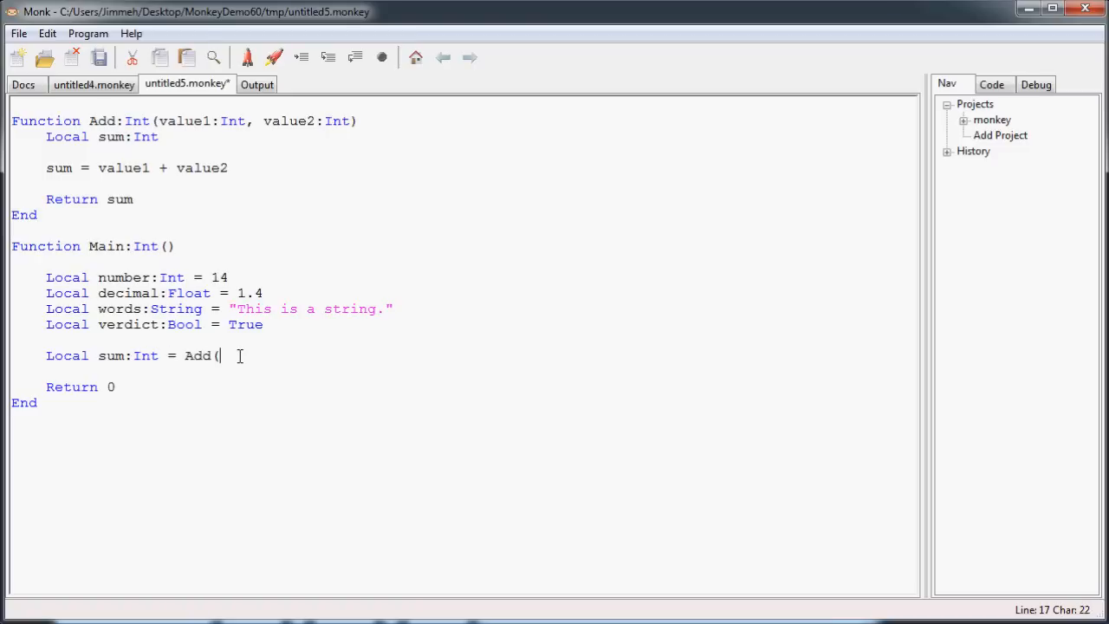
mouse_move(296, 351)
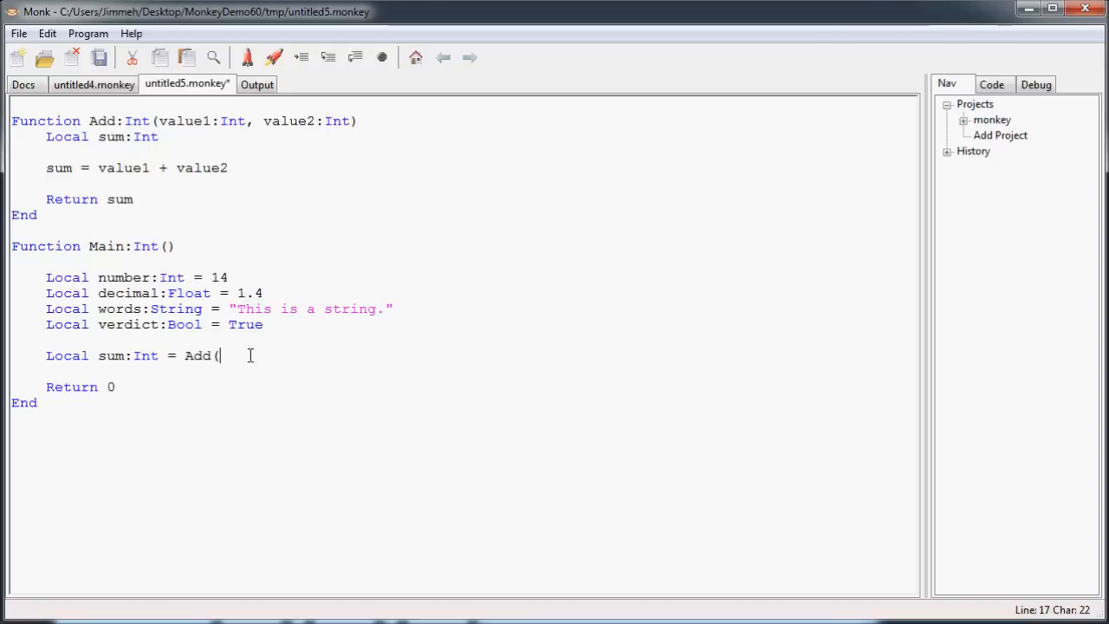
mouse_move(257, 357)
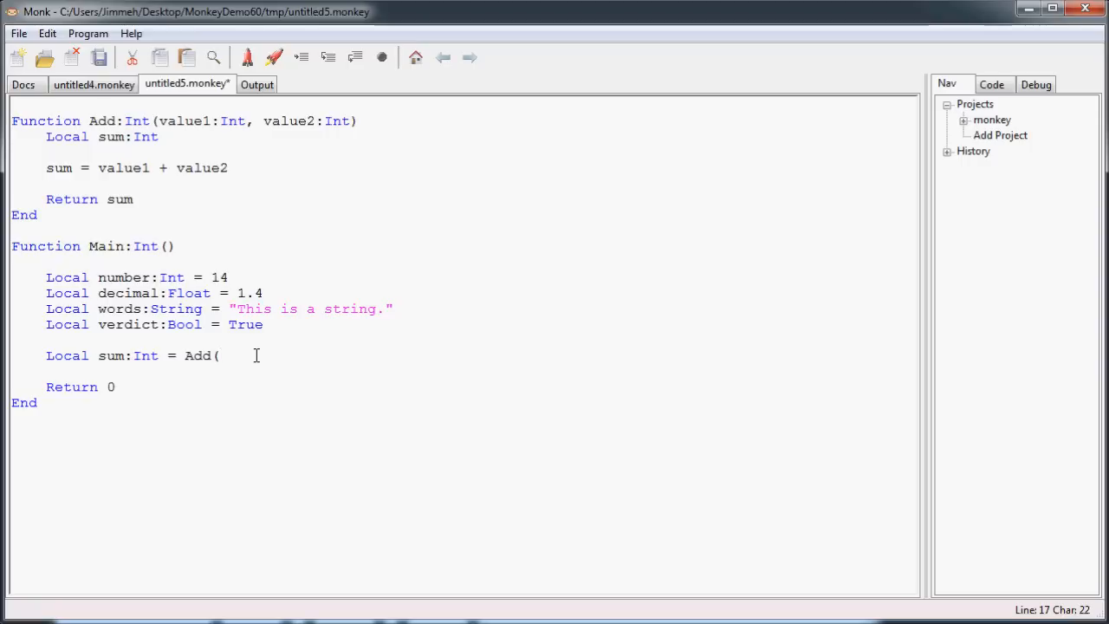
type("number")
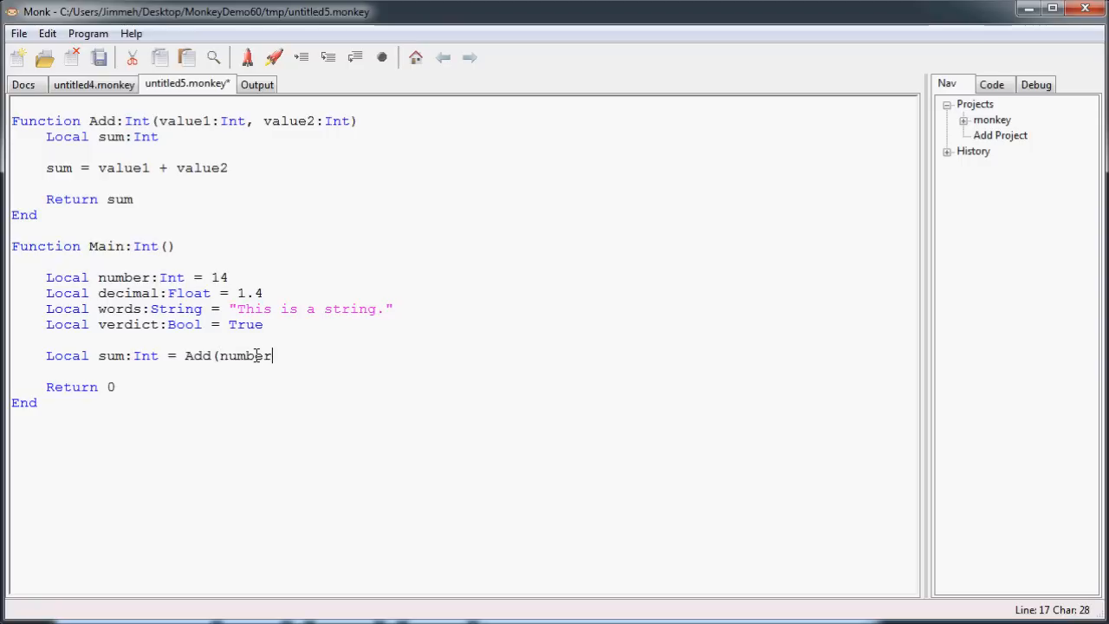
type(", 6)")
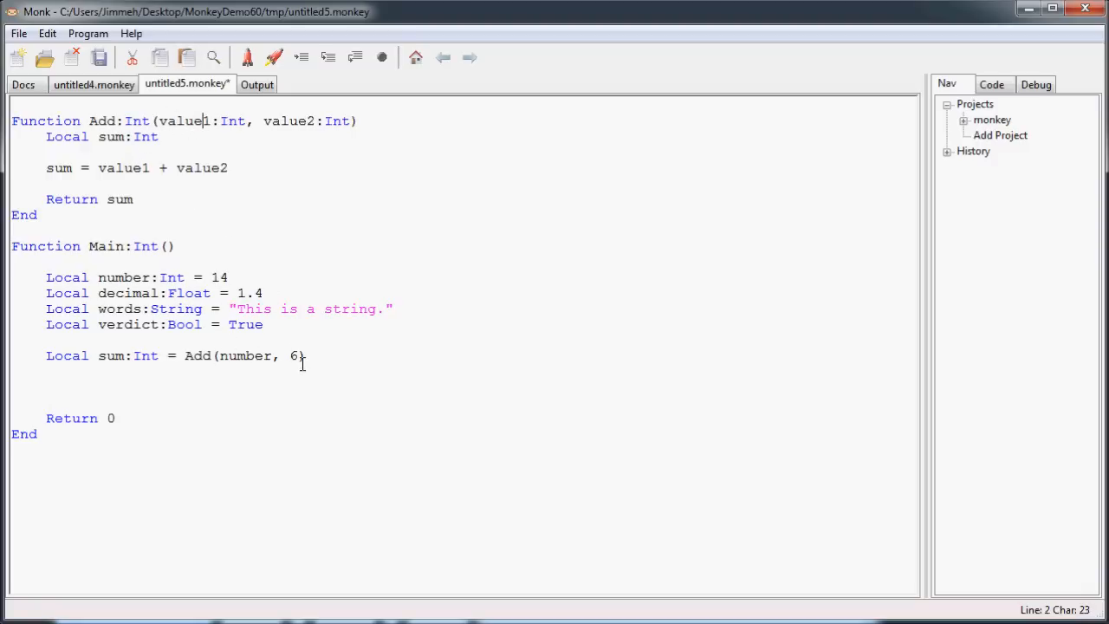
triple_click(136, 166)
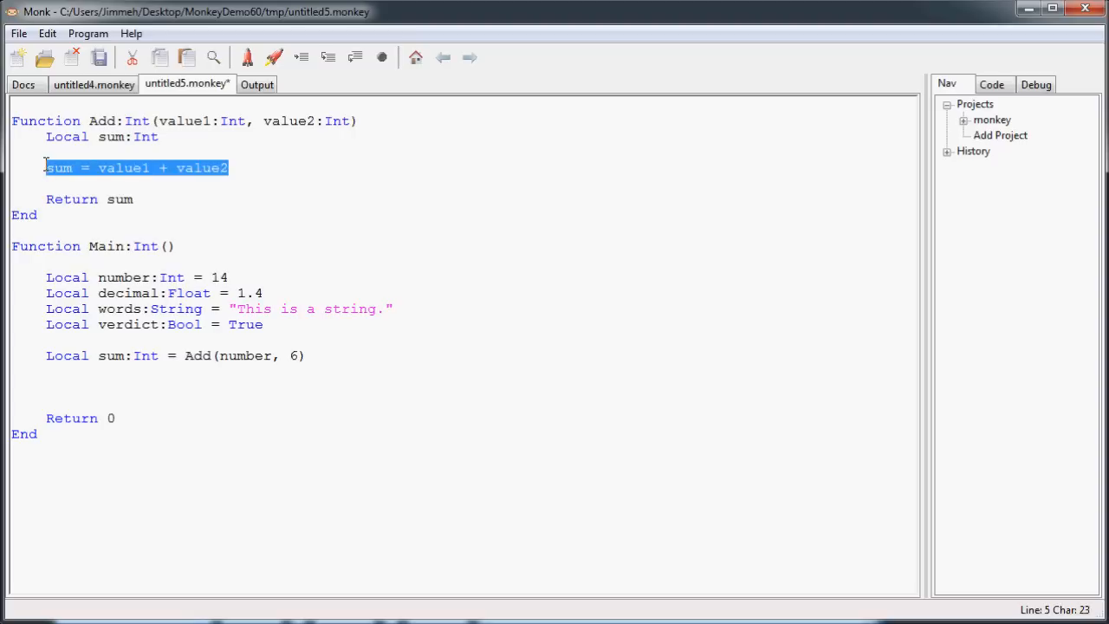
left_click(123, 198)
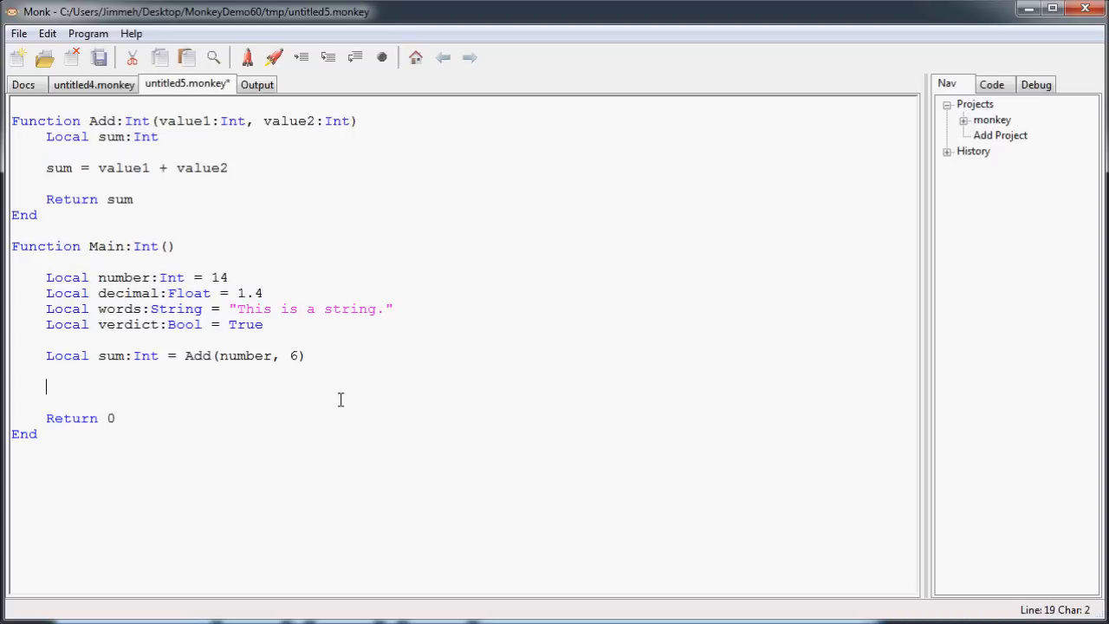
- Set words to "The answer is: " and add Print(words + sum) in Main
type("Print")
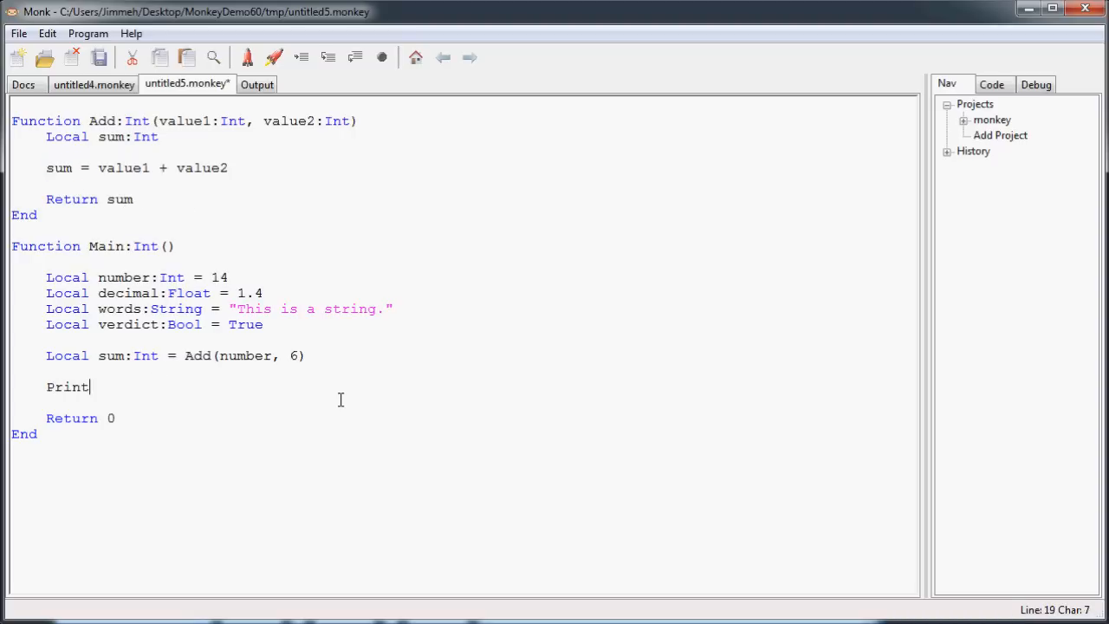
type("(\"")
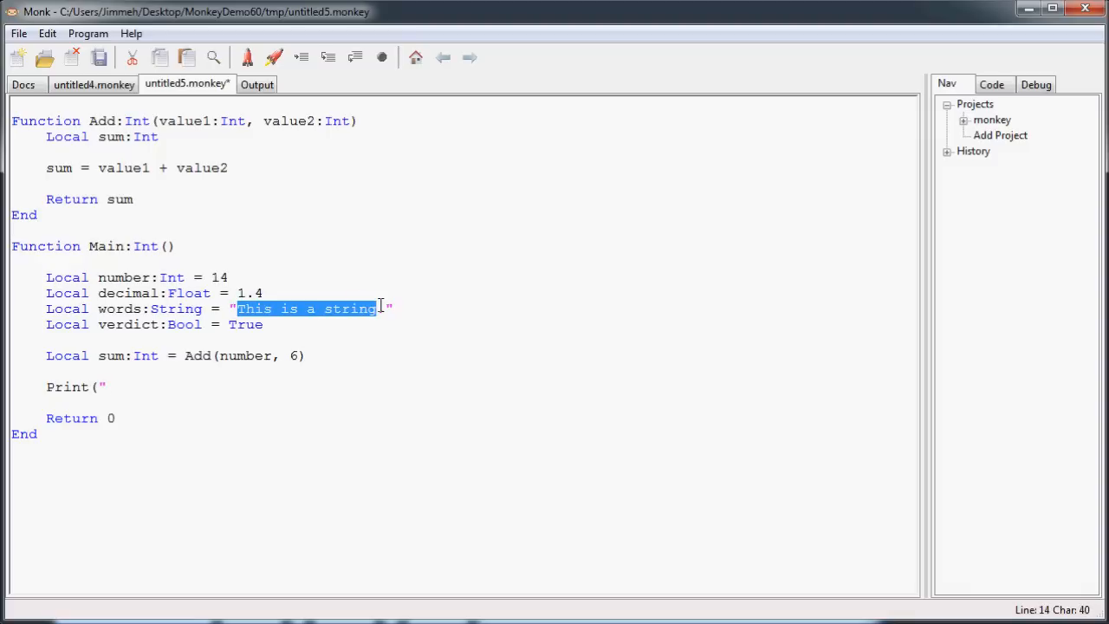
type("The a")
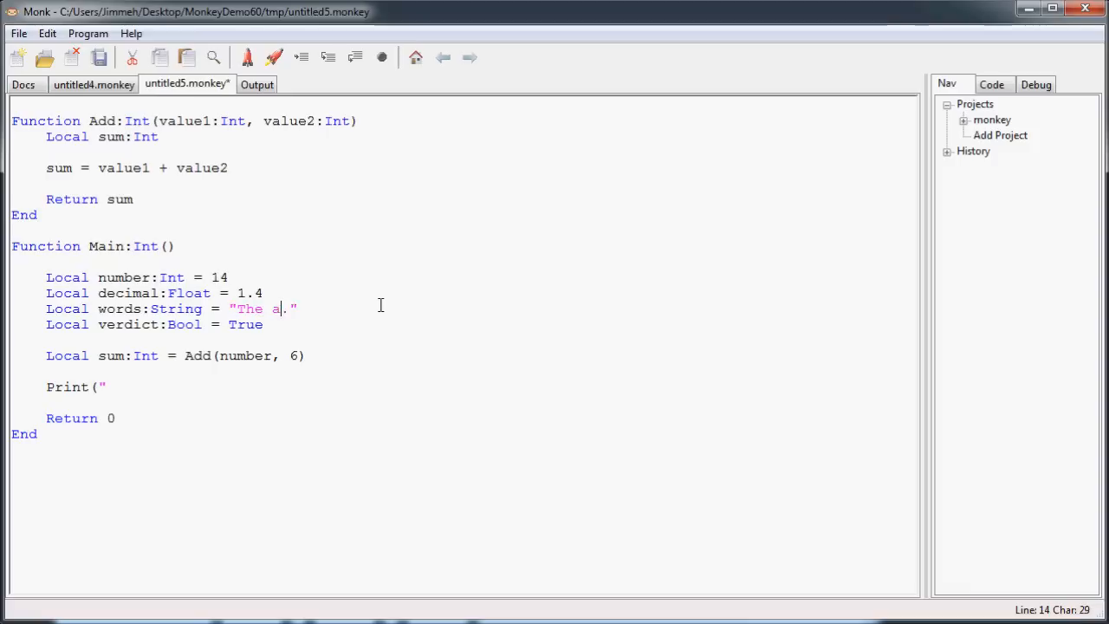
type("nswer is:")
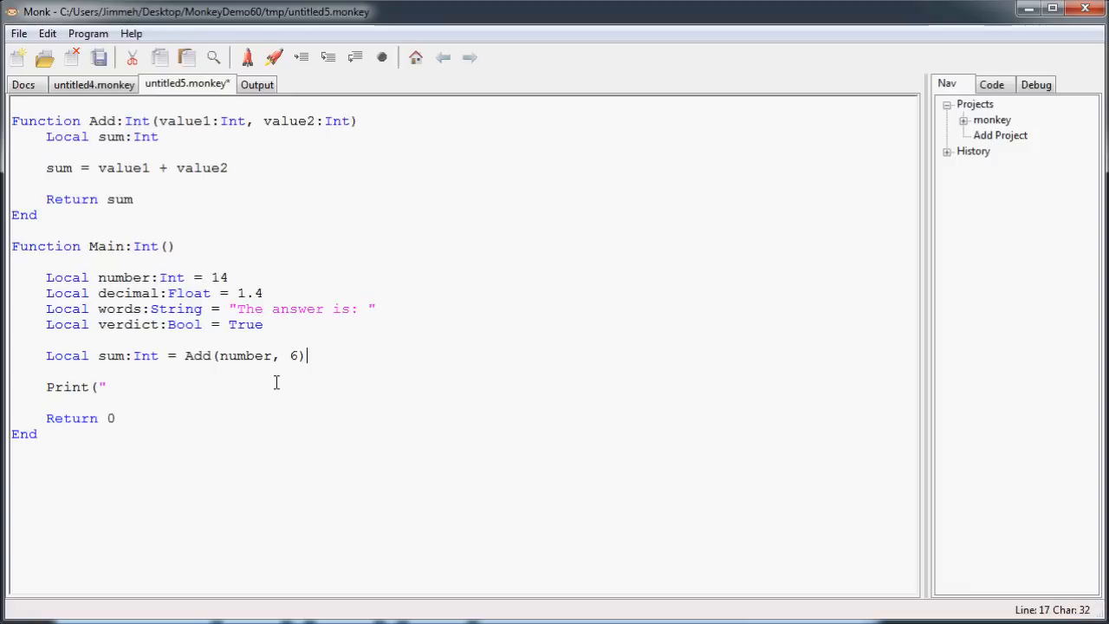
type("words +")
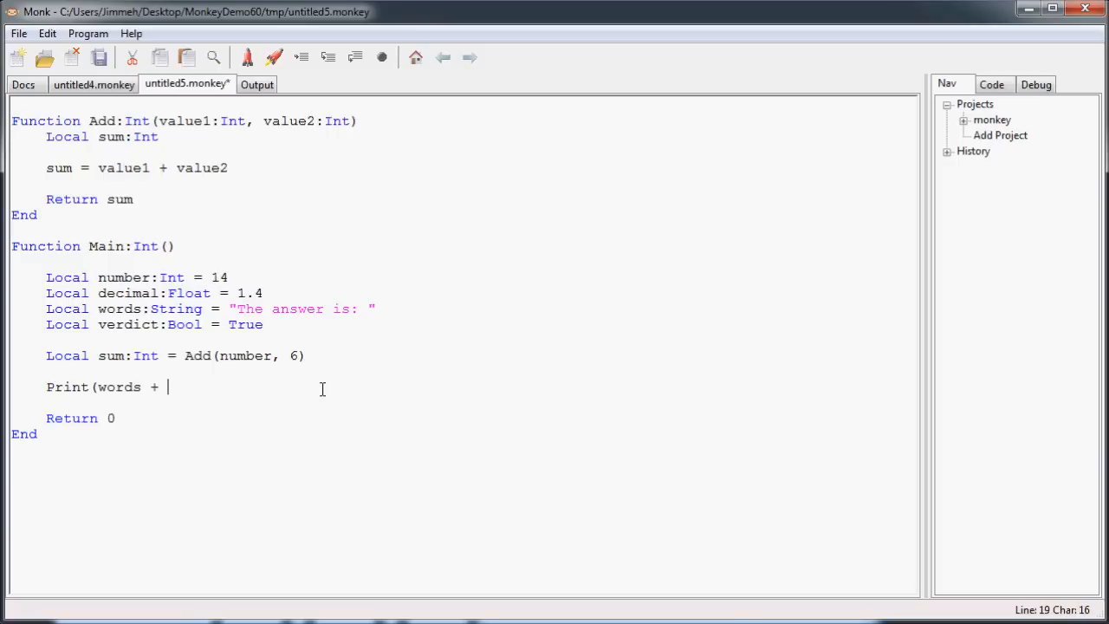
type("sum)")
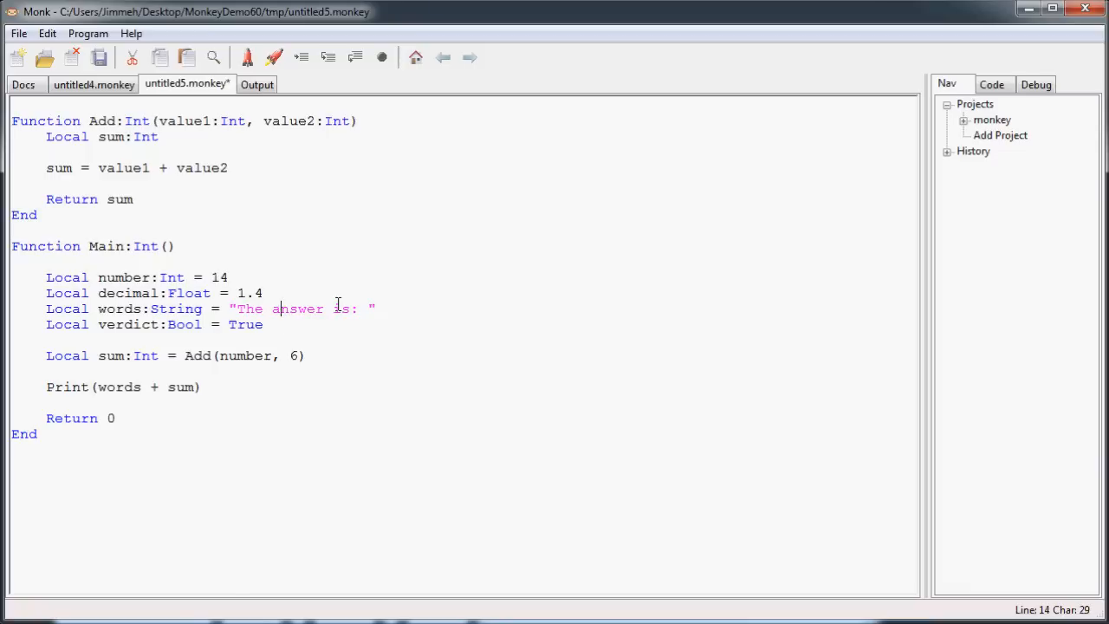
left_click(205, 396)
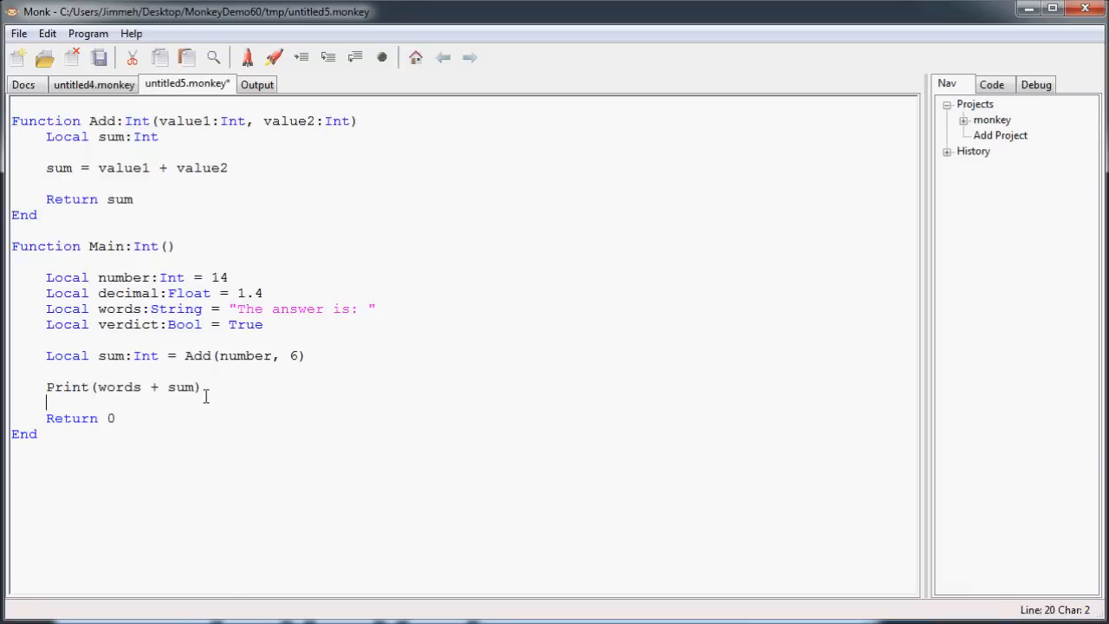
left_click(222, 385)
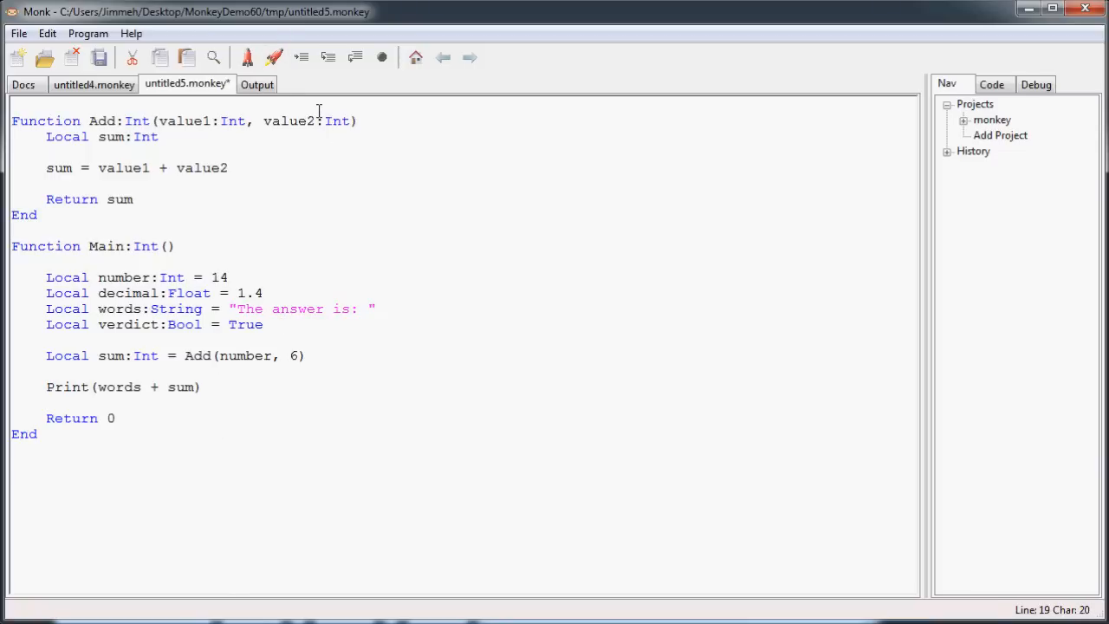
- Build and run the program for the HTML5 target
left_click(274, 57)
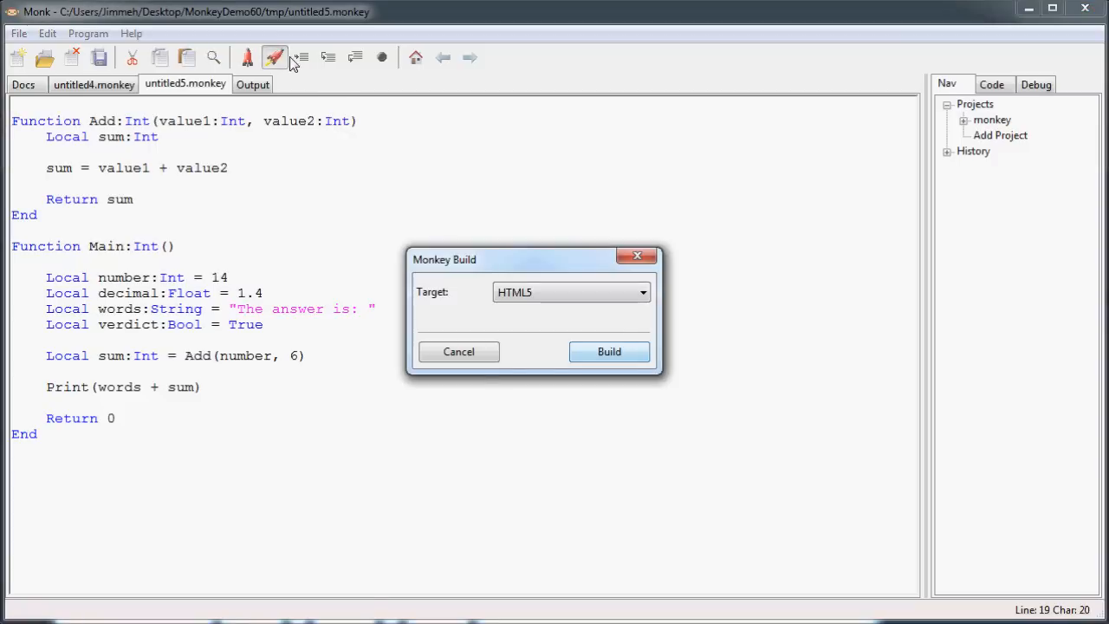
left_click(610, 352)
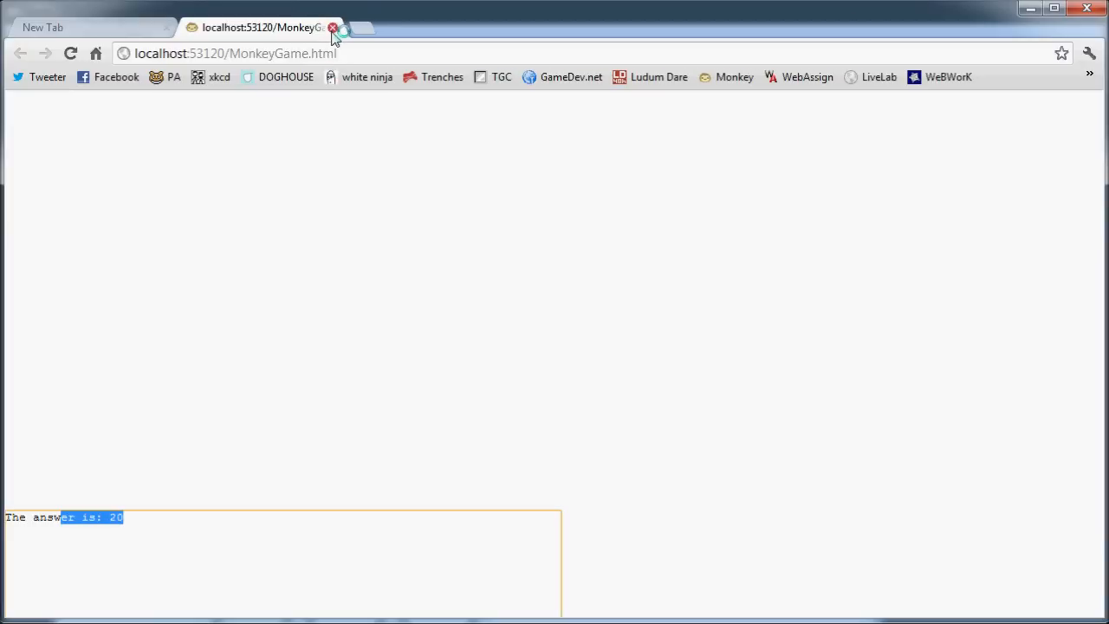
- Close the Chrome game page showing "The answer is: 20"
left_click(333, 28)
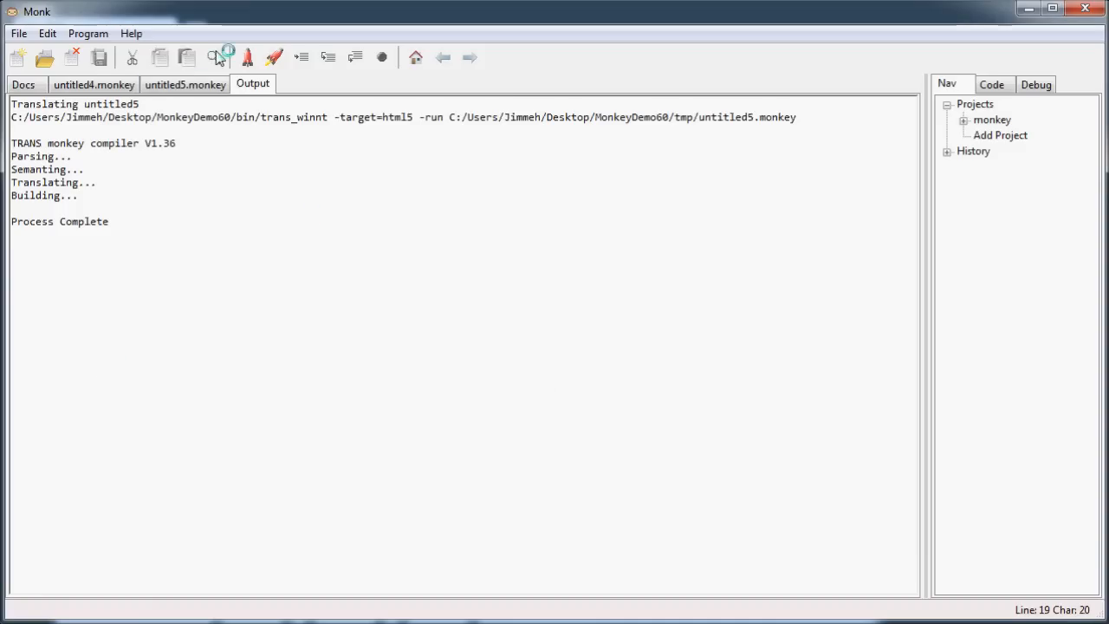
- Return from the Output tab to the untitled5.monkey source code
left_click(184, 83)
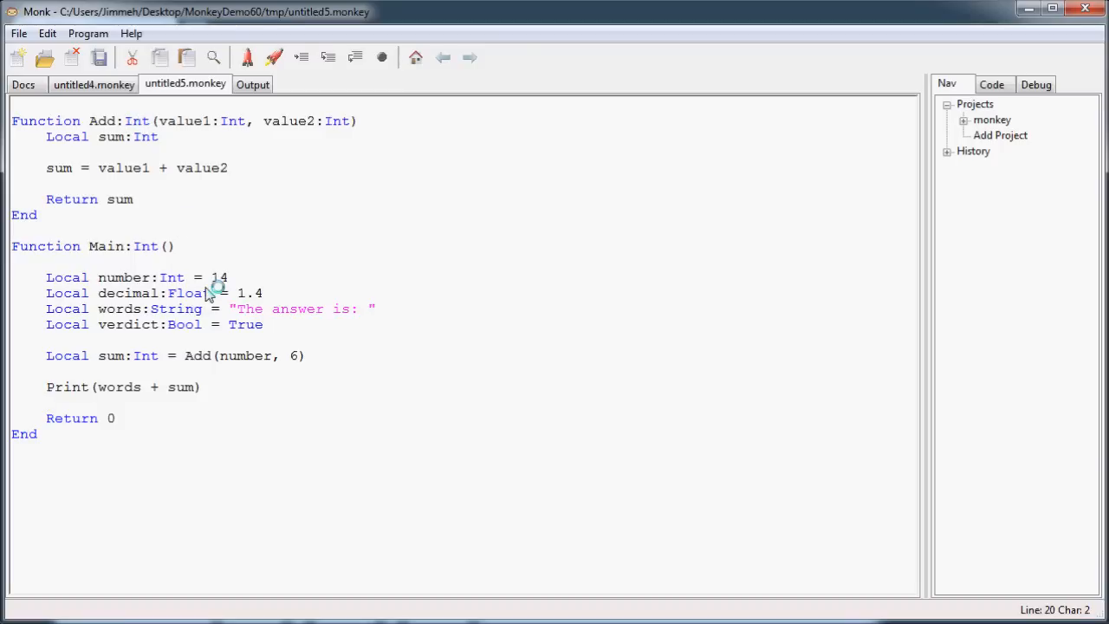
mouse_move(336, 284)
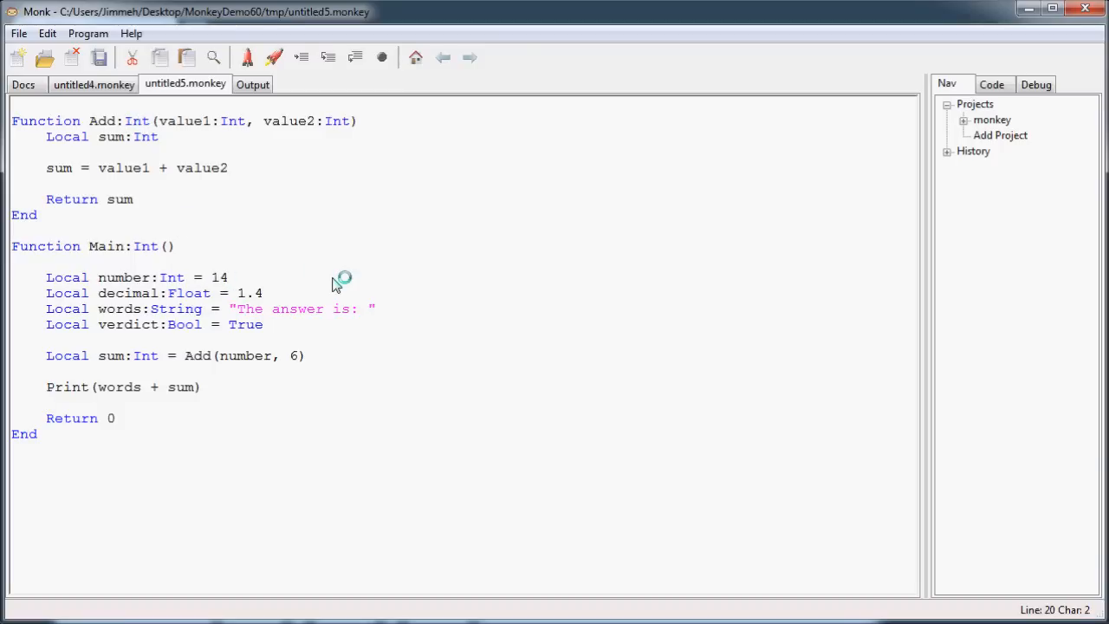